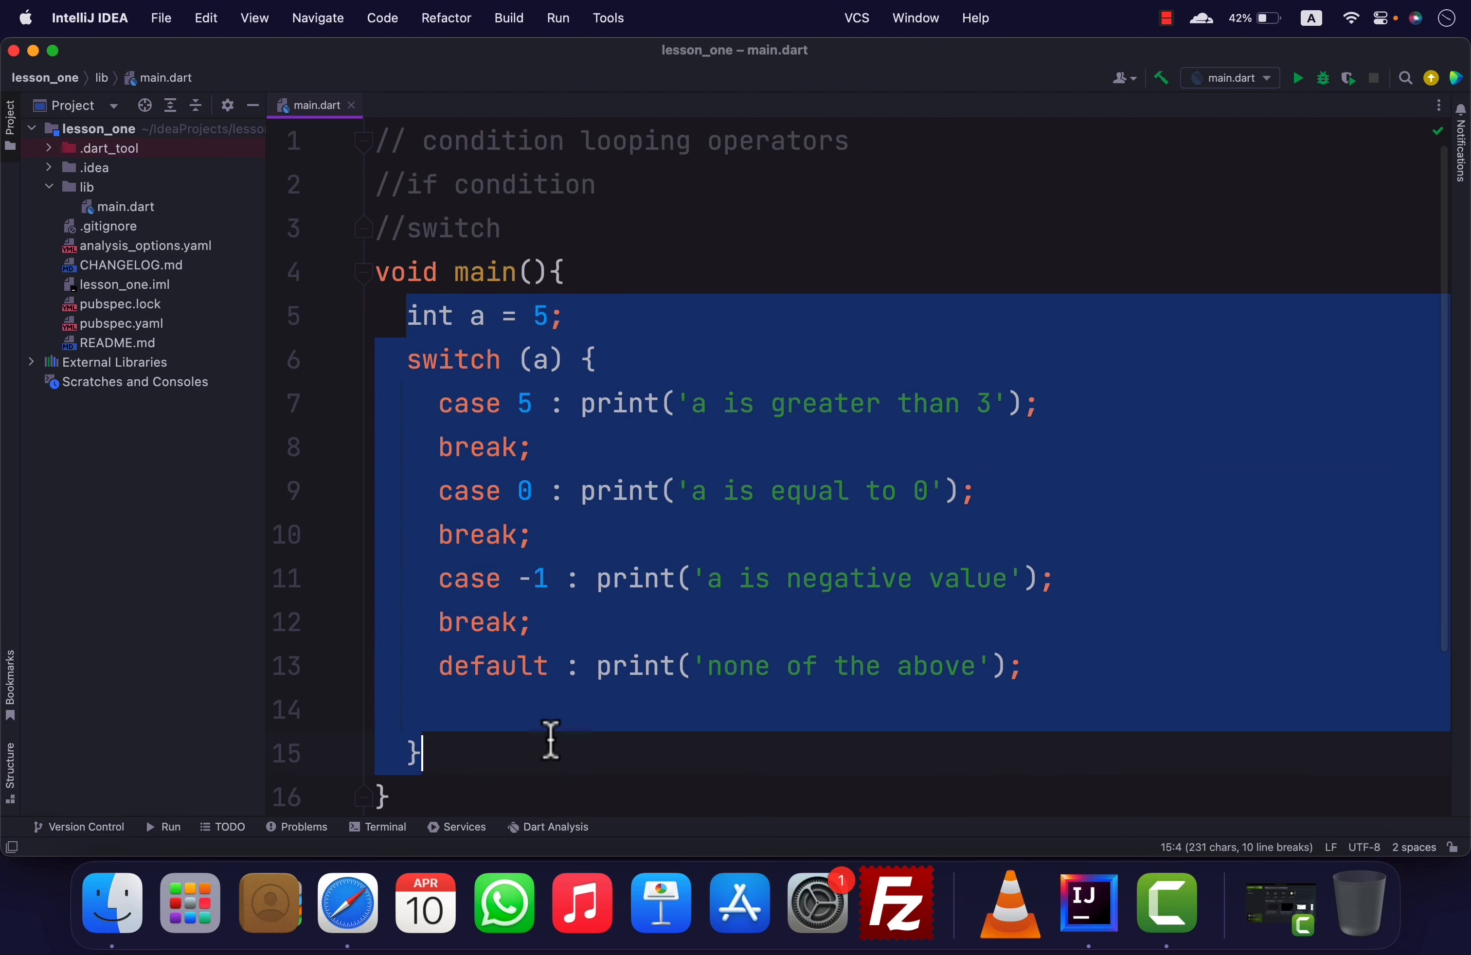
Delete the switch example and declare 'int a = 7;' inside main
key("Delete")
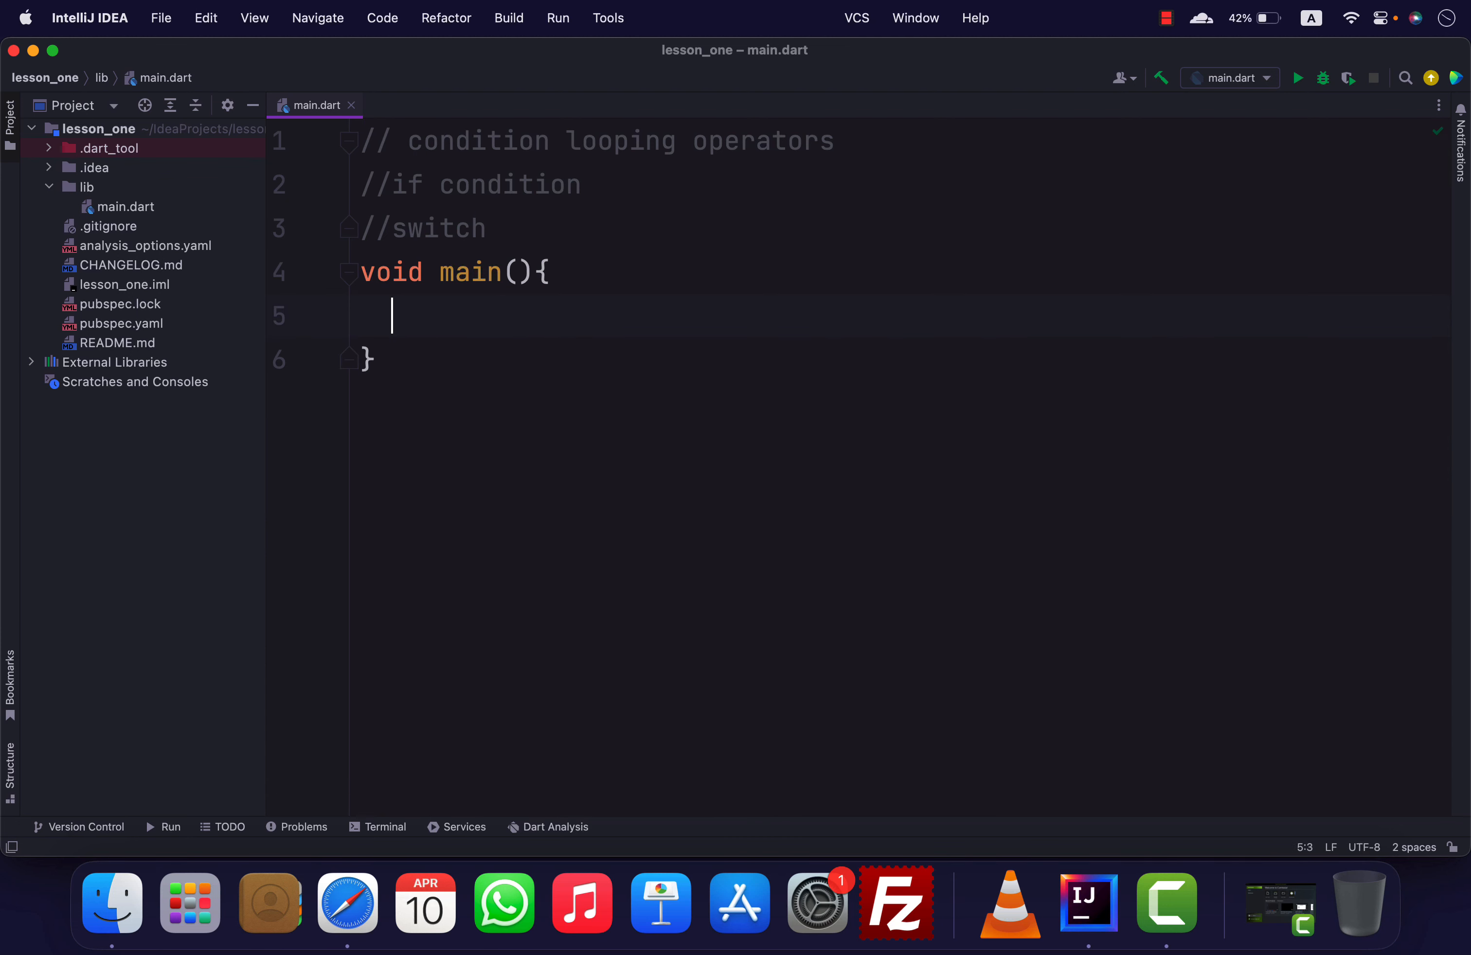
type("i")
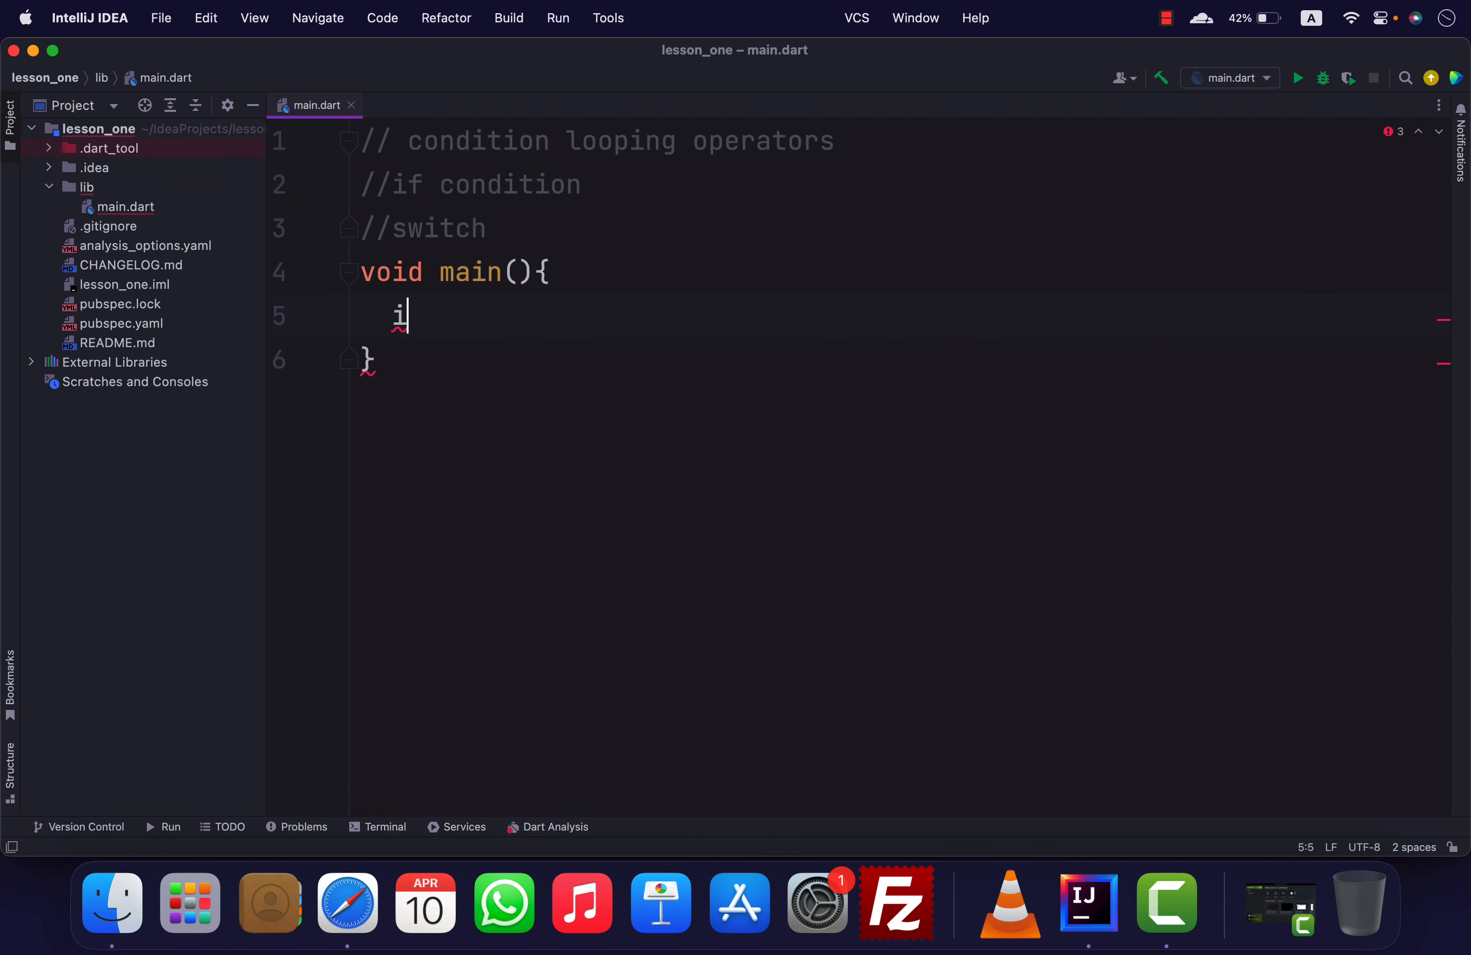
type("nt a =")
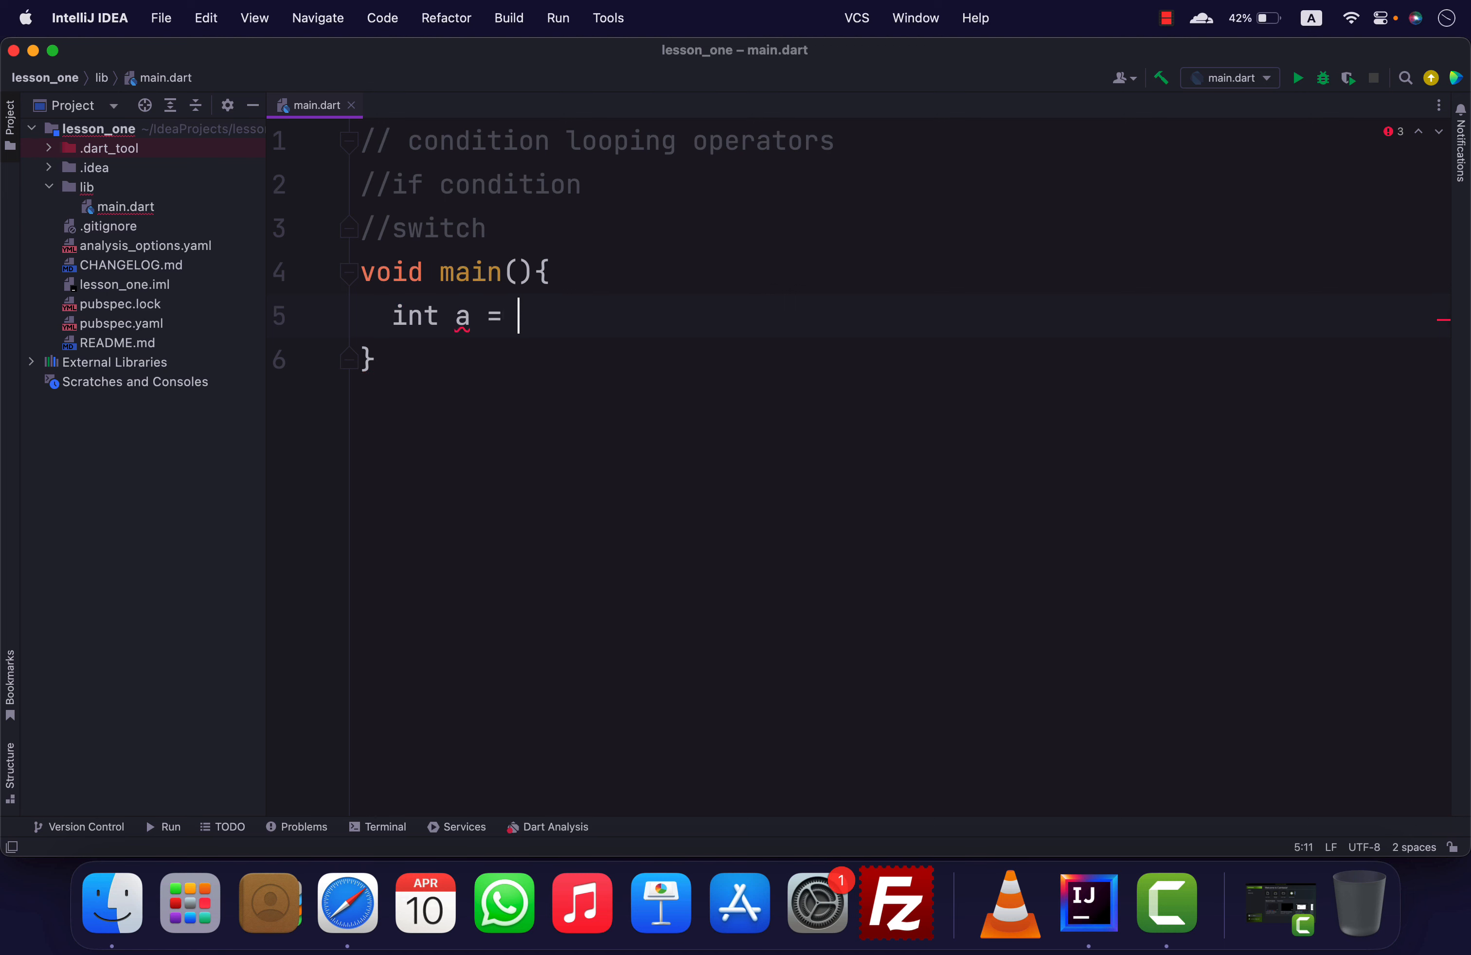
type("7;")
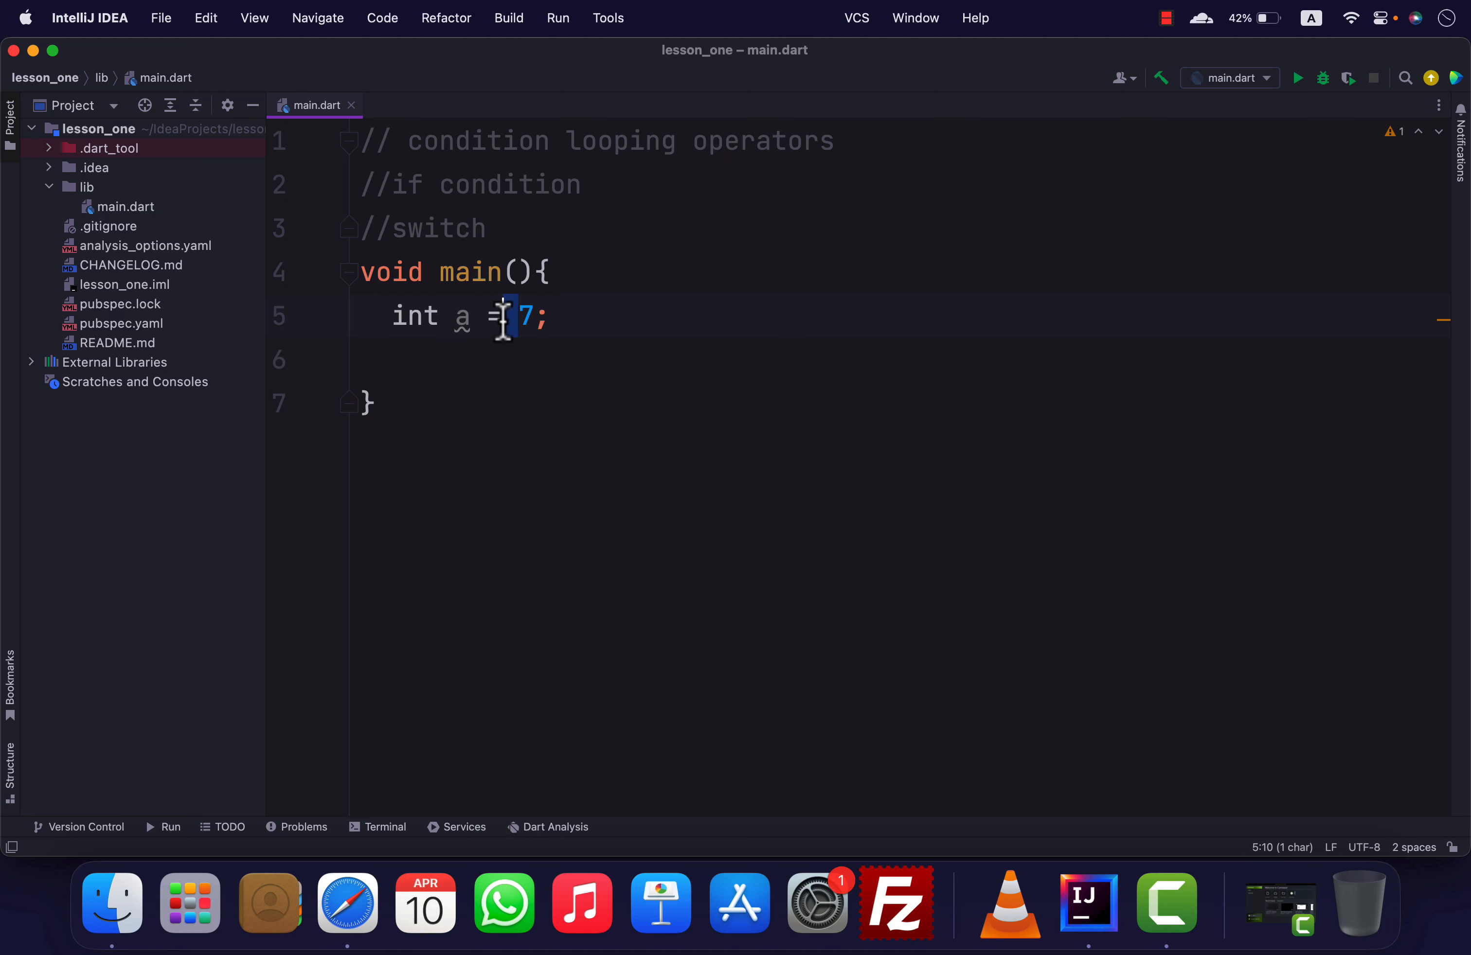
mouse_move(631, 437)
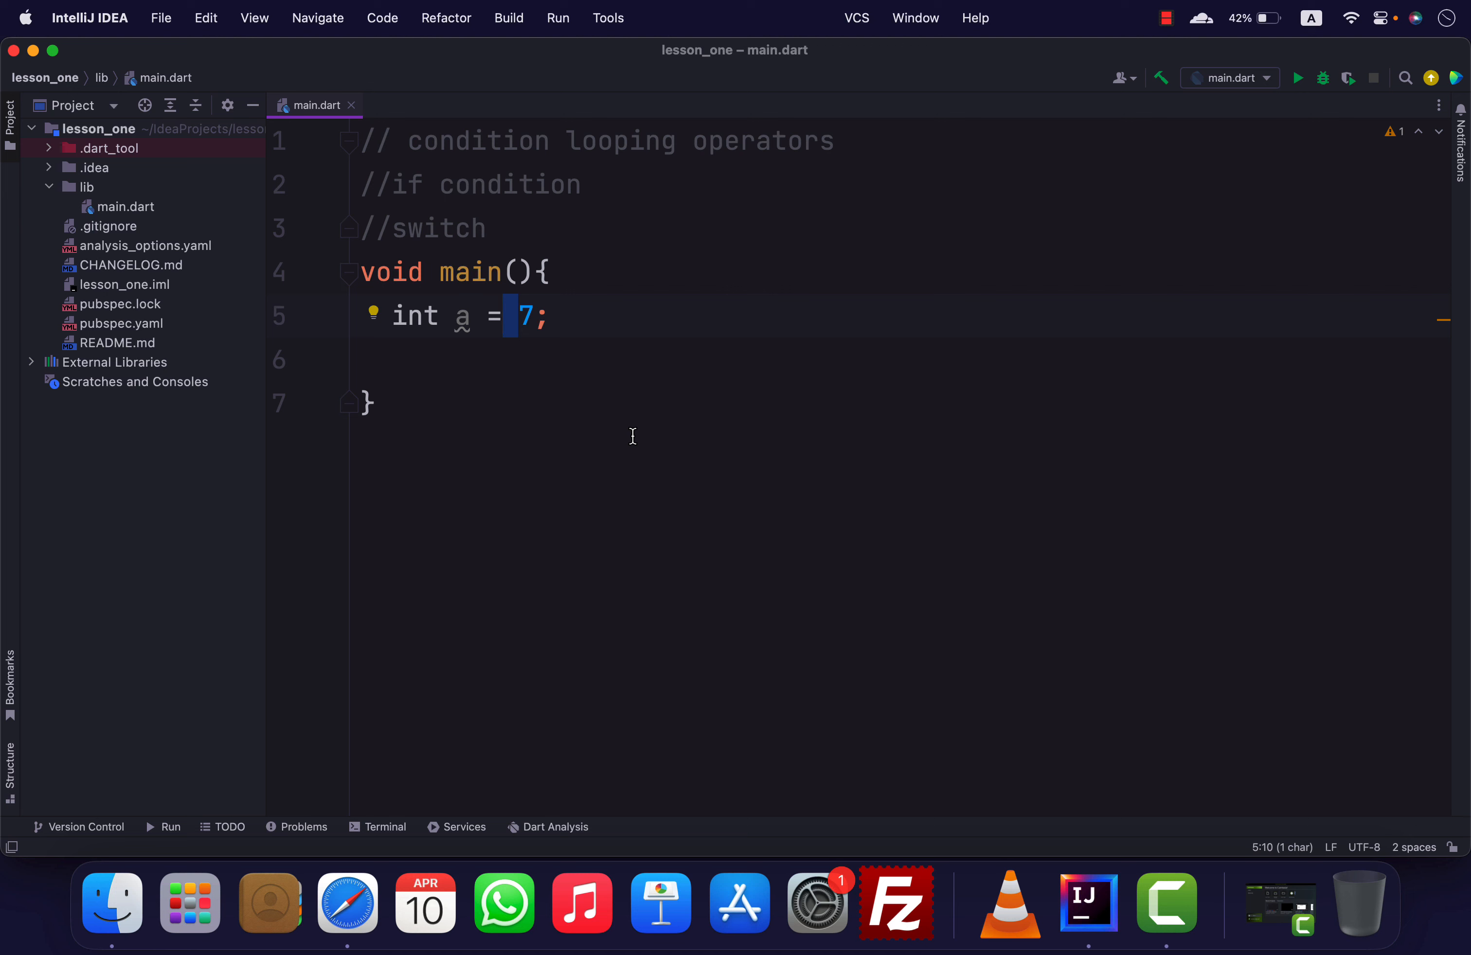
Write 'if(a > 5 && a < 10){' and note '// &&' after the declaration
type("if(a")
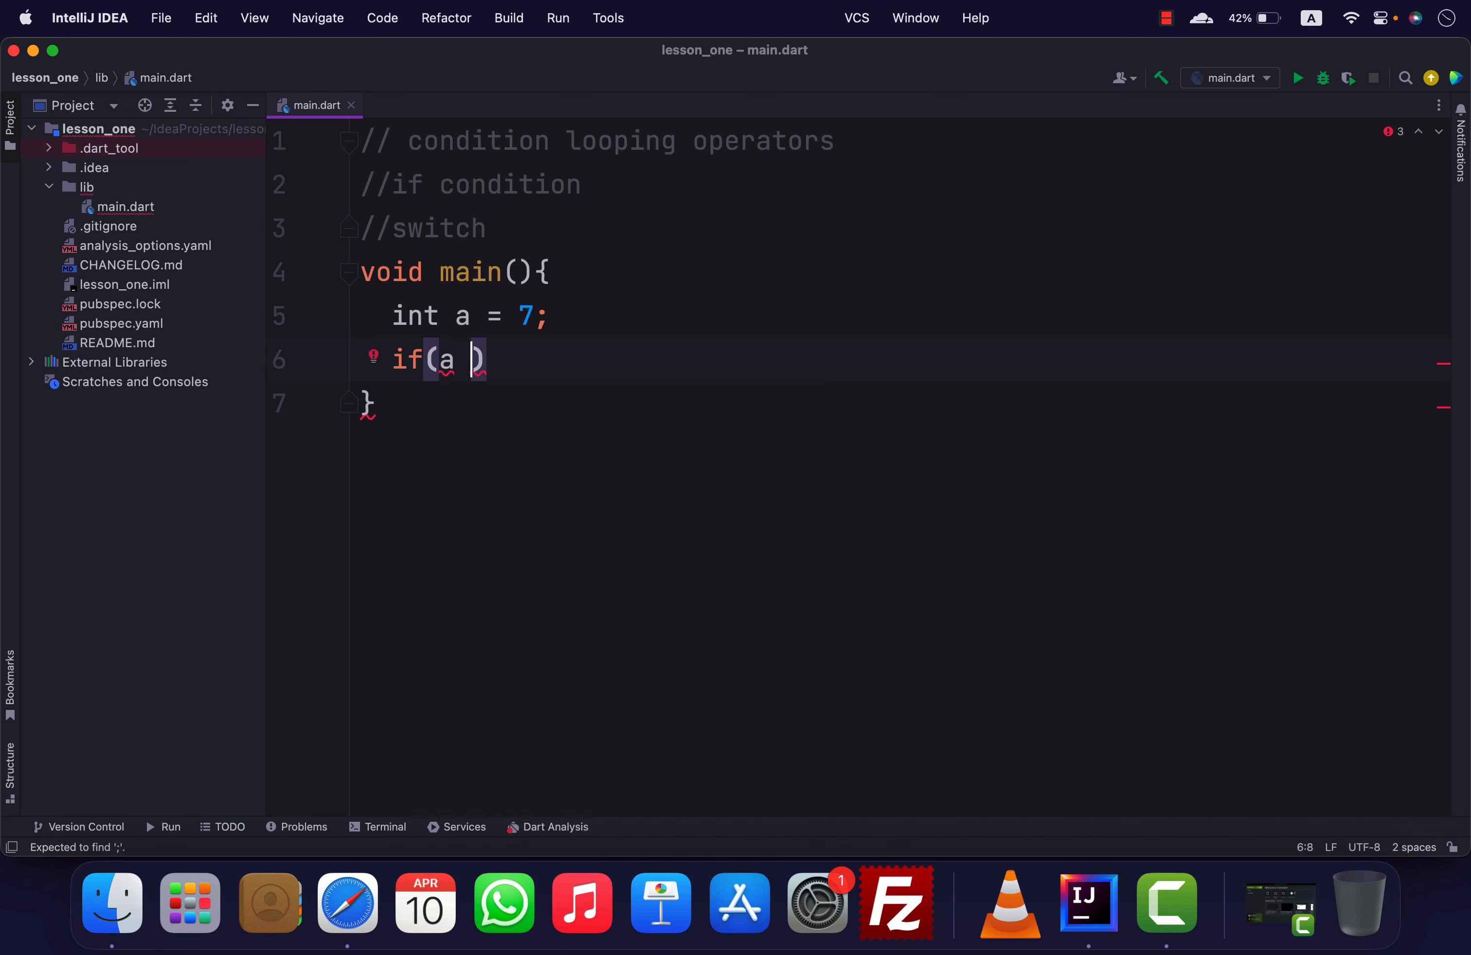
mouse_move(581, 328)
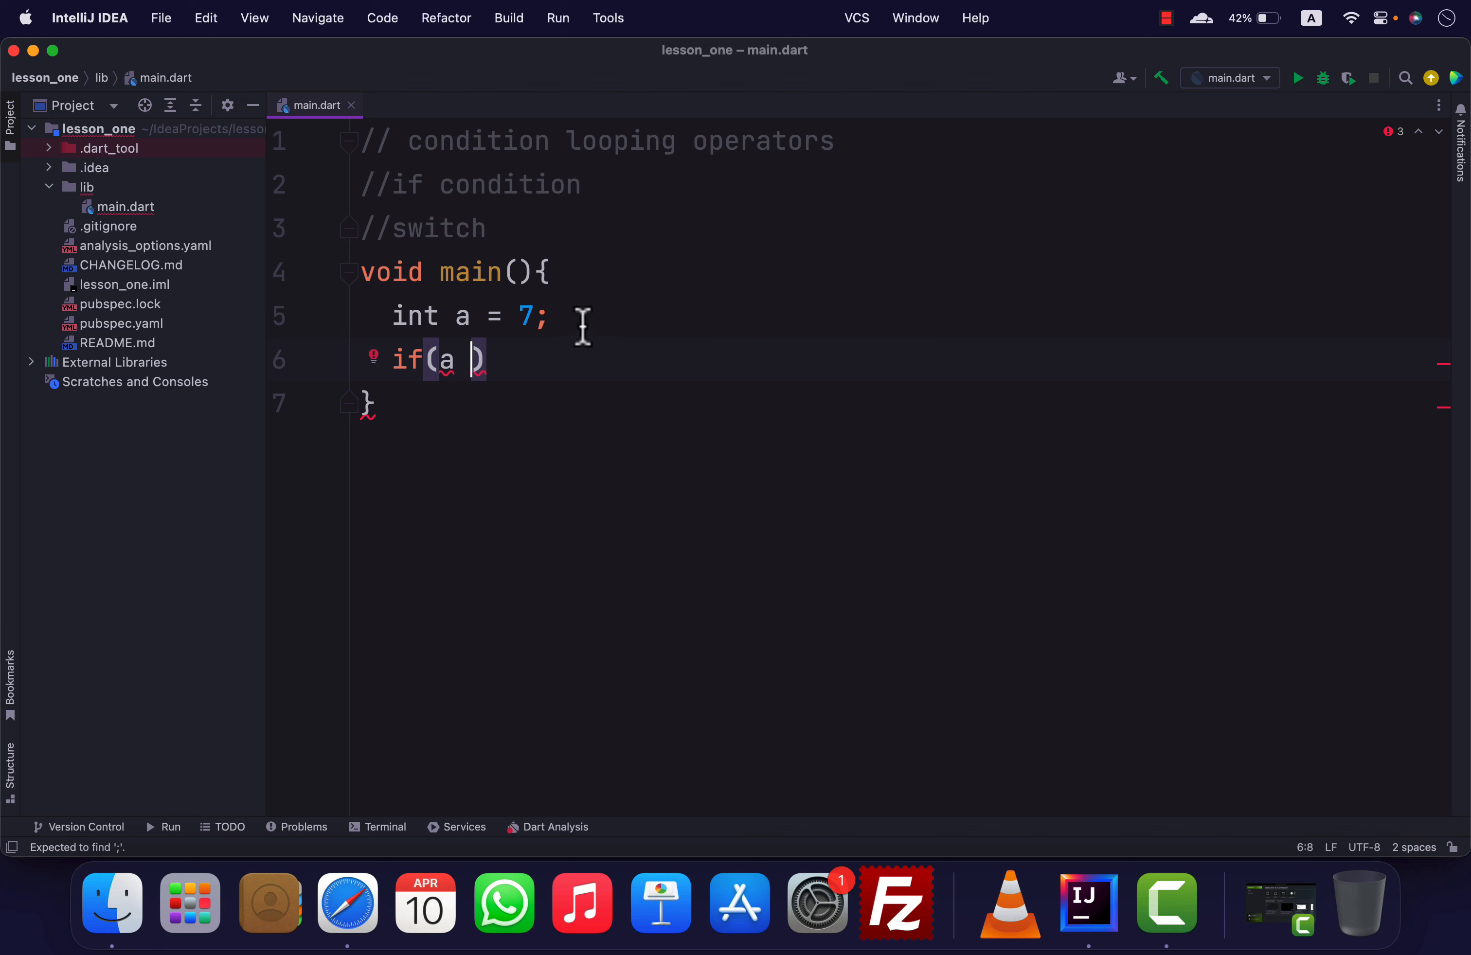
mouse_move(577, 330)
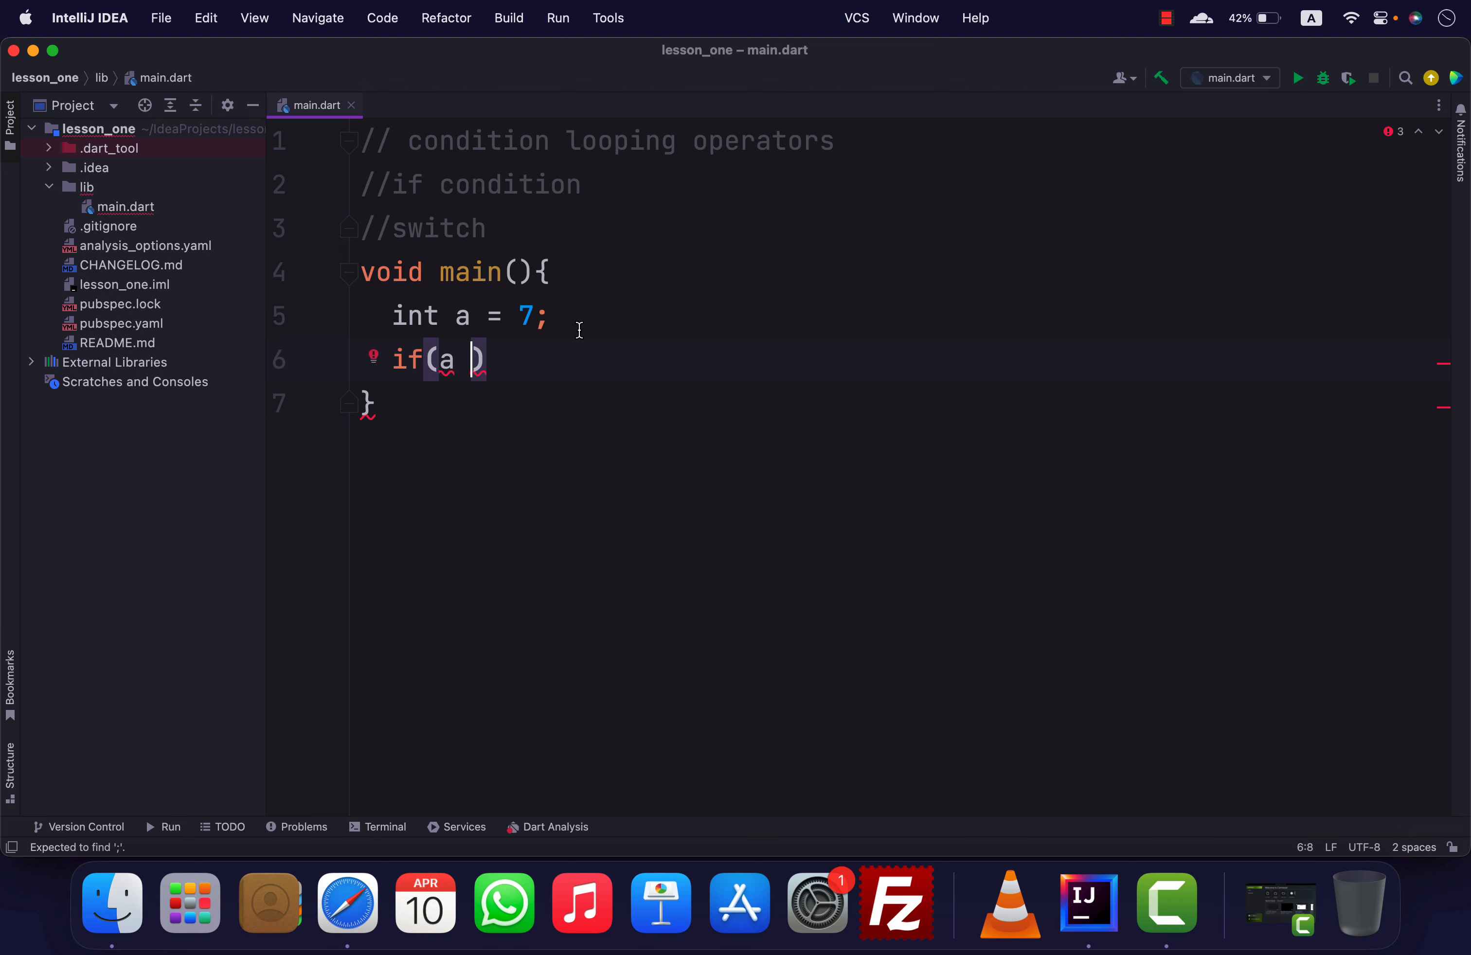
type("> 5")
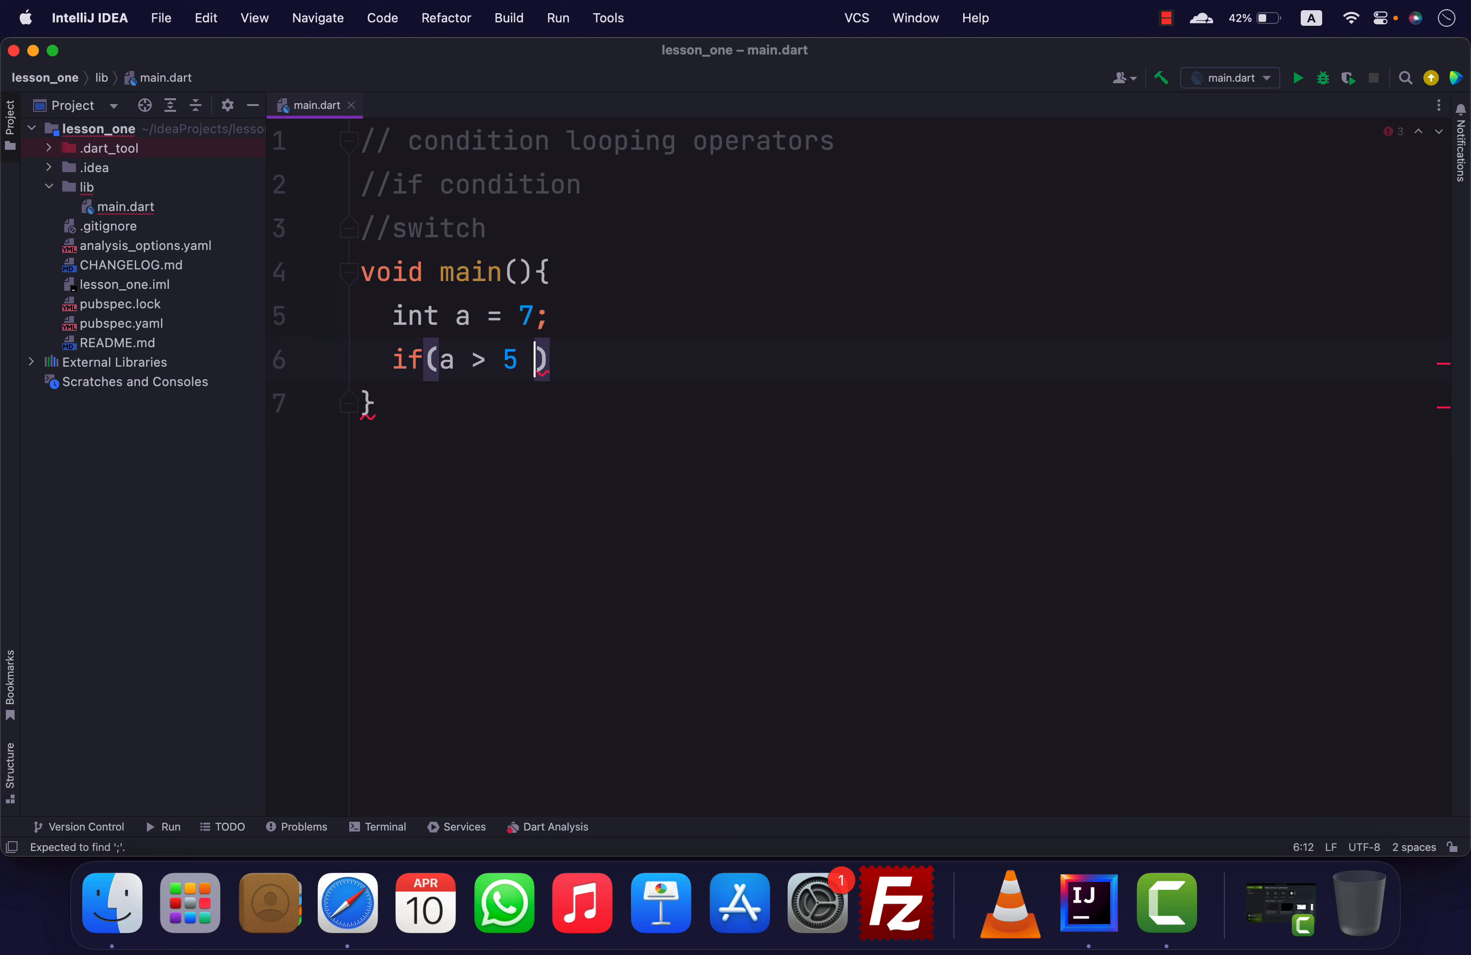
left_click(551, 315)
type(" //")
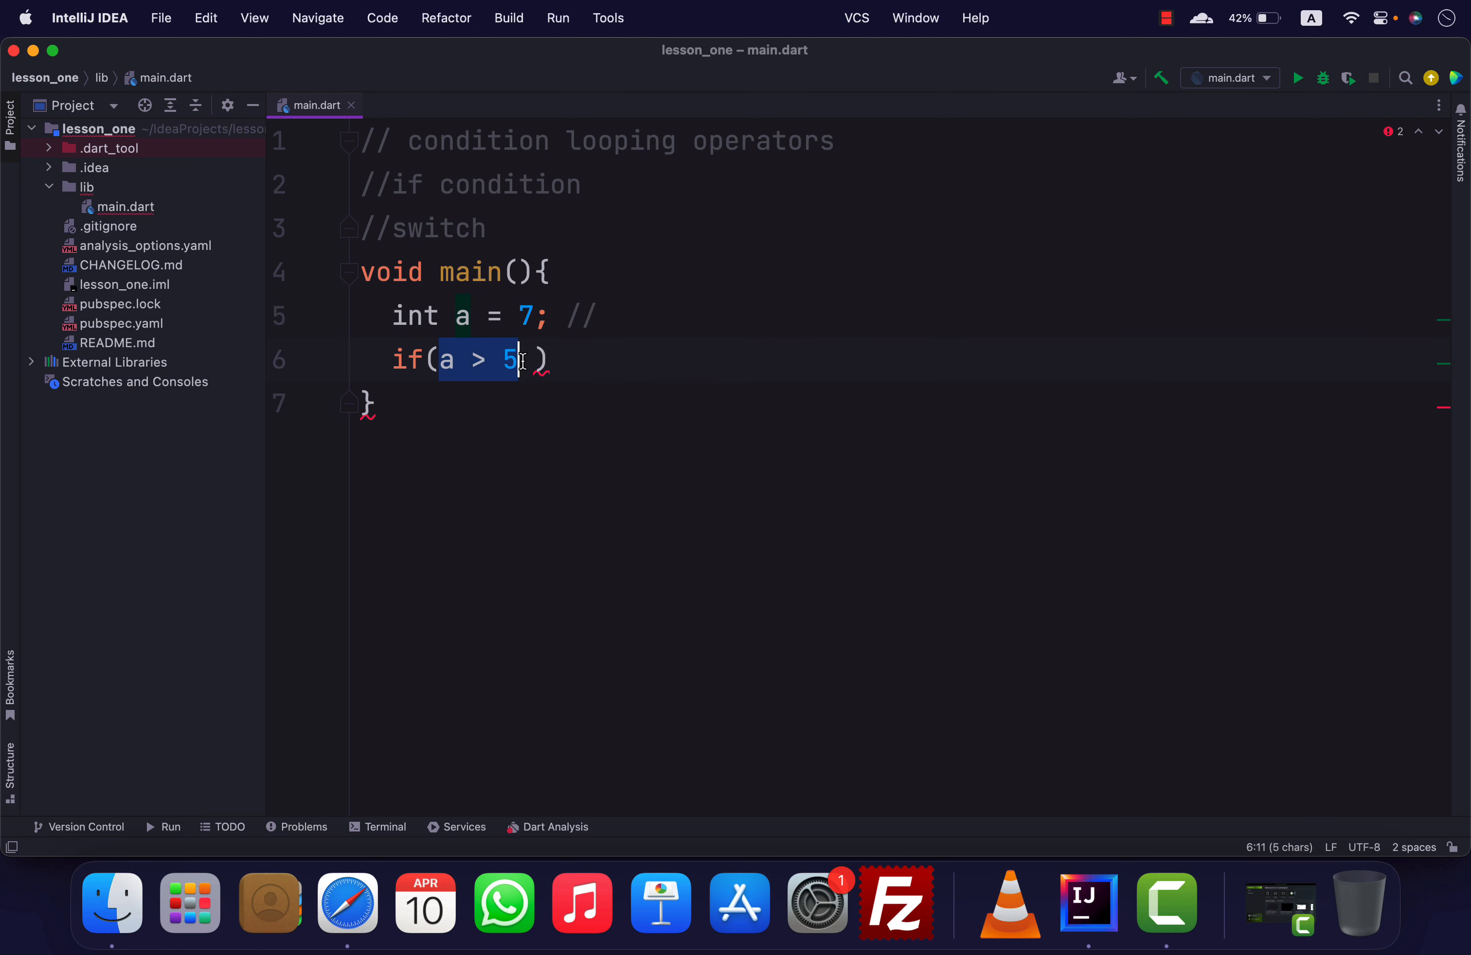
type("&&")
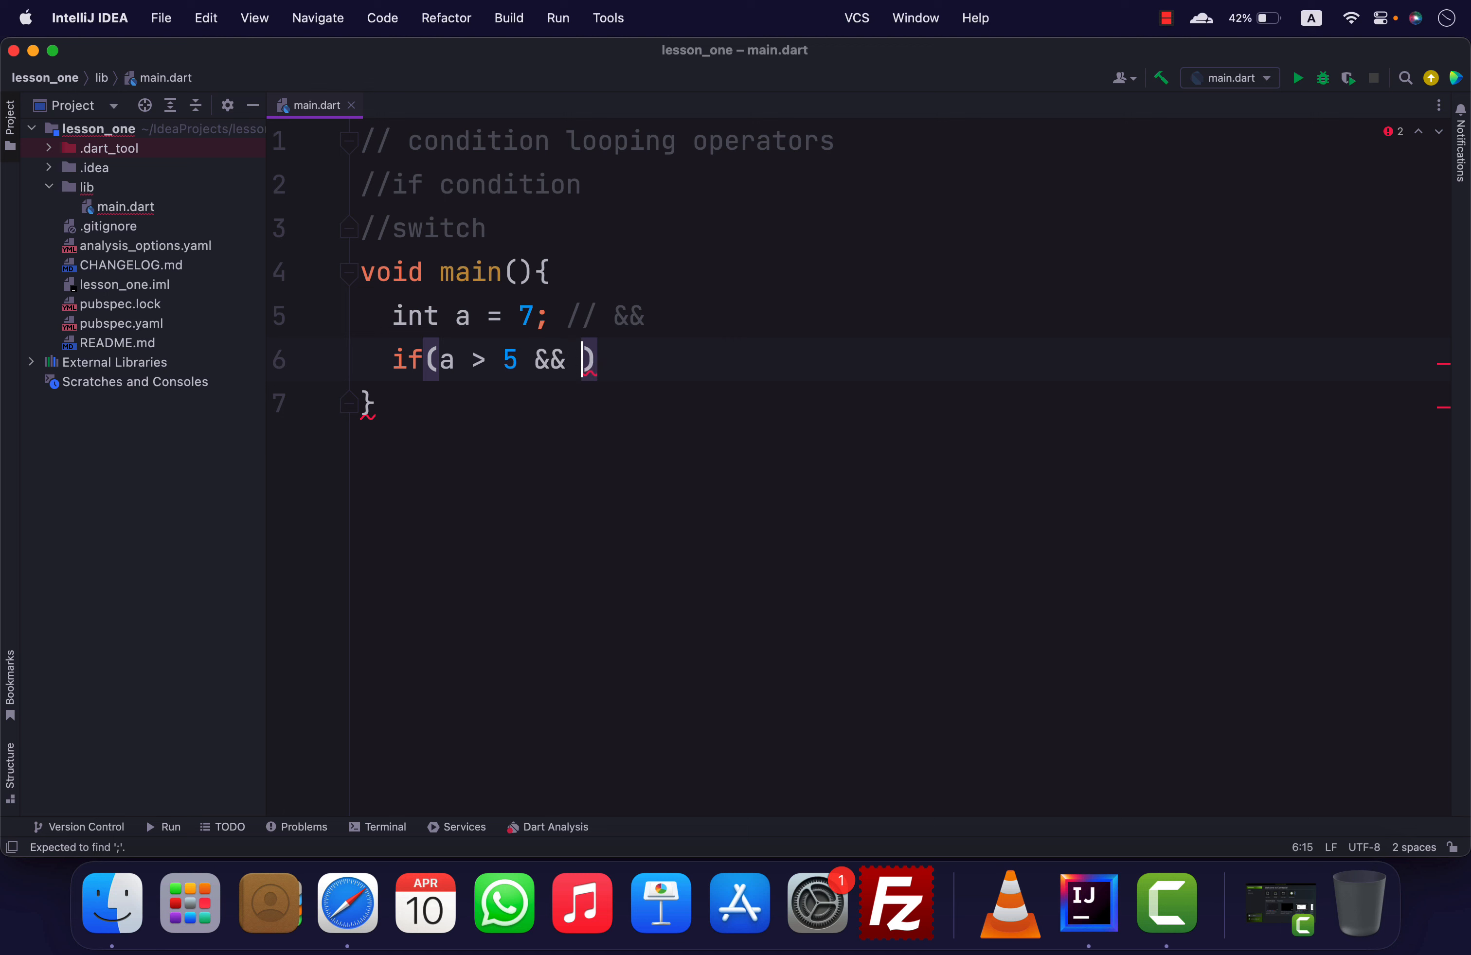
type("a ><")
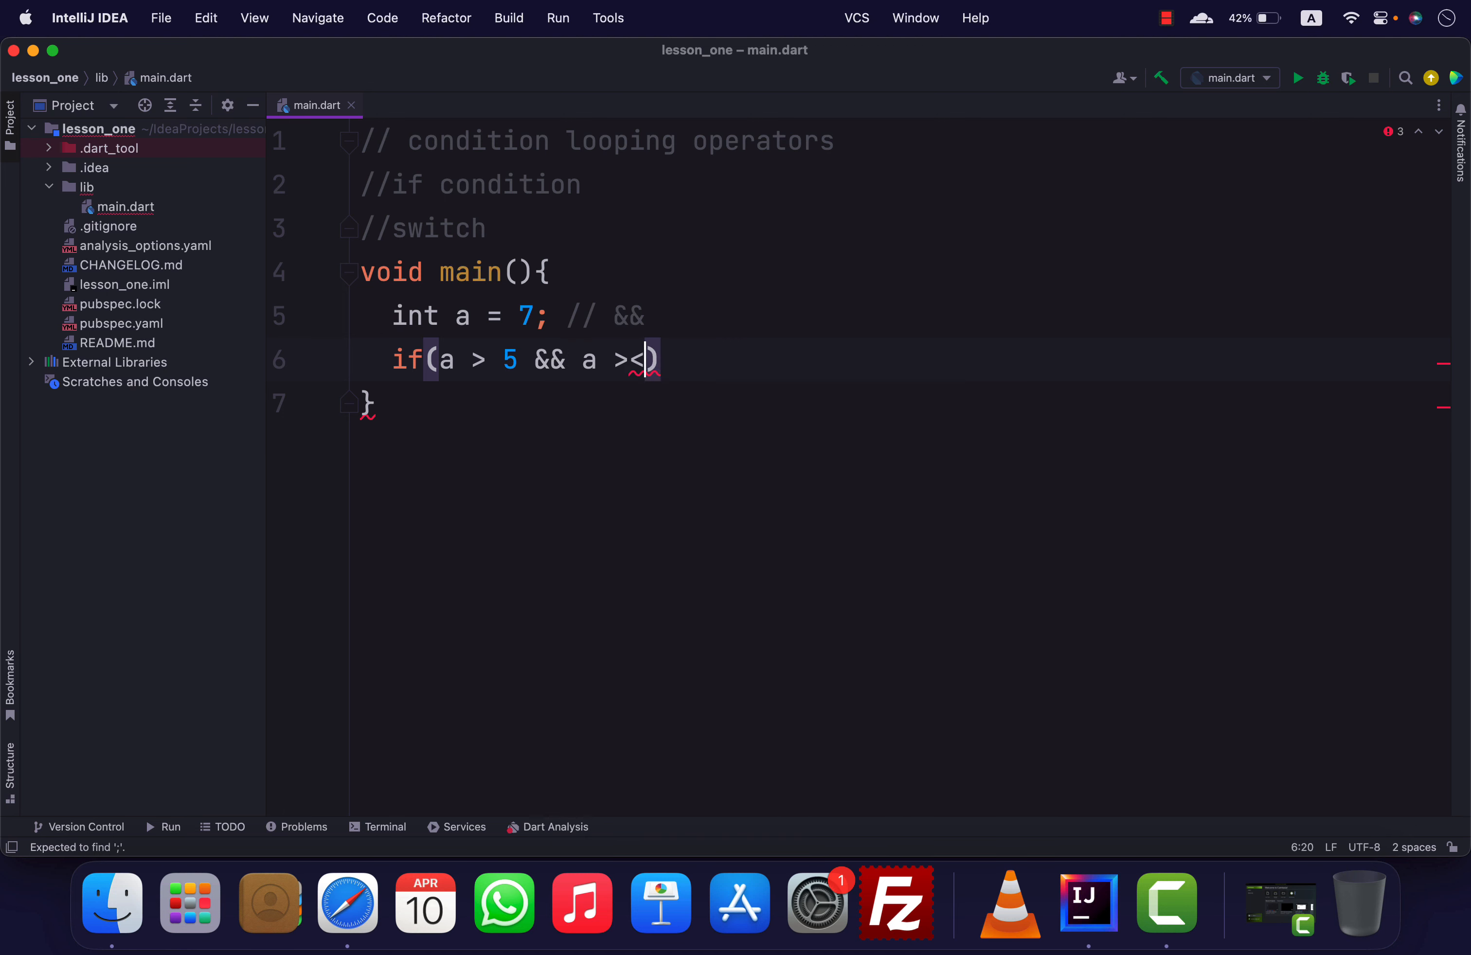
key("Backspace")
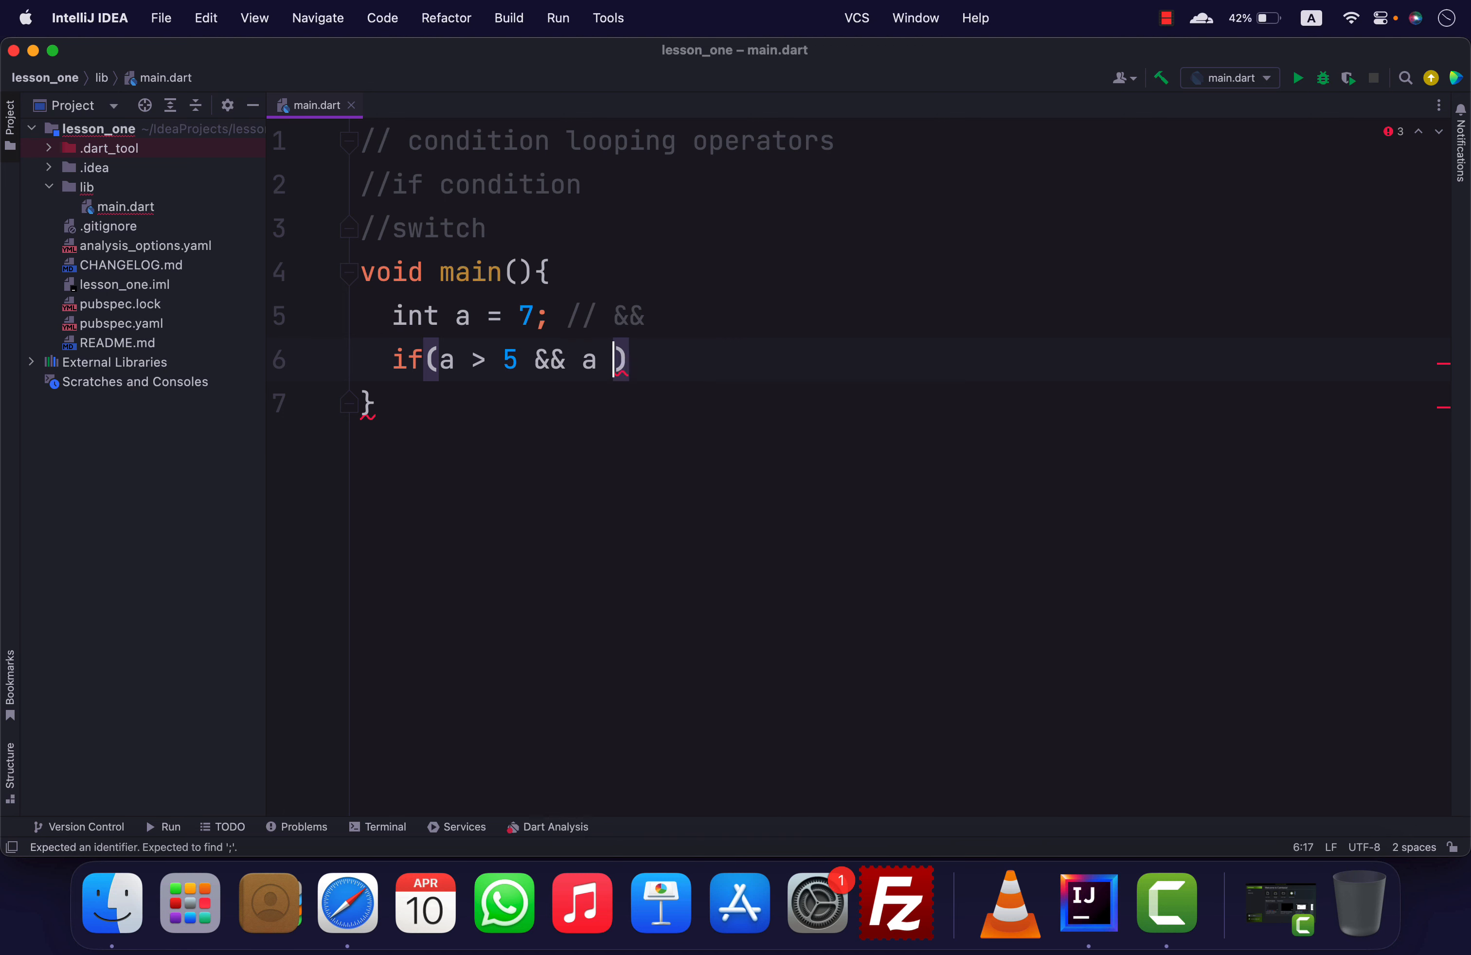
type("< 10")
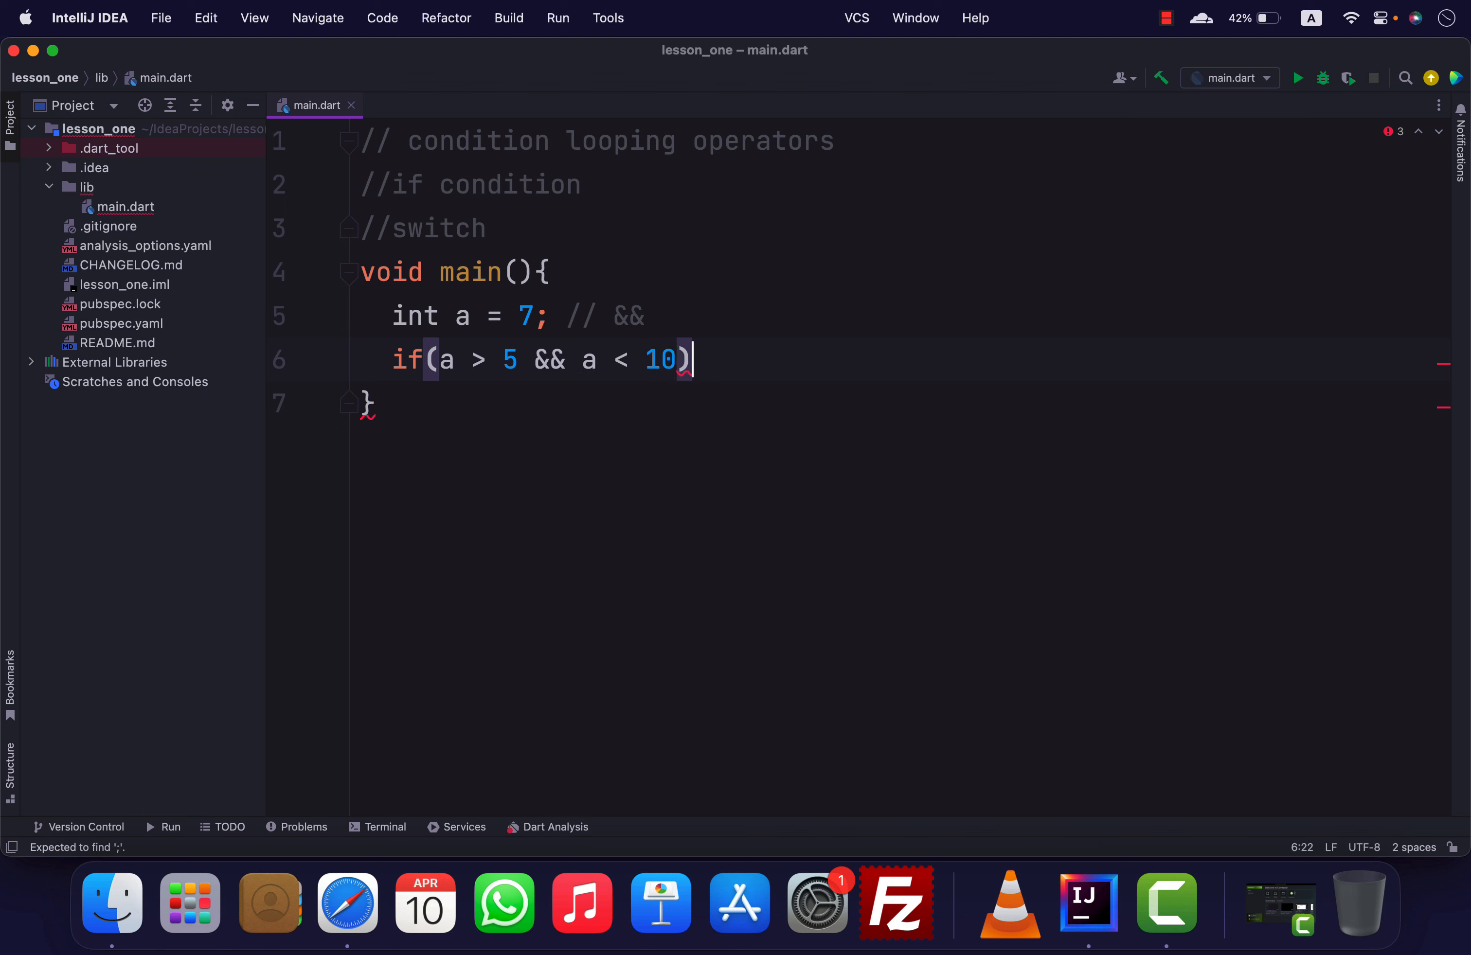
type("{")
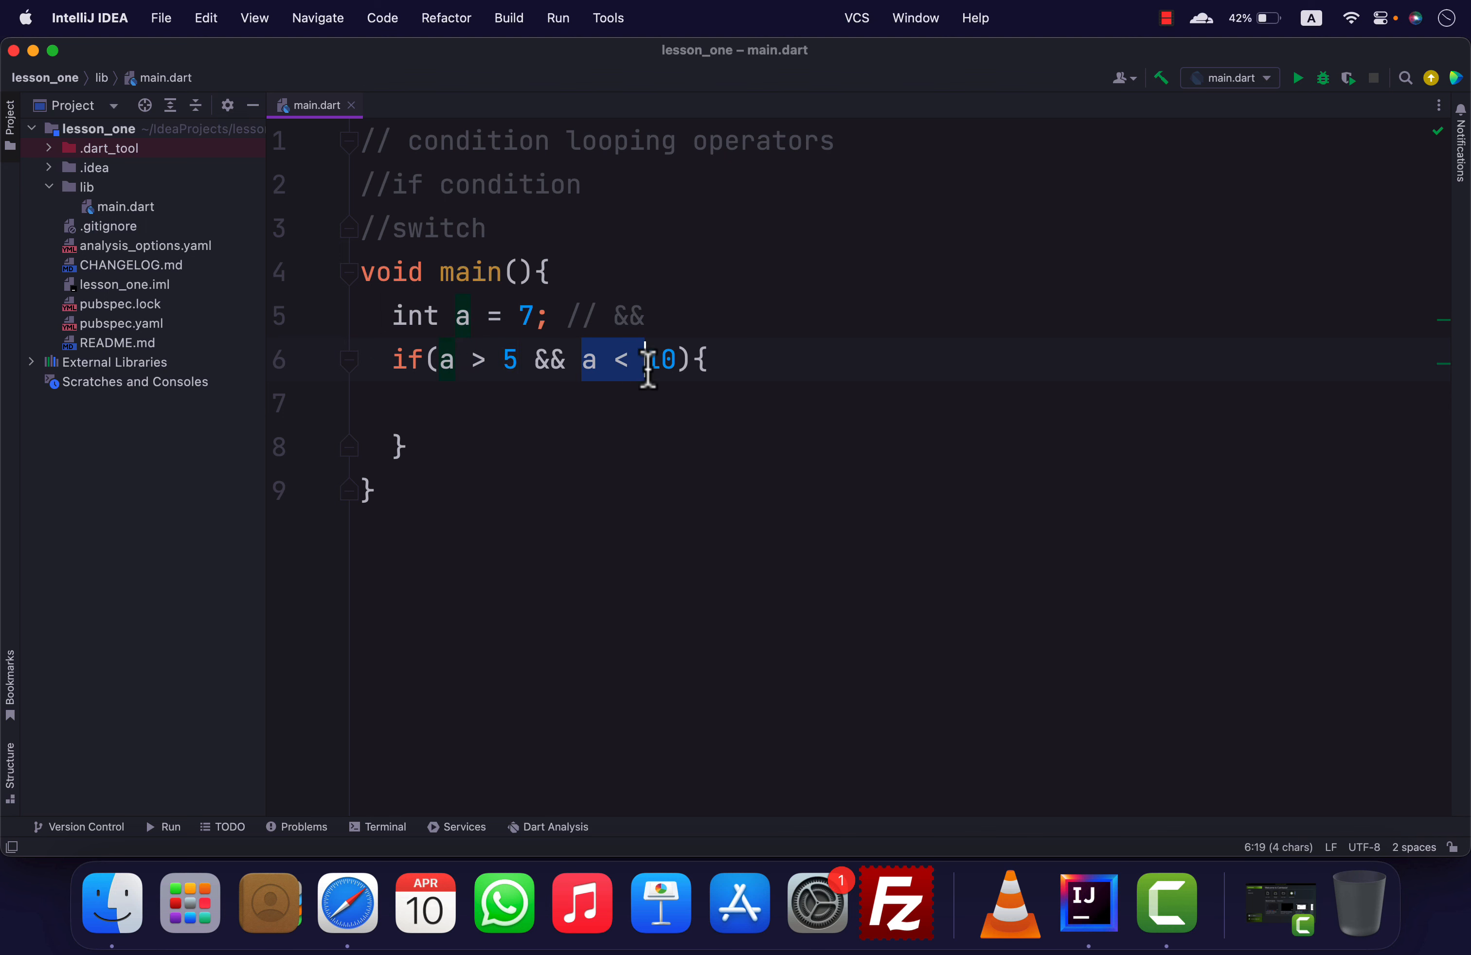
Add print('a is between 5 and 10'); inside the if body
left_click(427, 404)
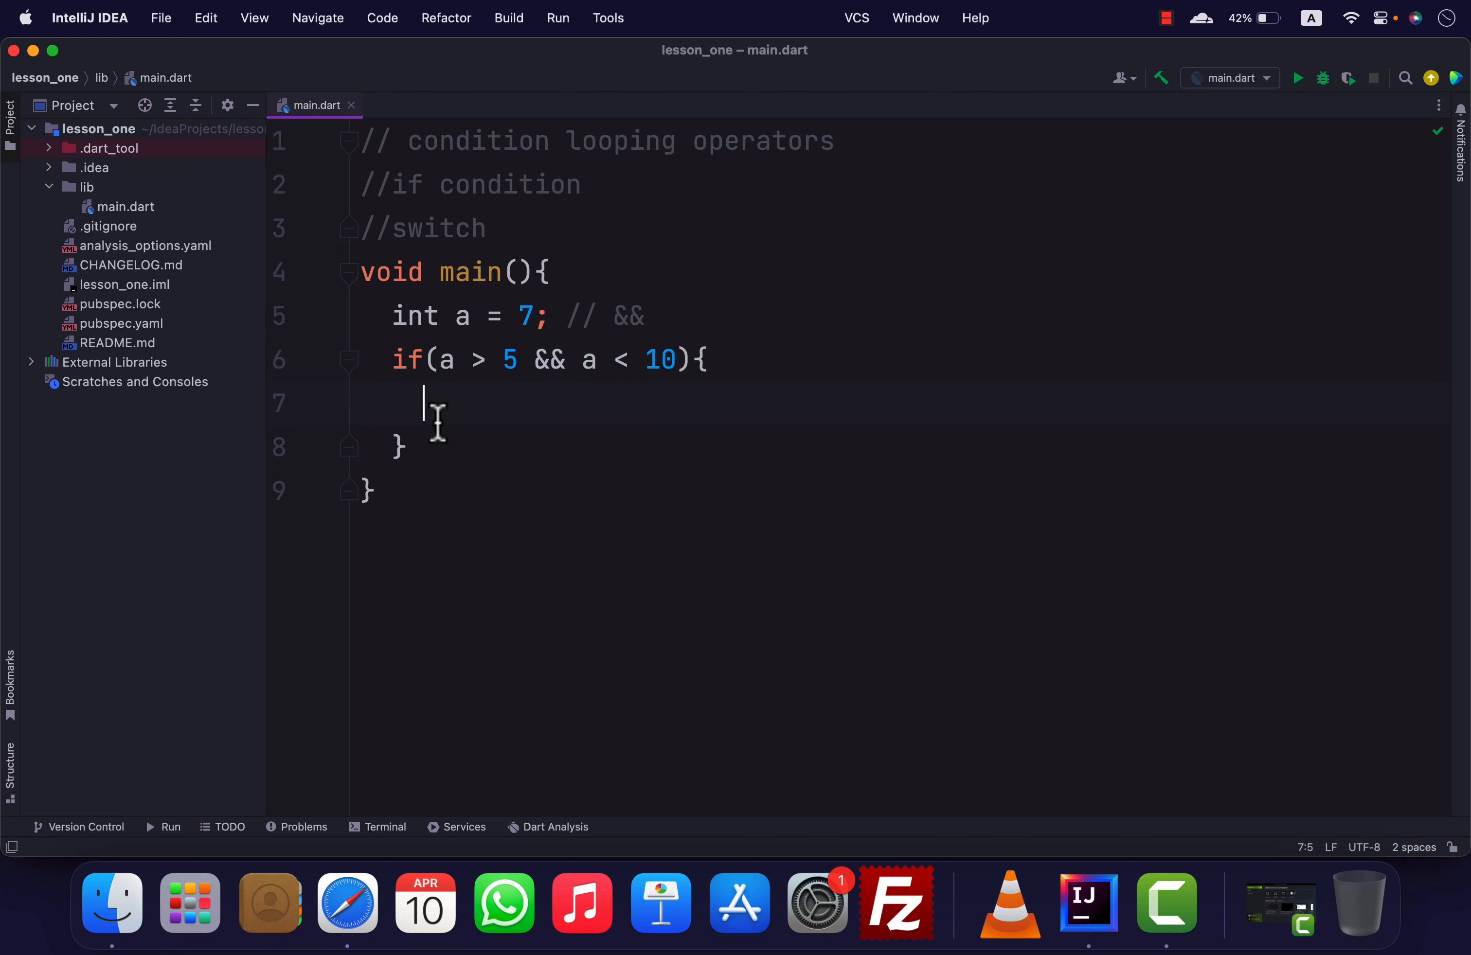
type("print()")
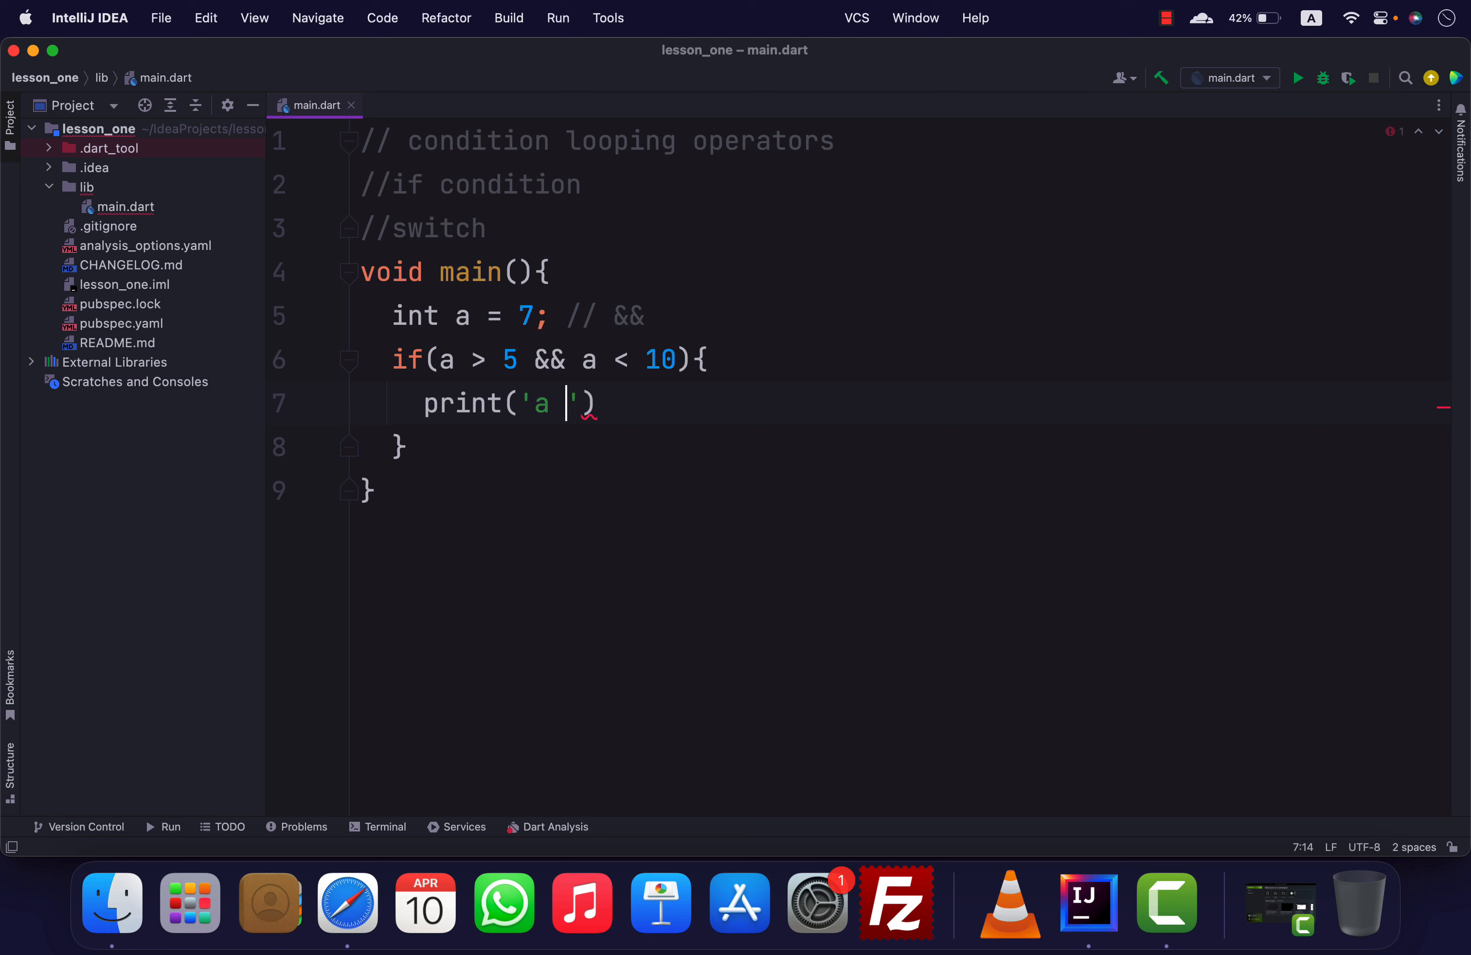
type("is between 5 an")
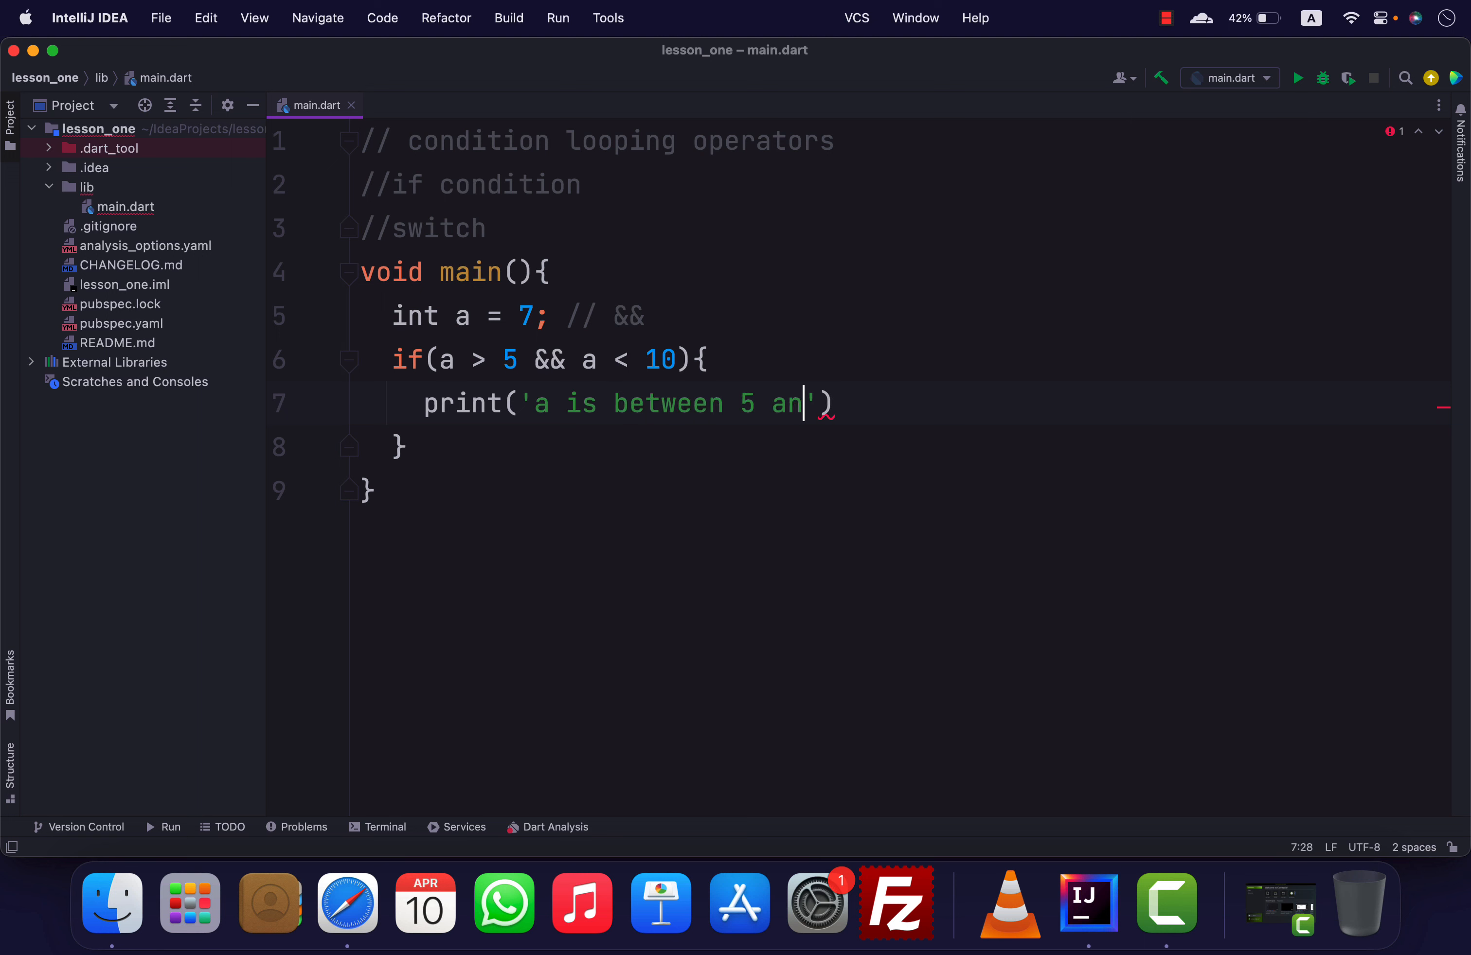
type("d 10';")
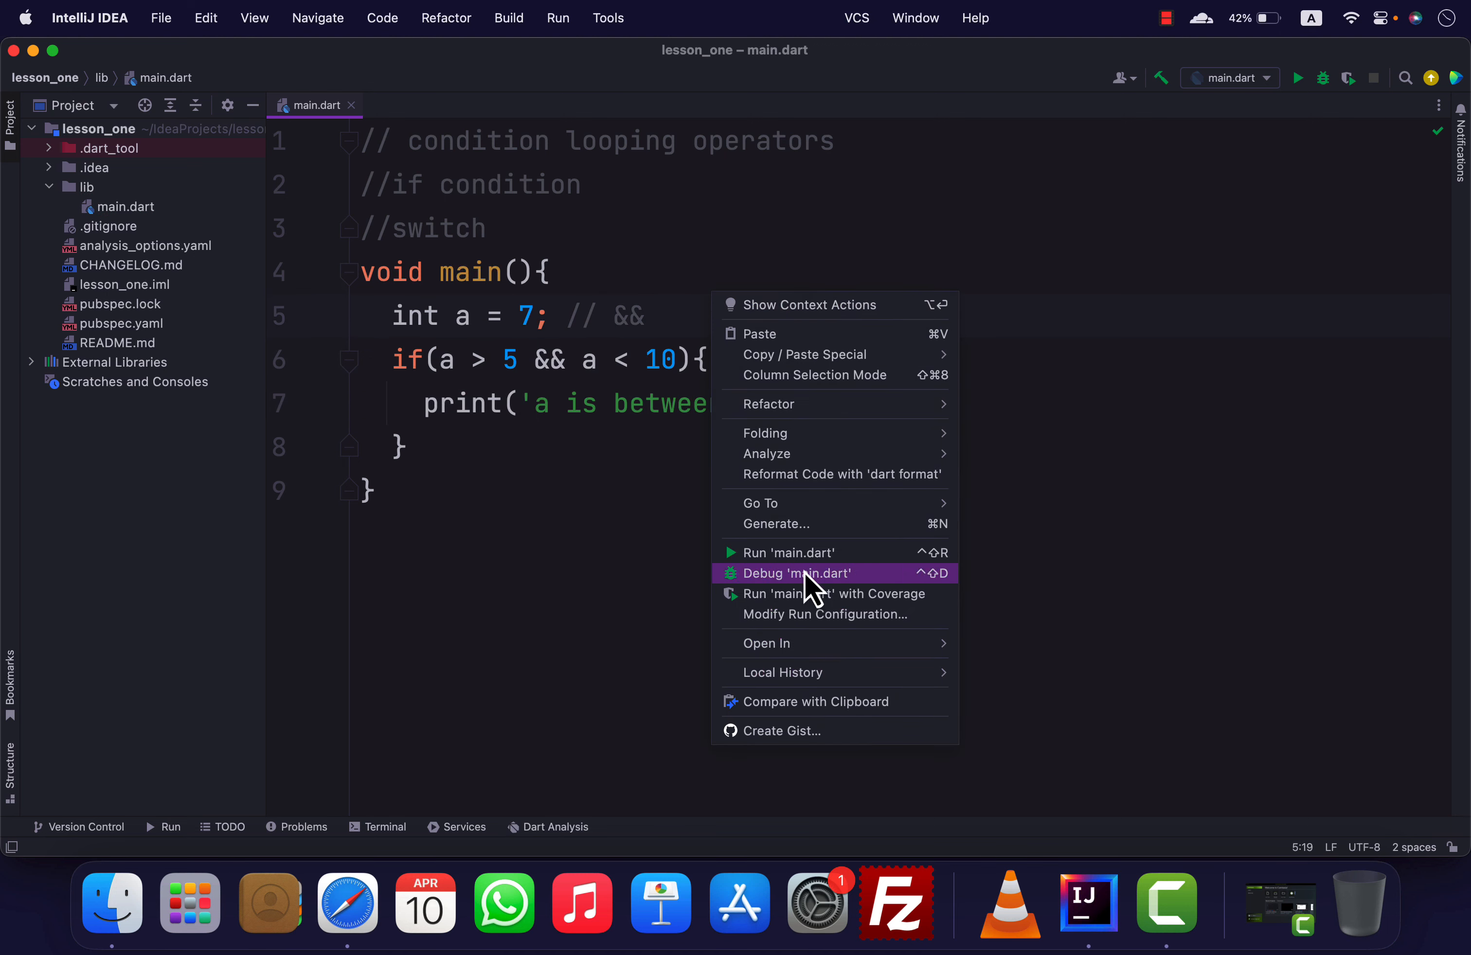
Run main.dart printing 'a is between 5 and 10', trying a as 11 then restoring 7
left_click(788, 552)
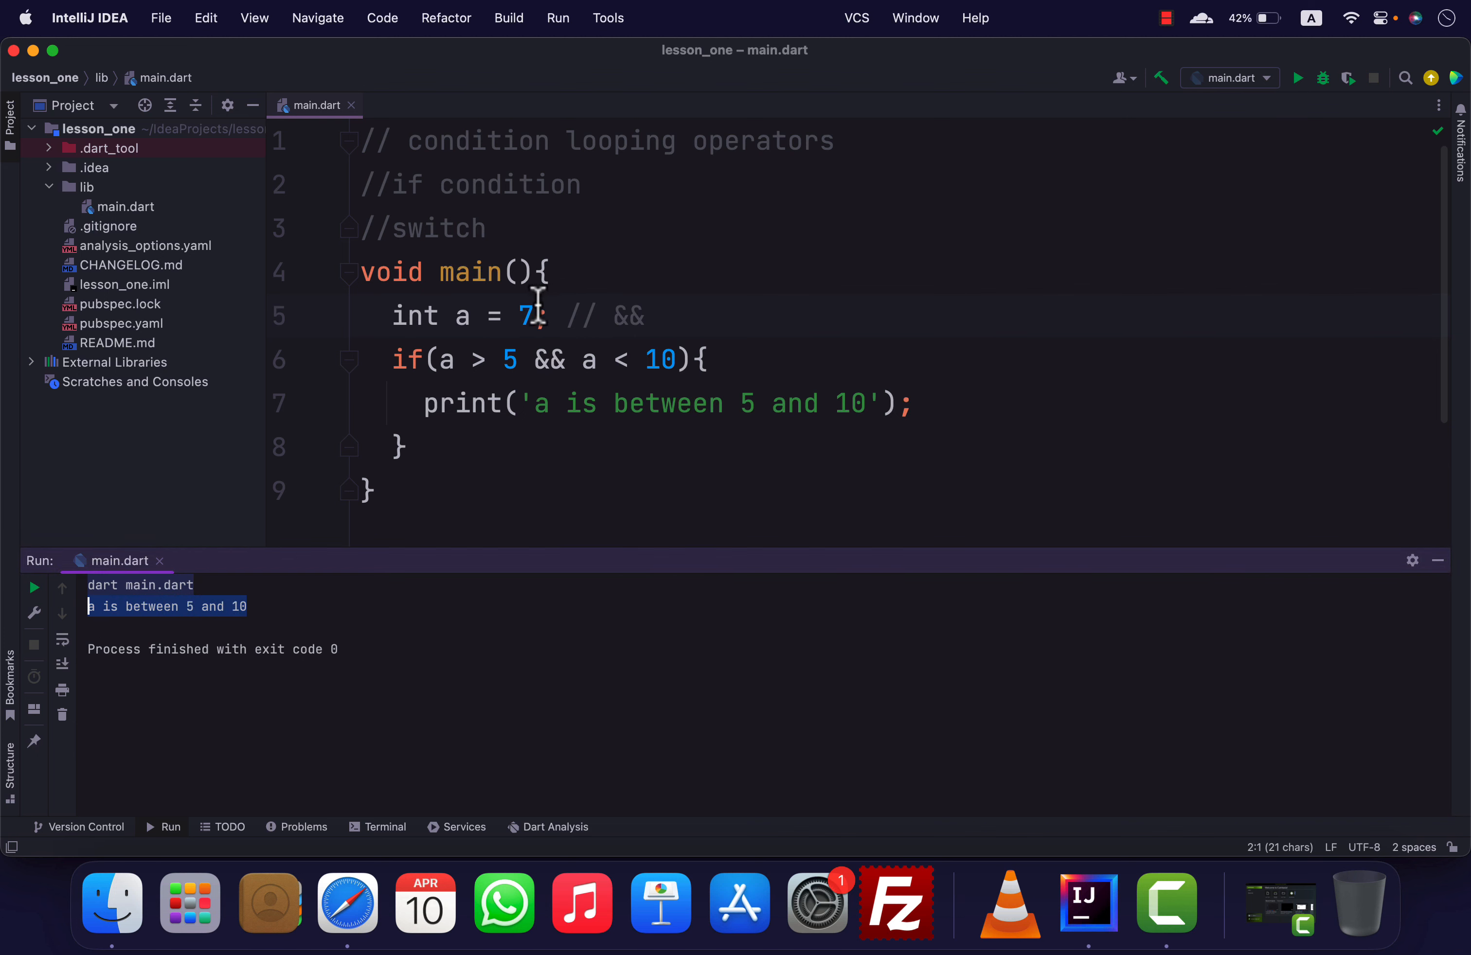
type("11")
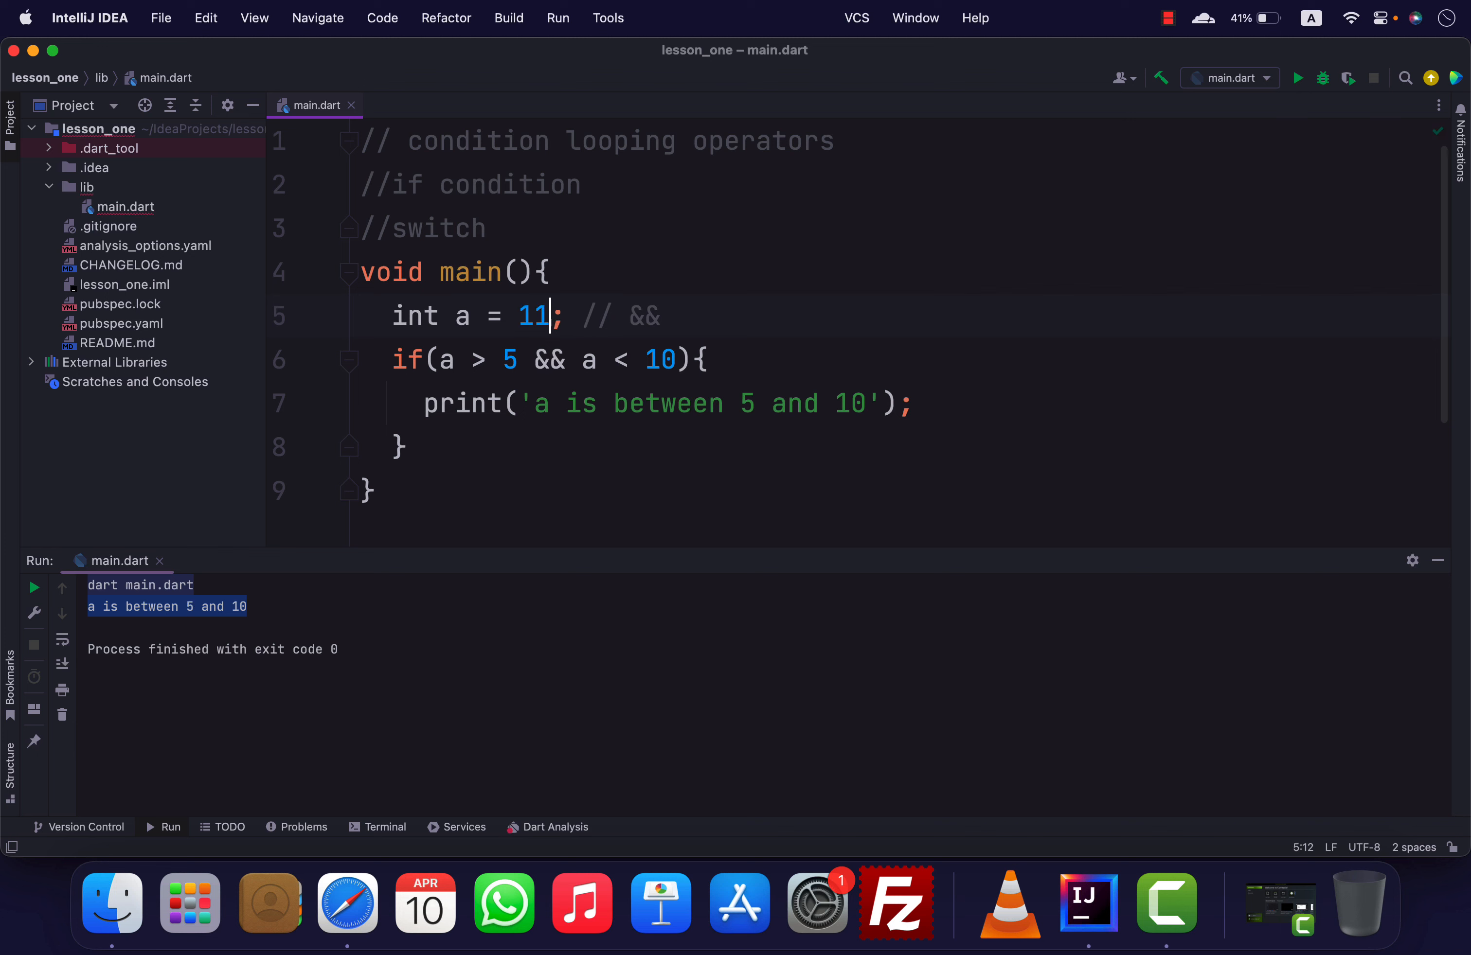
double_click(445, 359)
type(" //")
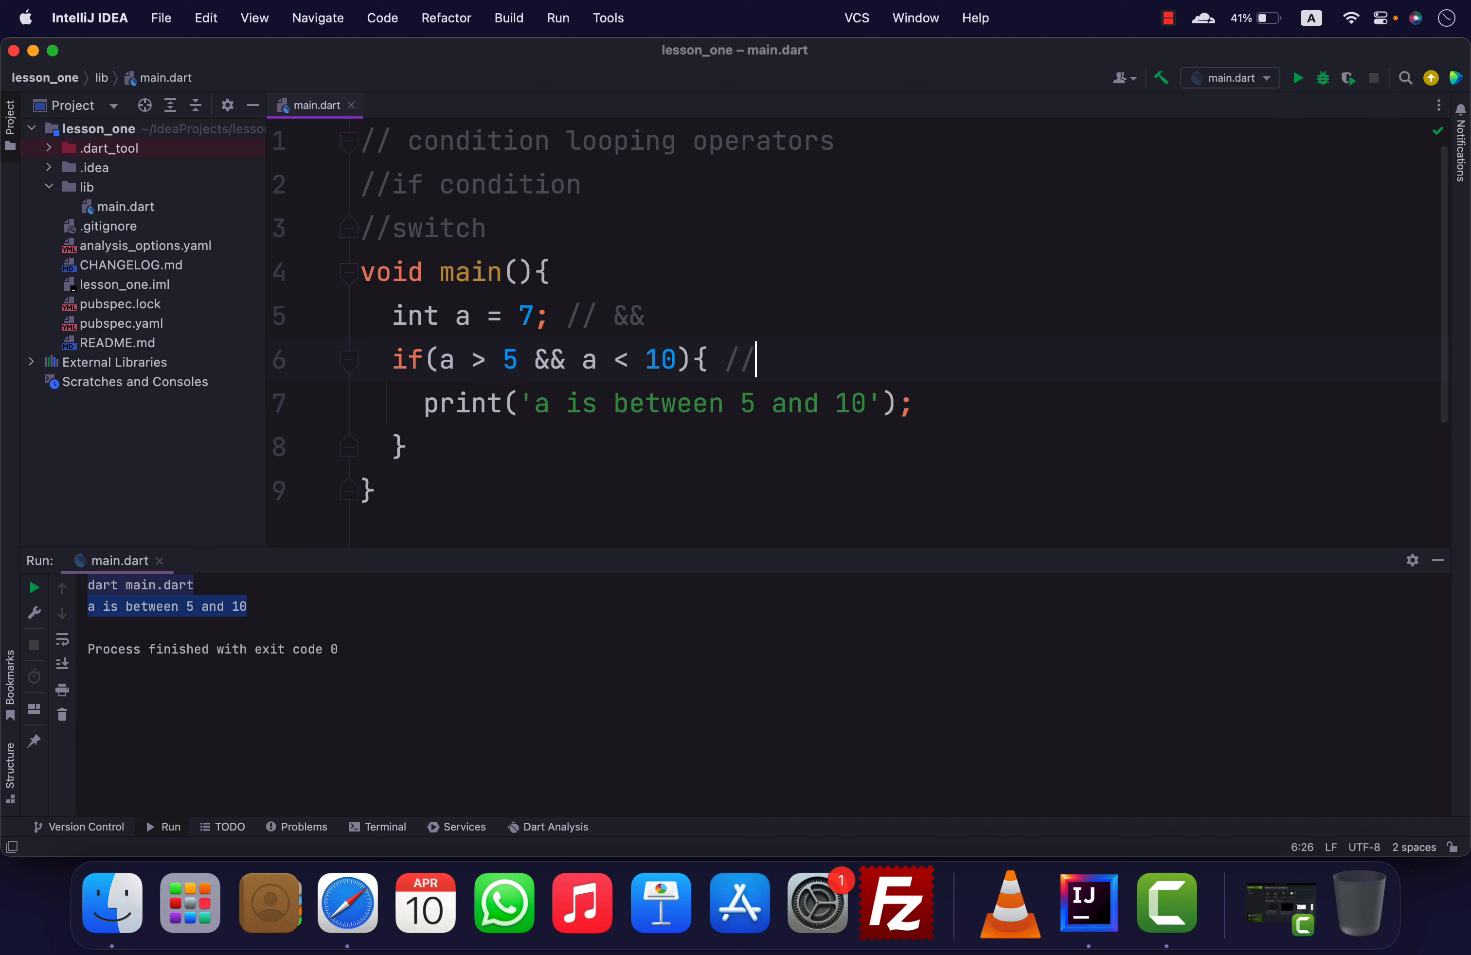
Comment the if line 'true && true', set a to 11 and mark the second as false
type("tr")
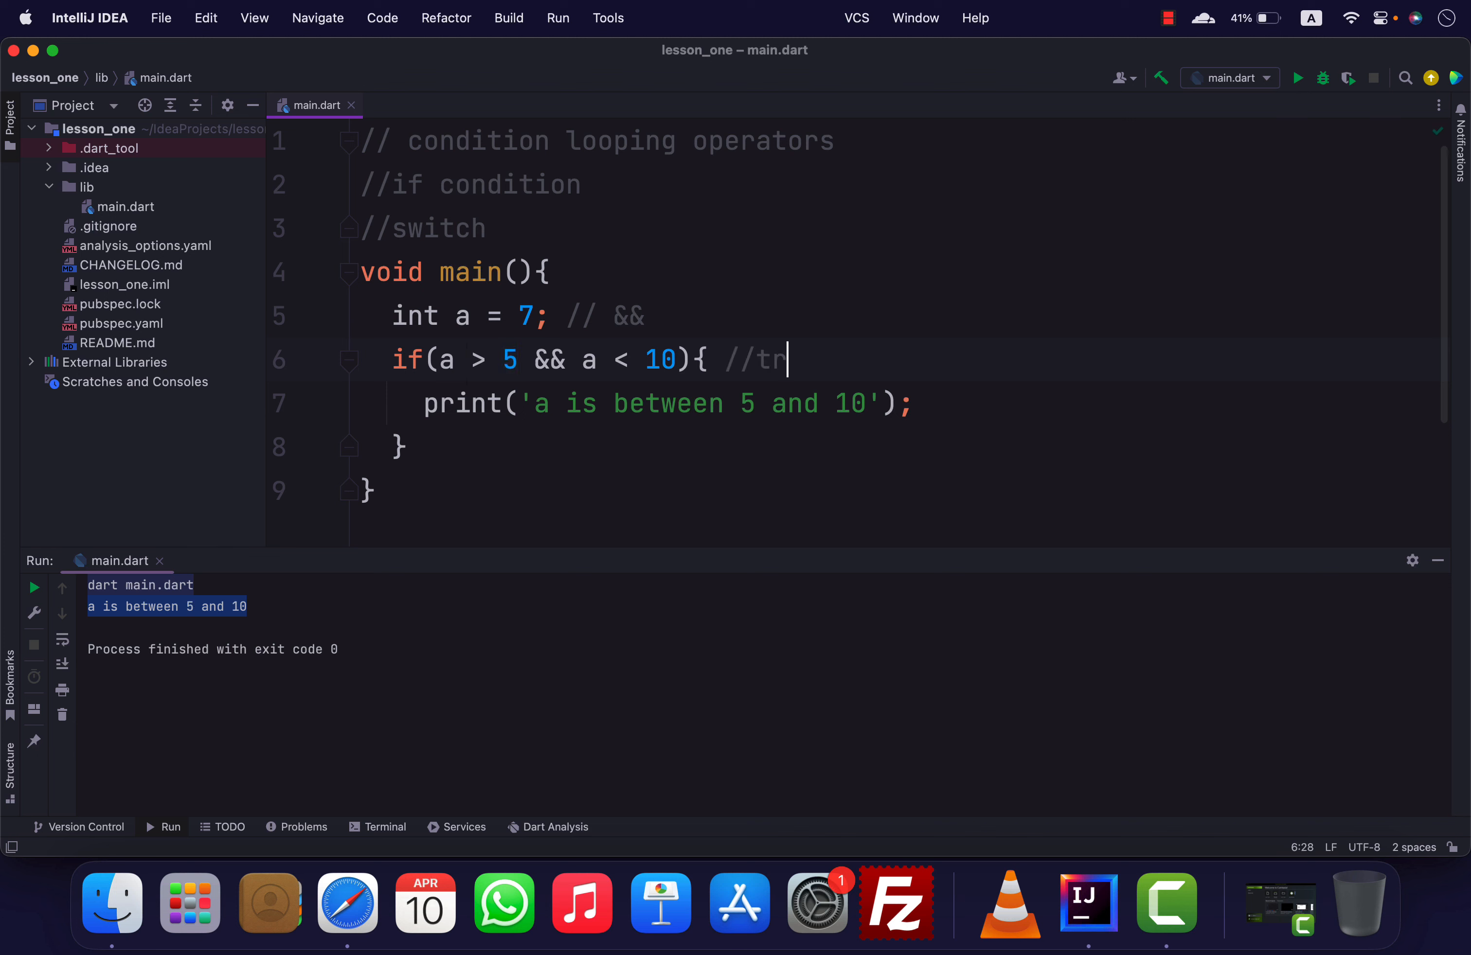
type("ue && t")
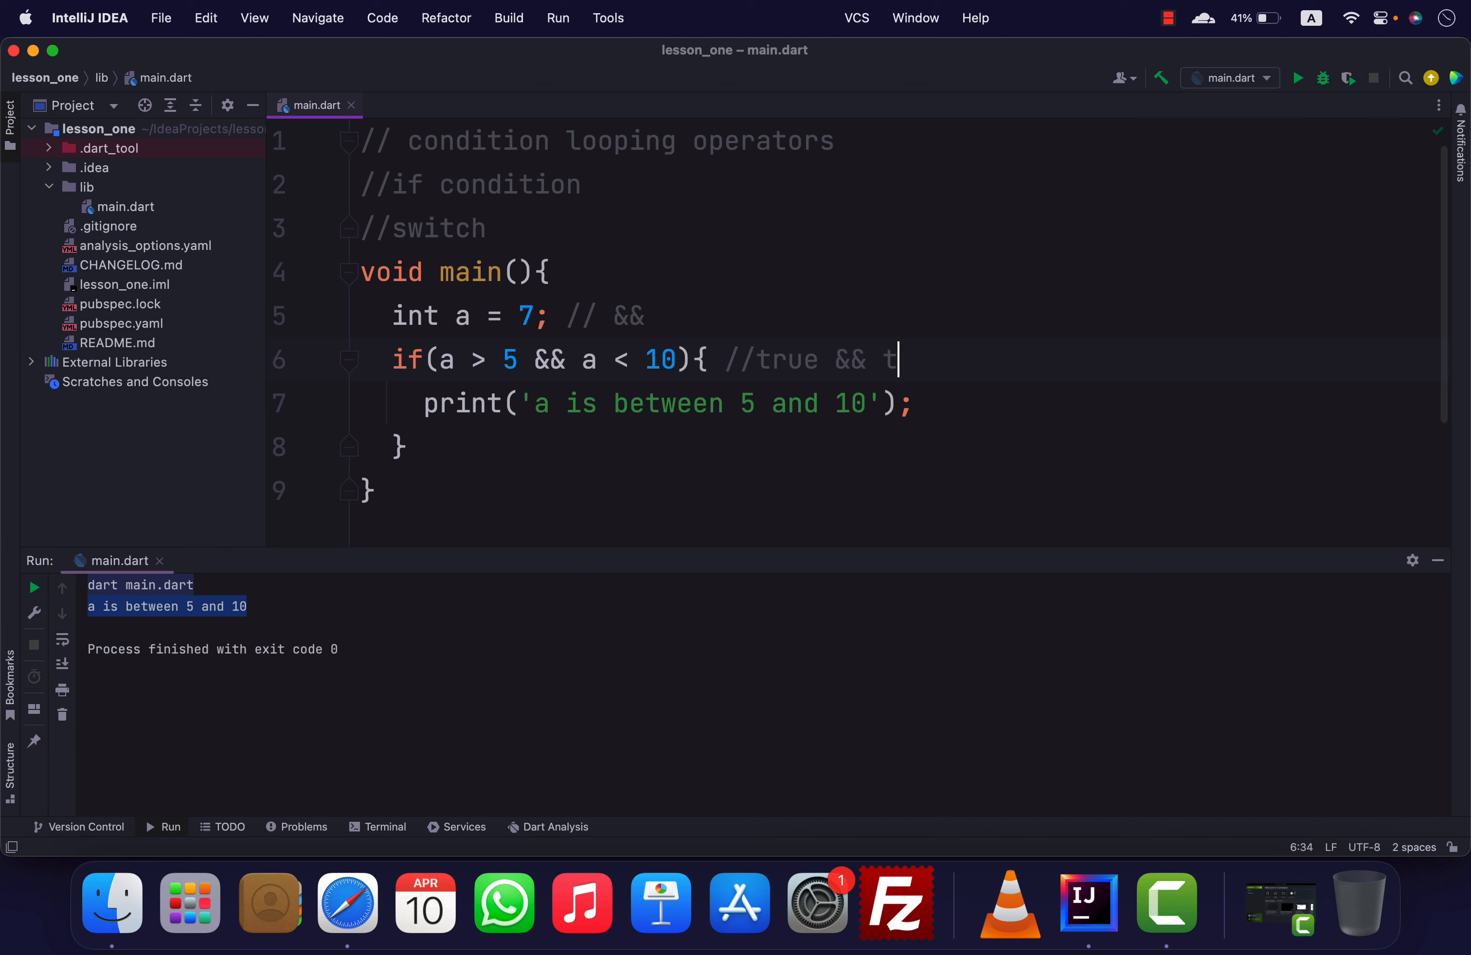
type("rue")
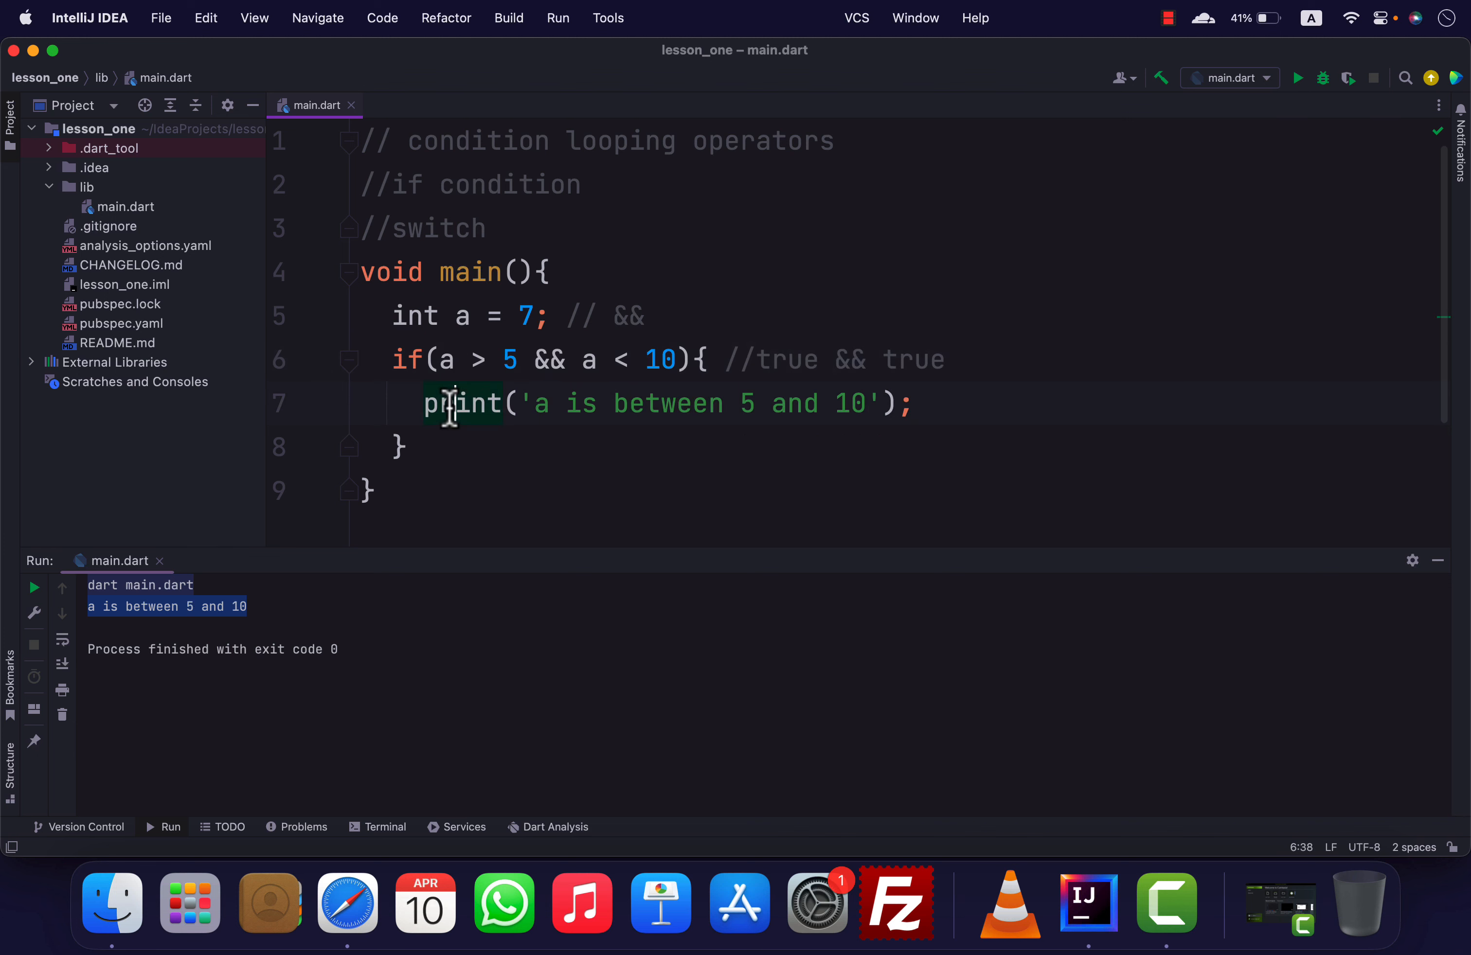
double_click(551, 359)
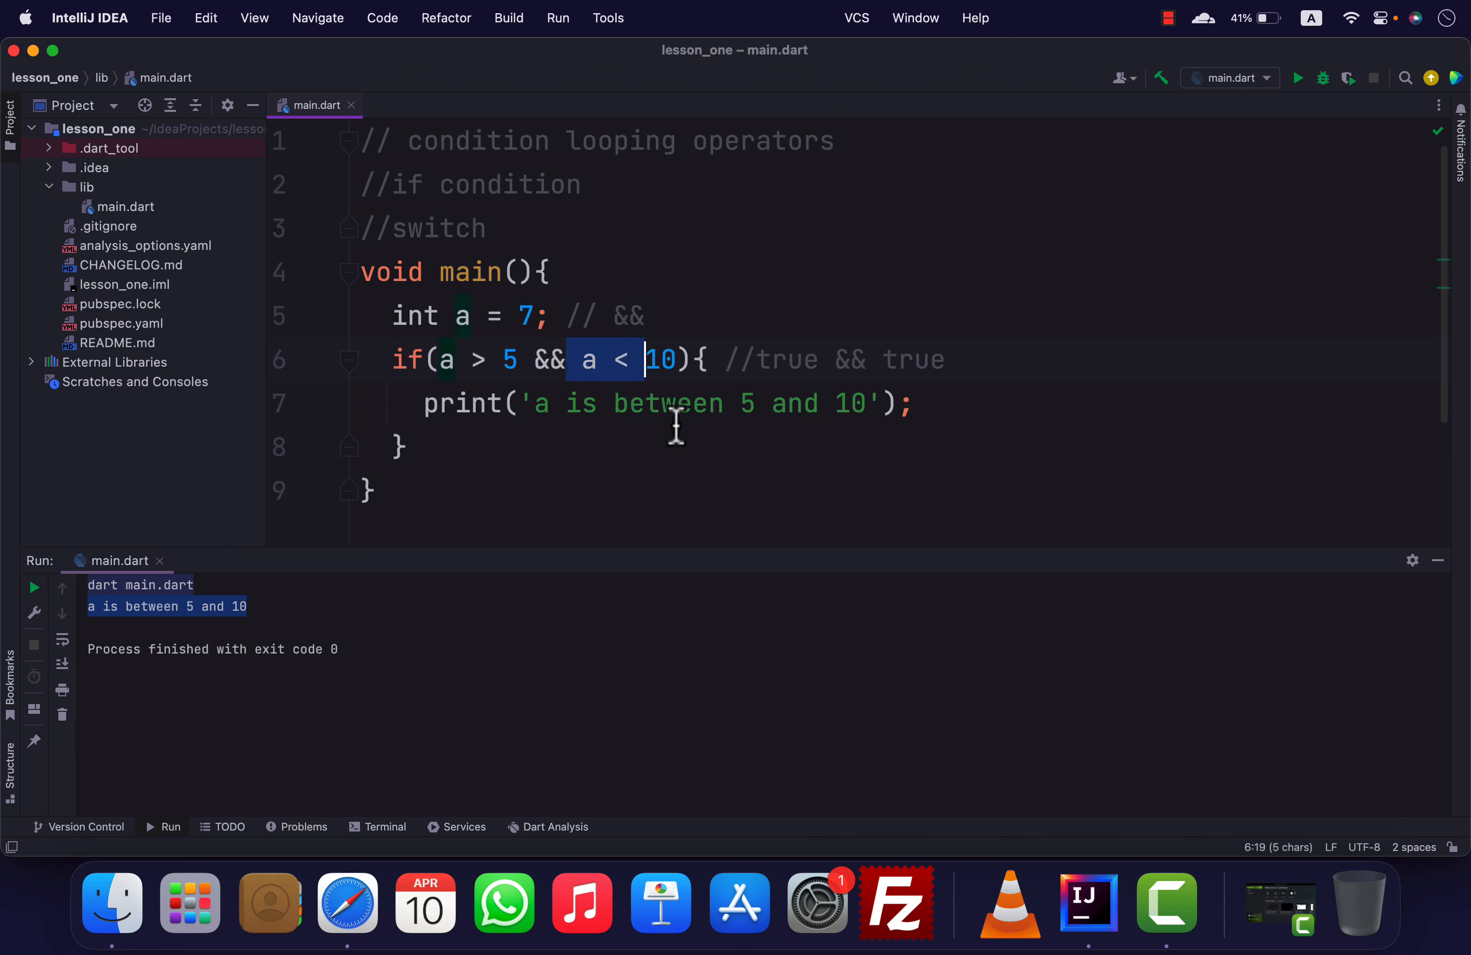
type("11")
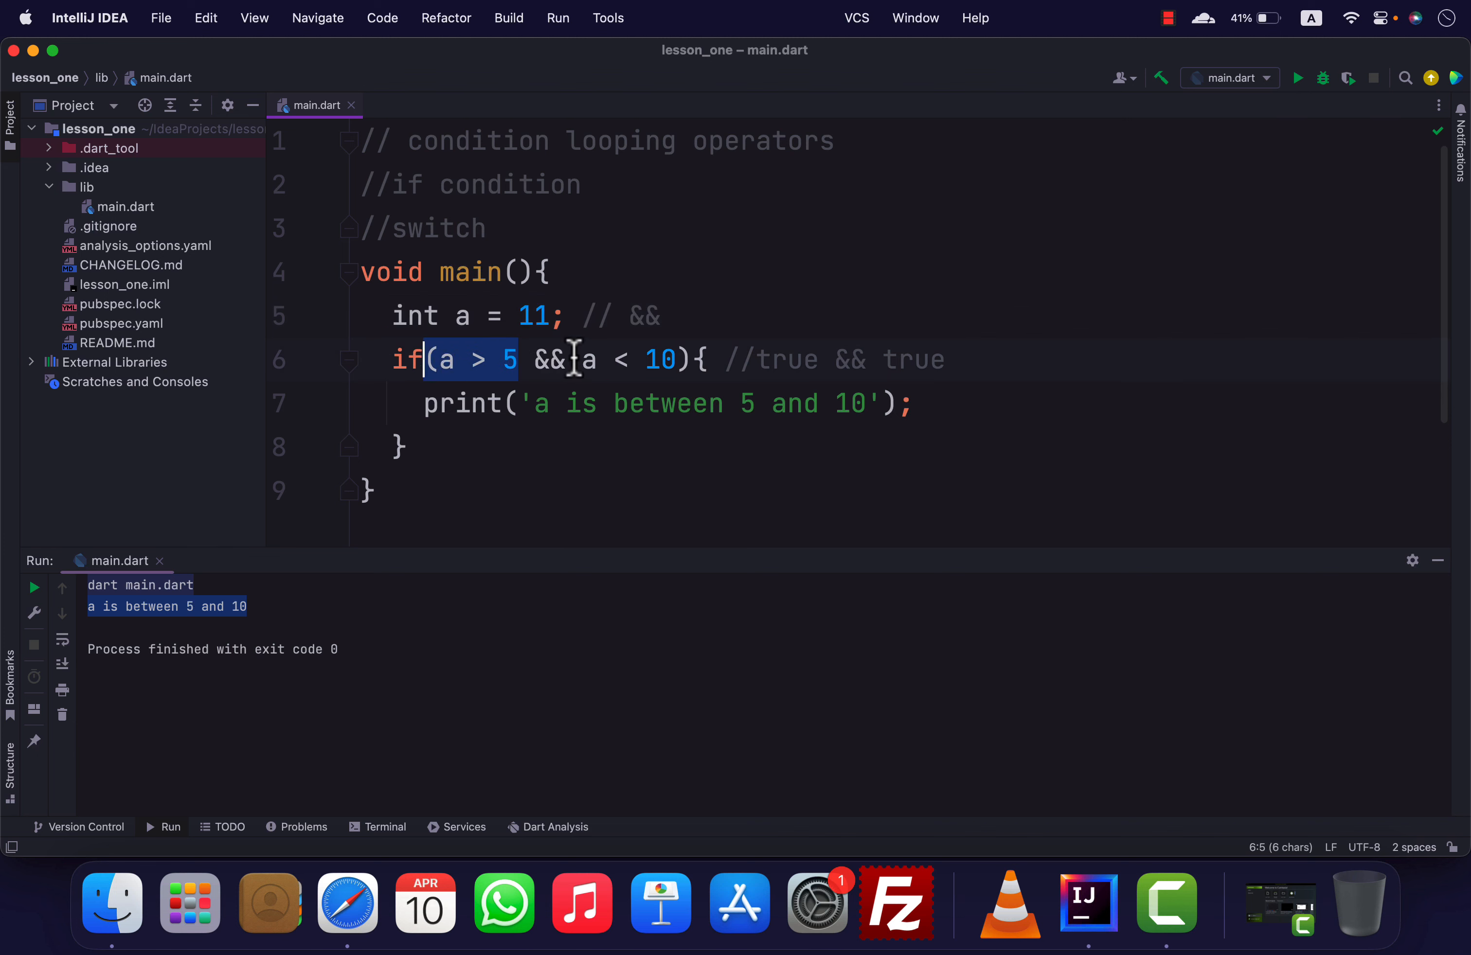
double_click(922, 359)
type("fals")
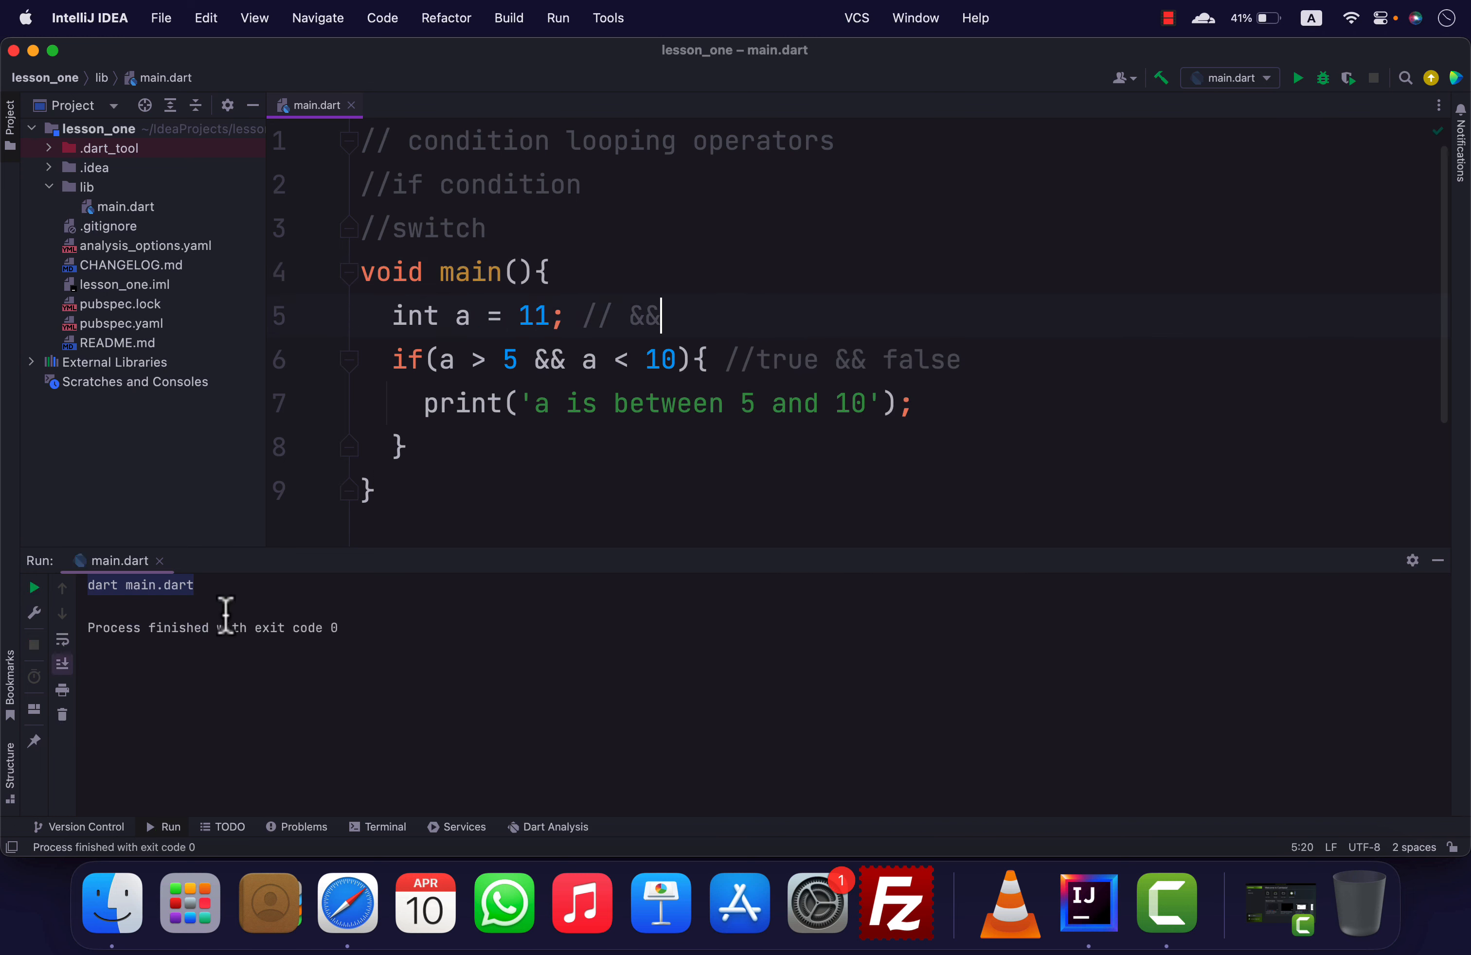
mouse_move(417, 403)
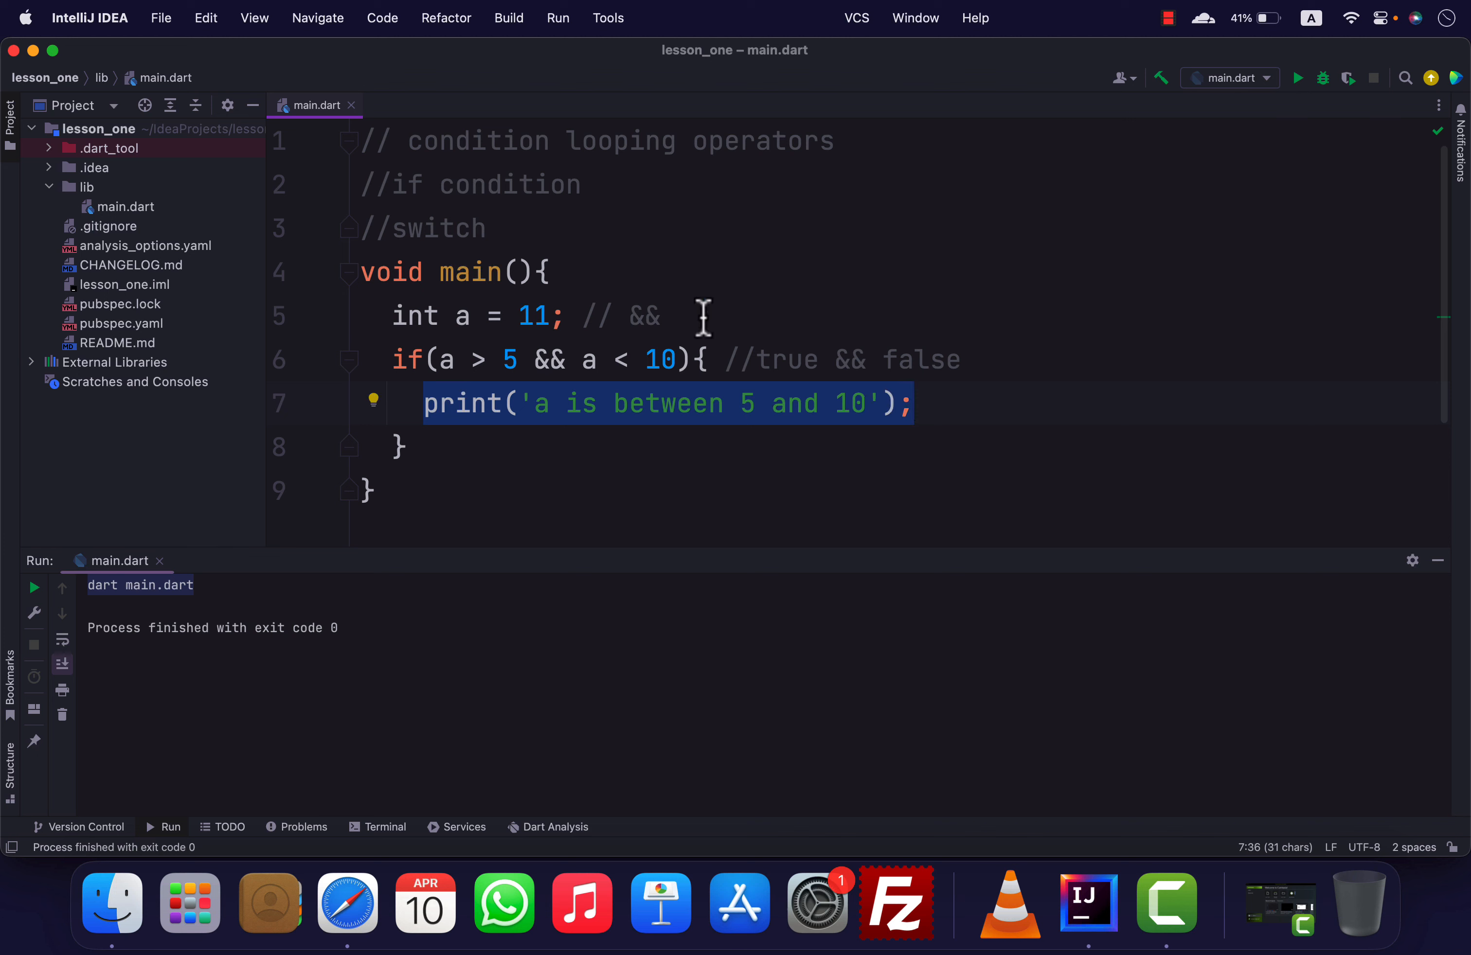
List || in the operators comment, make the condition a > 5 || a < 10, and rerun
left_click(688, 316)
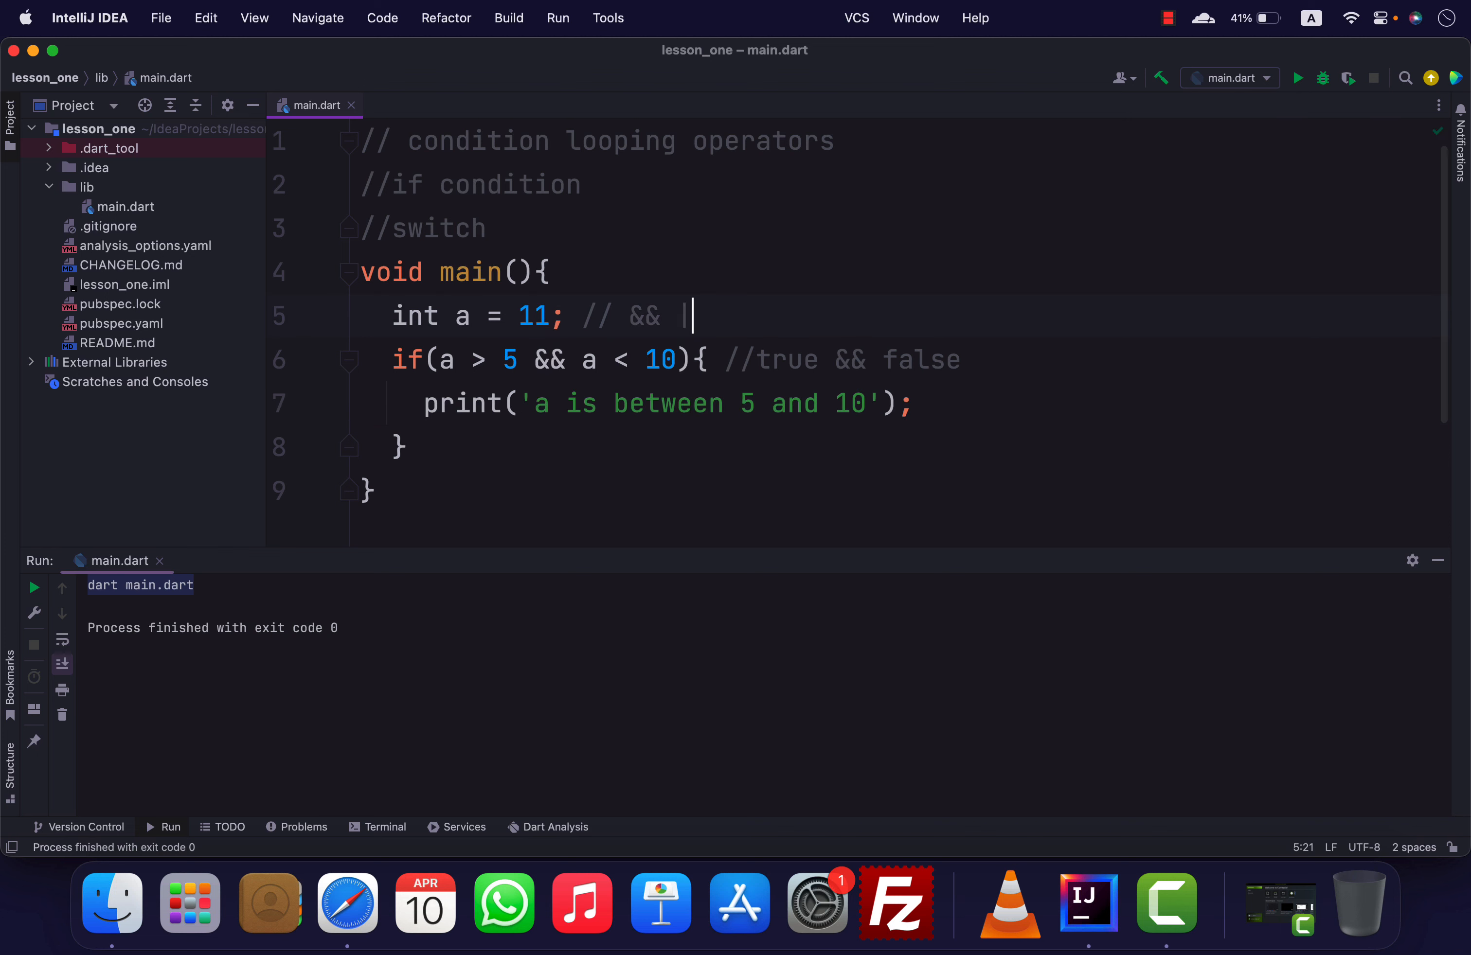
type("||")
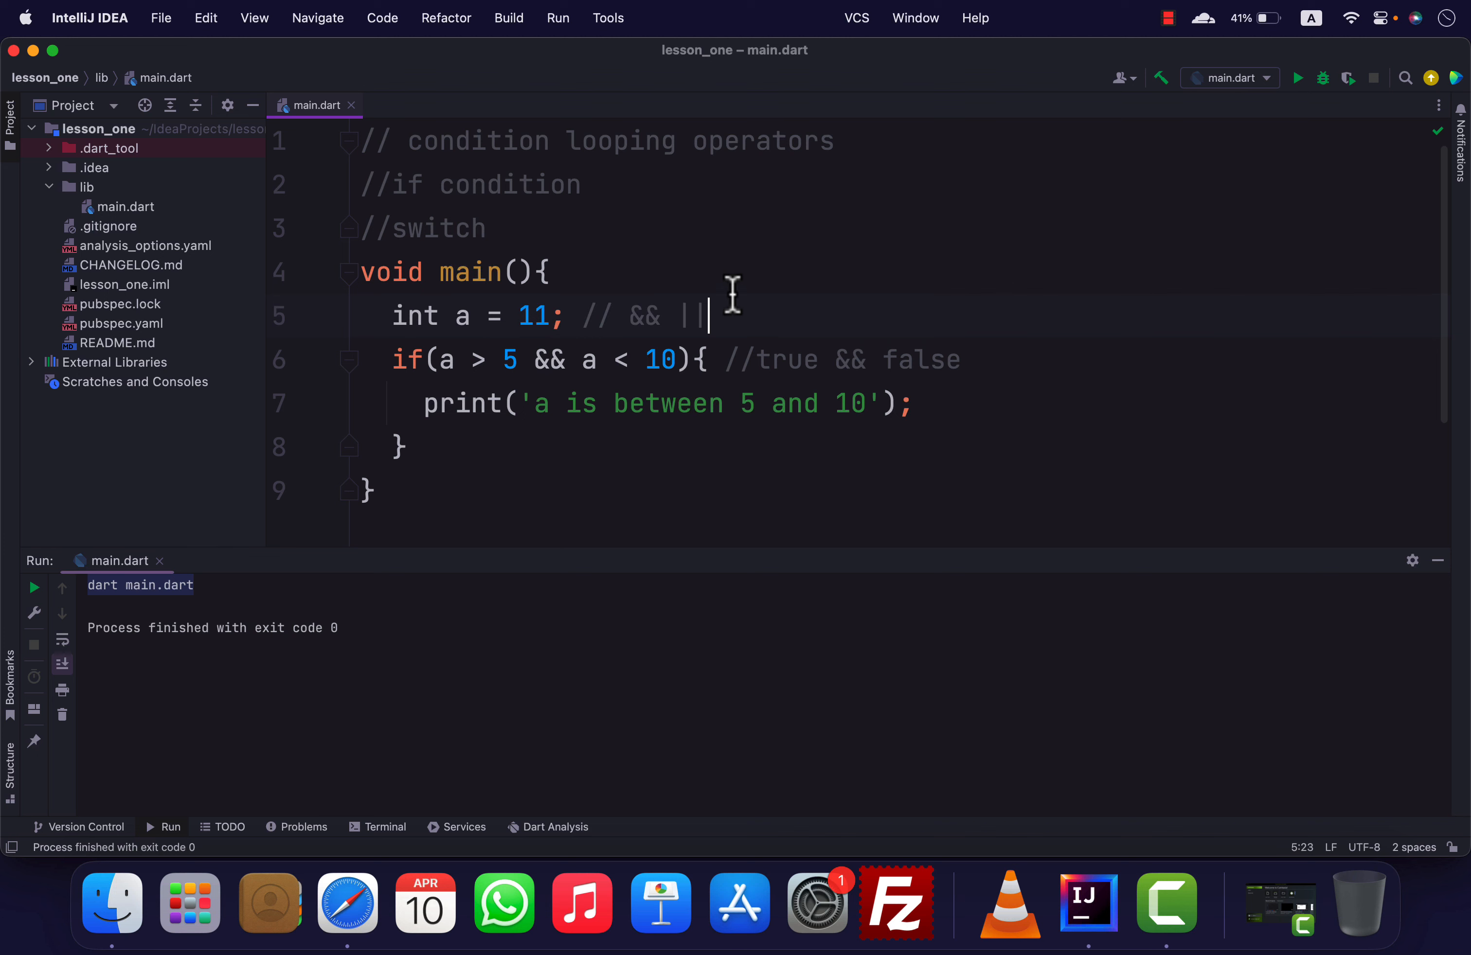
mouse_move(533, 359)
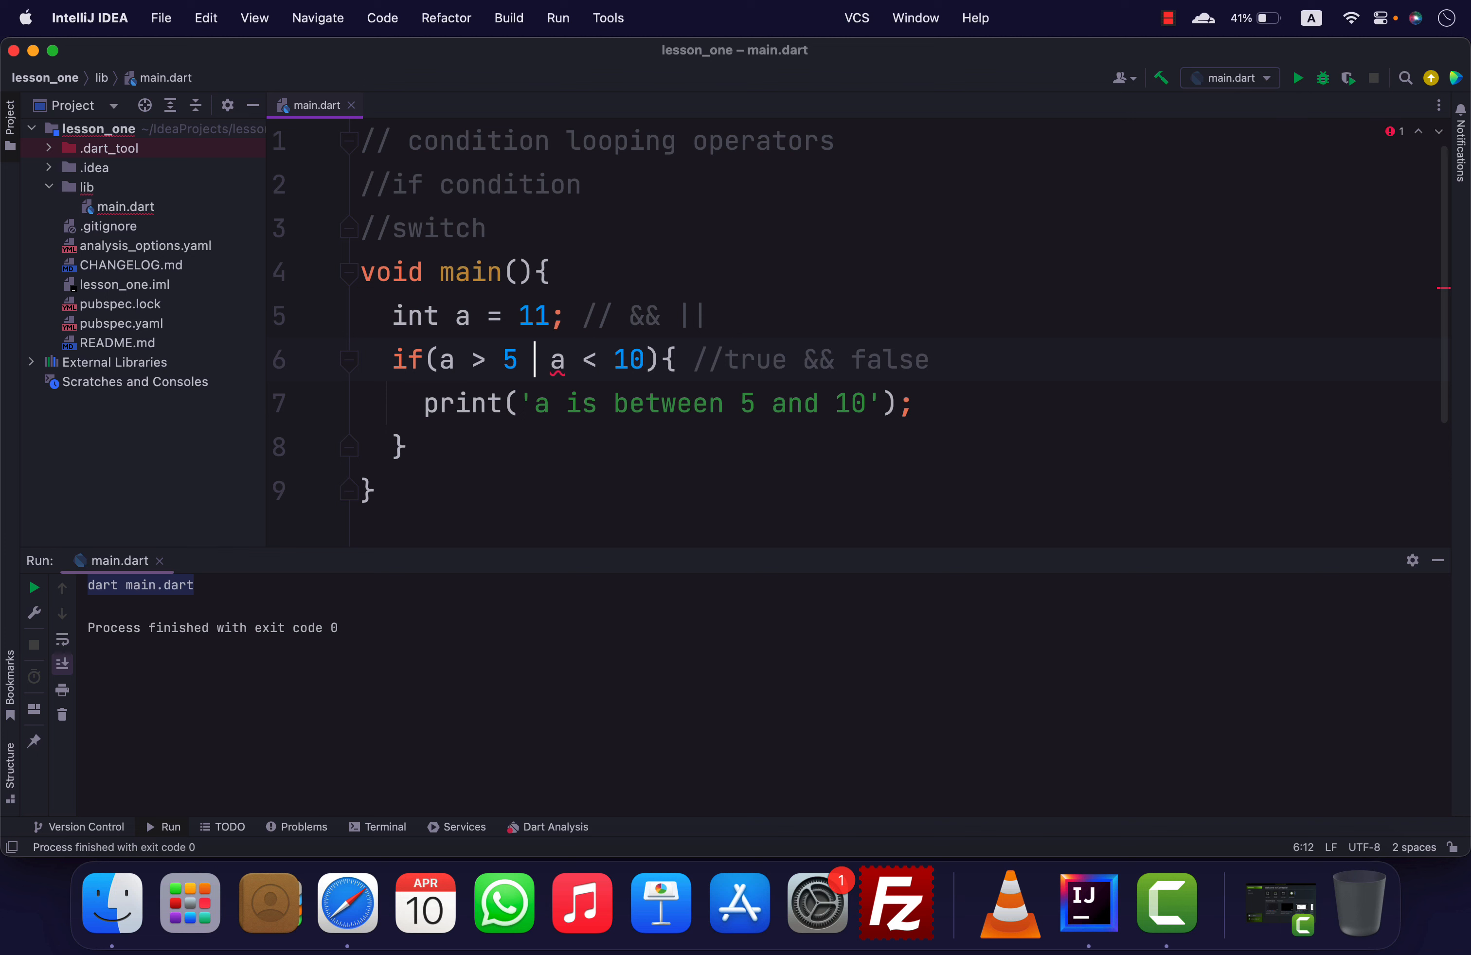
type("||")
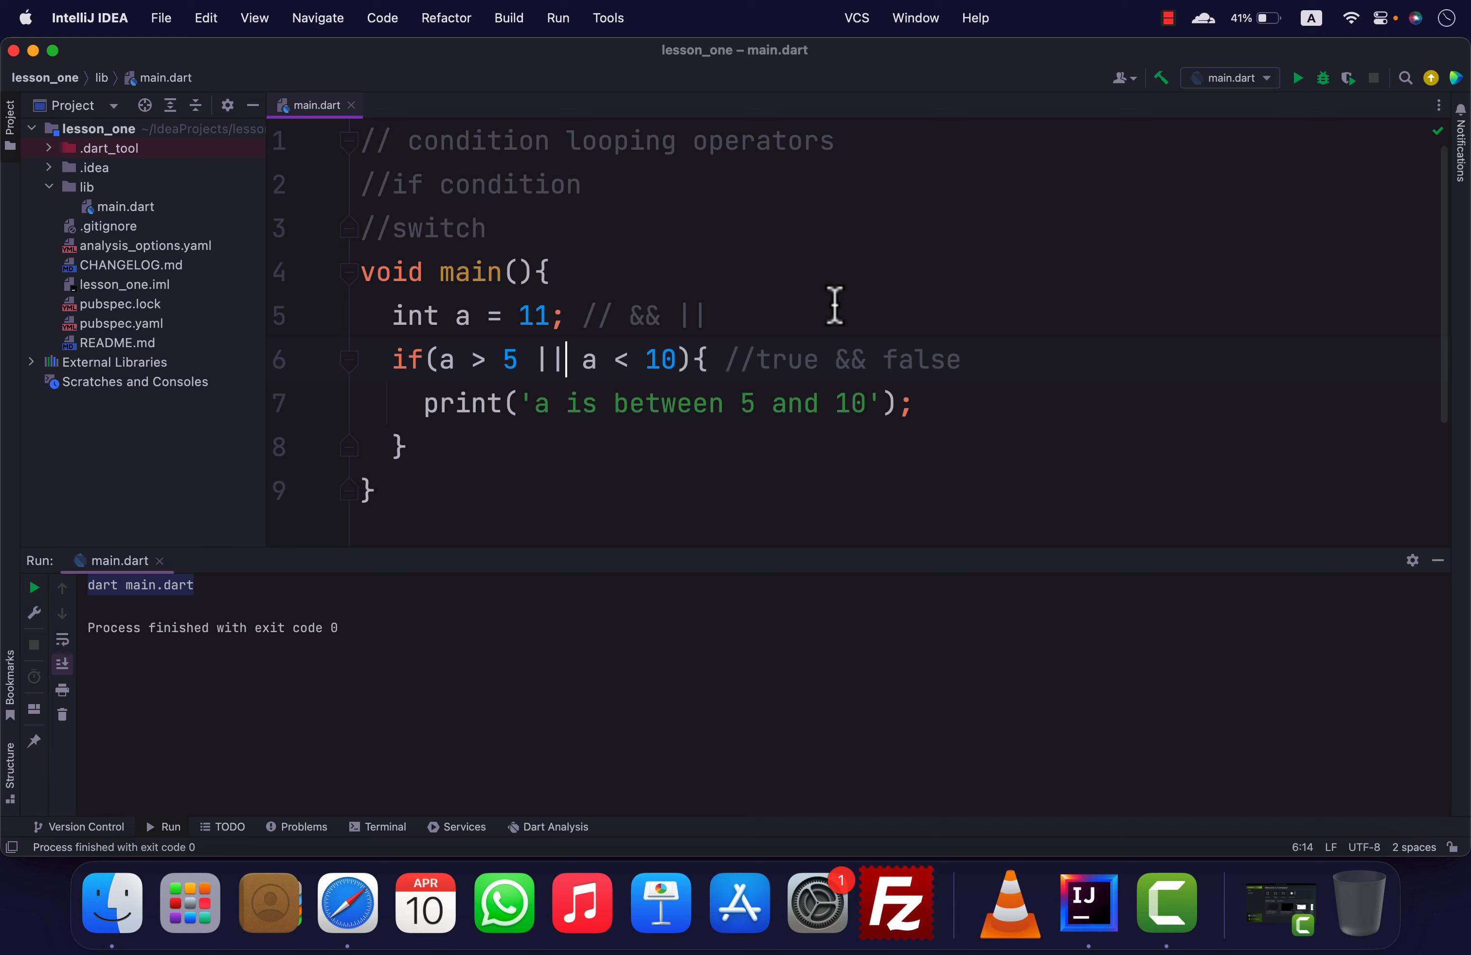
right_click(834, 305)
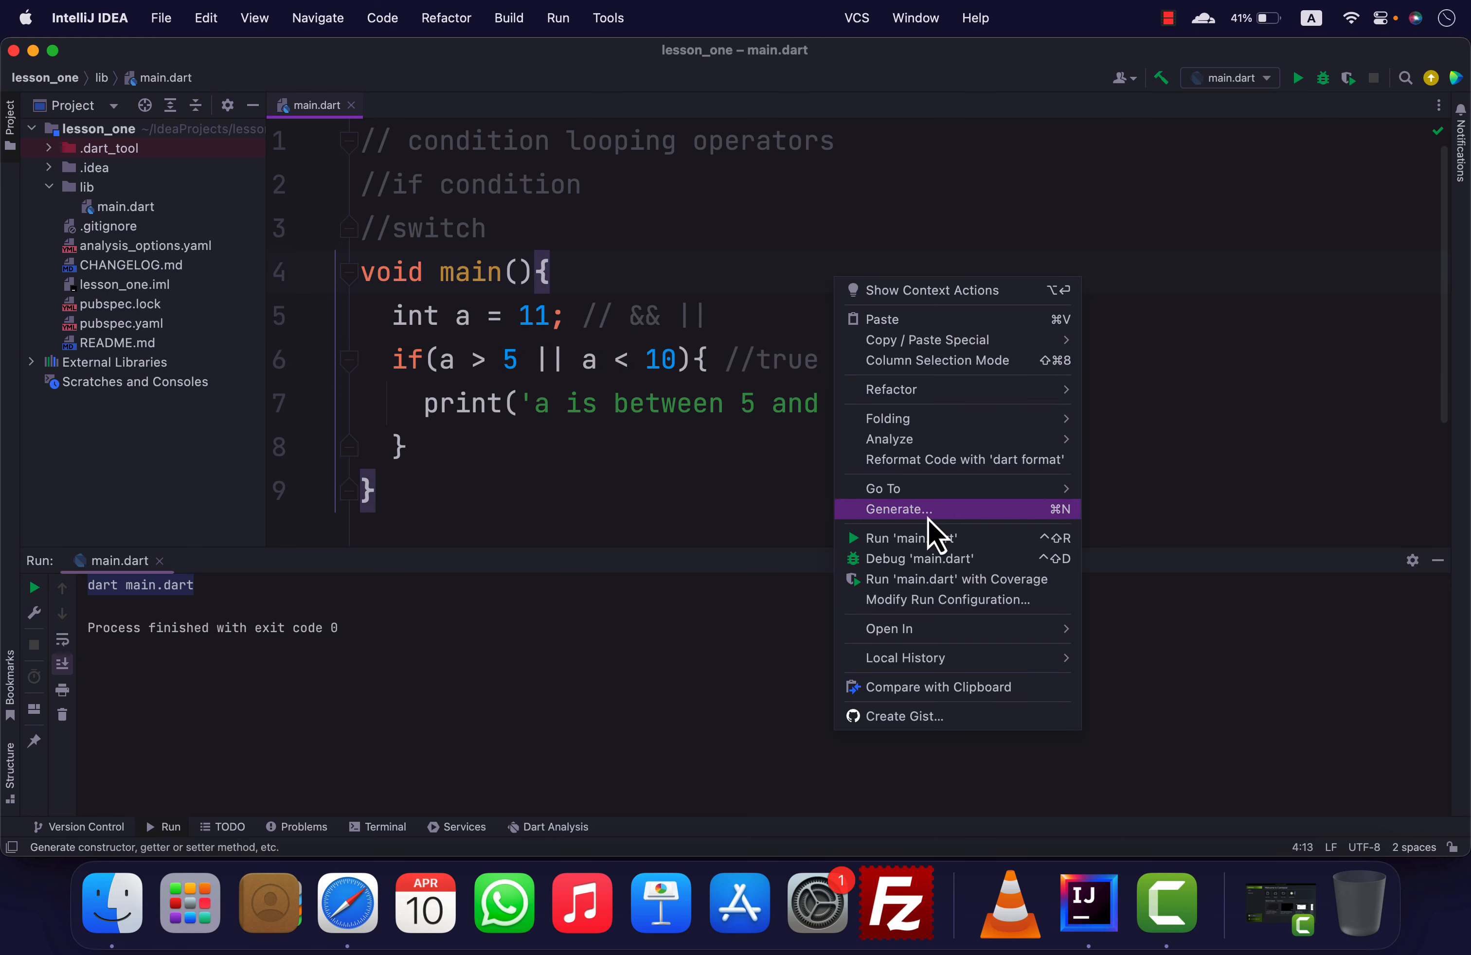
left_click(905, 537)
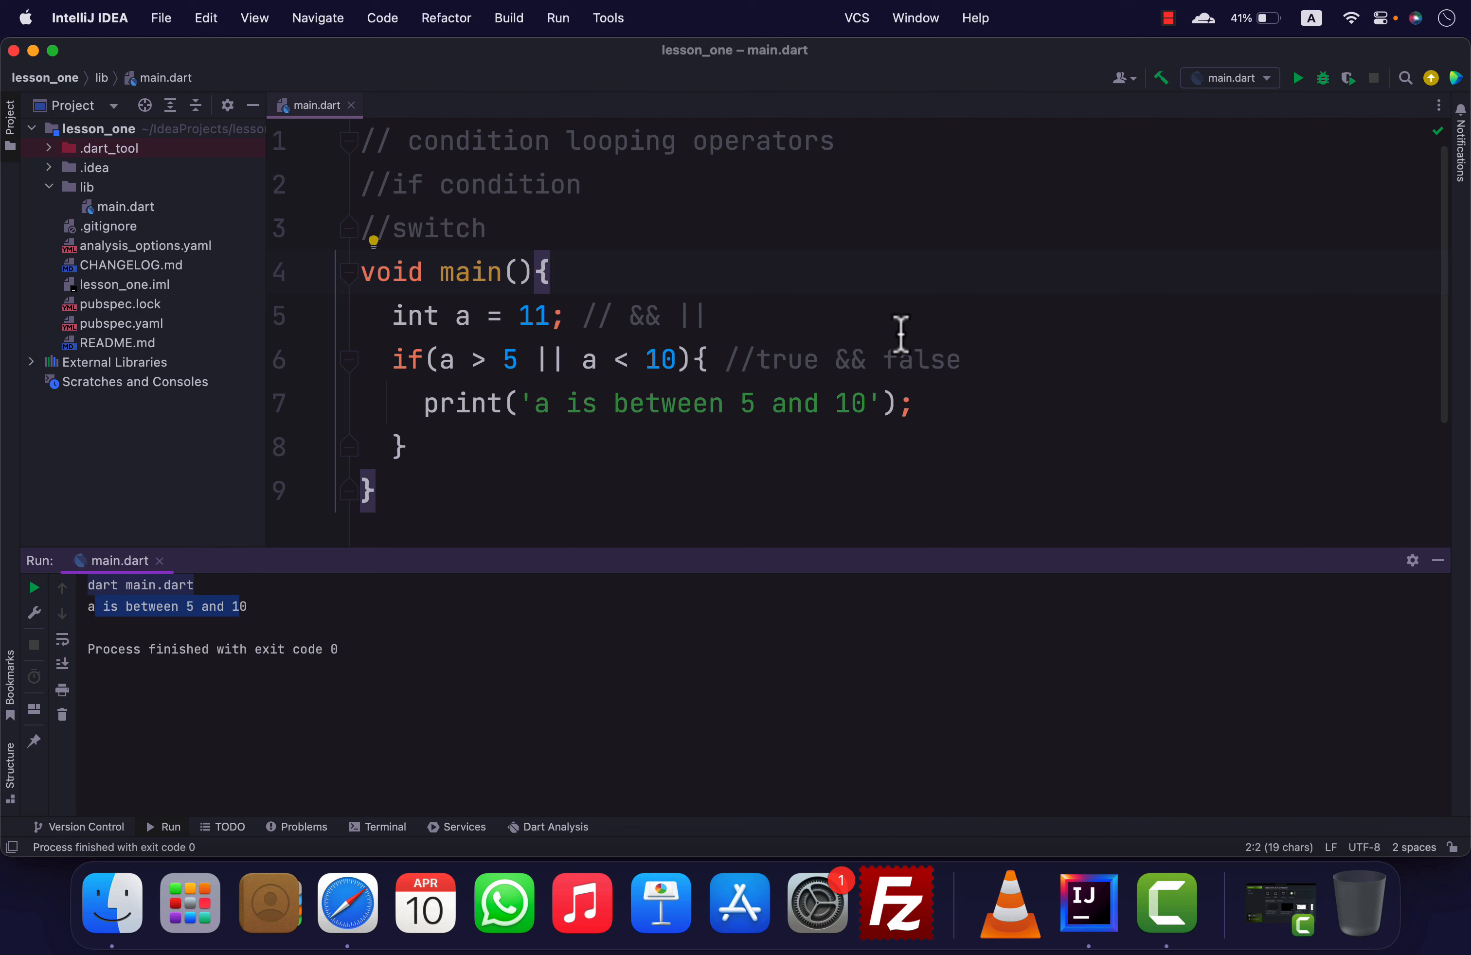
mouse_move(862, 404)
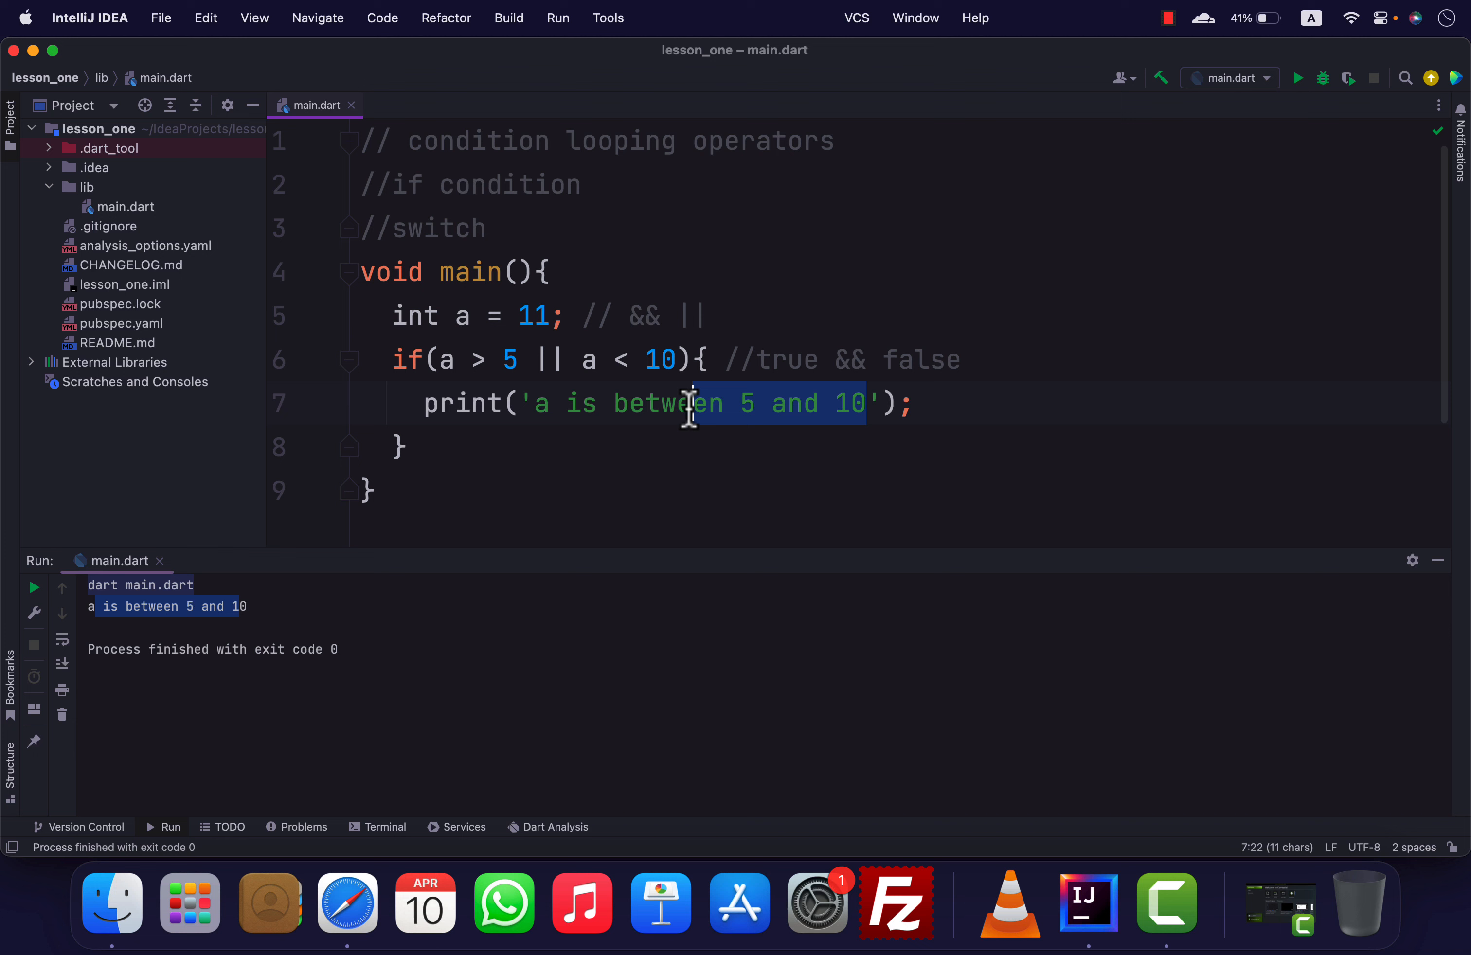
Reword the message to 'a is greater than 5 or less than 10'
type("g');")
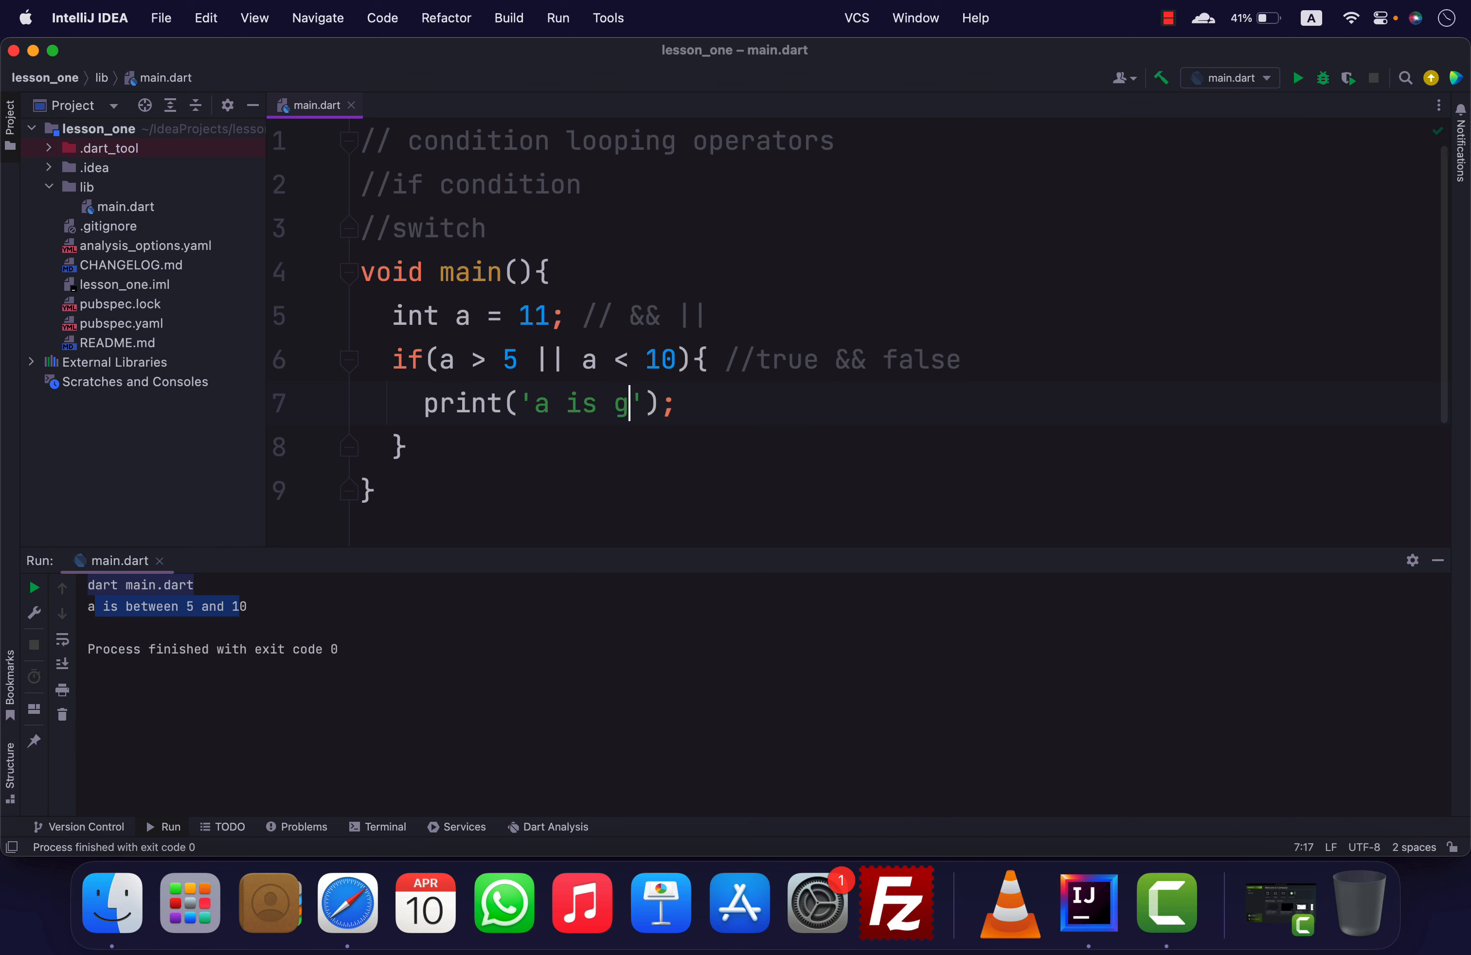
type("reater tha")
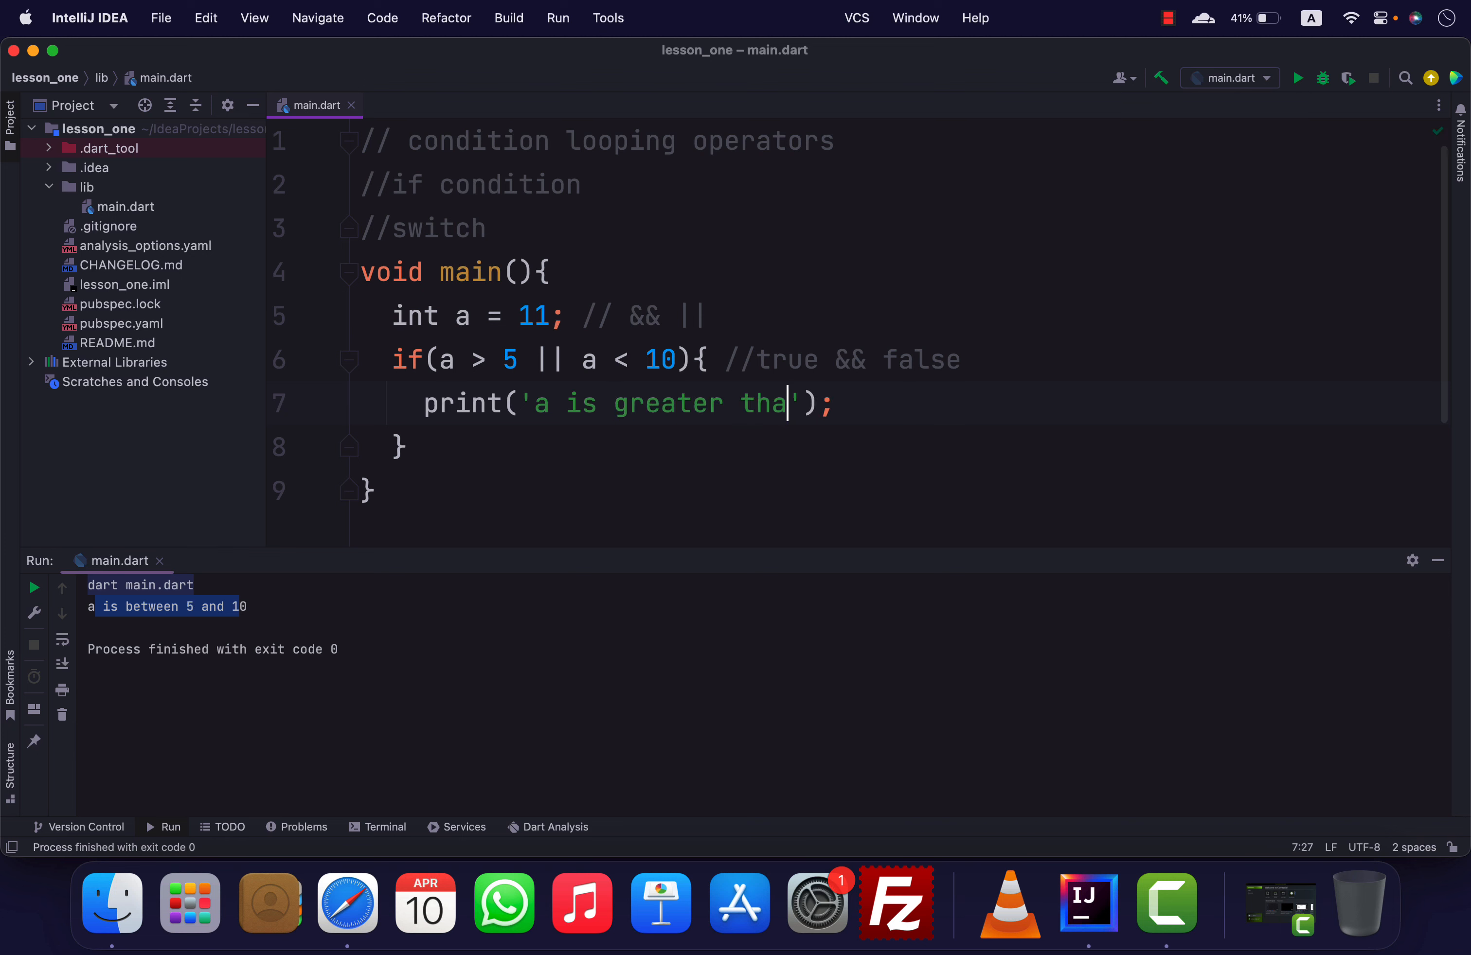
type("n 5 or")
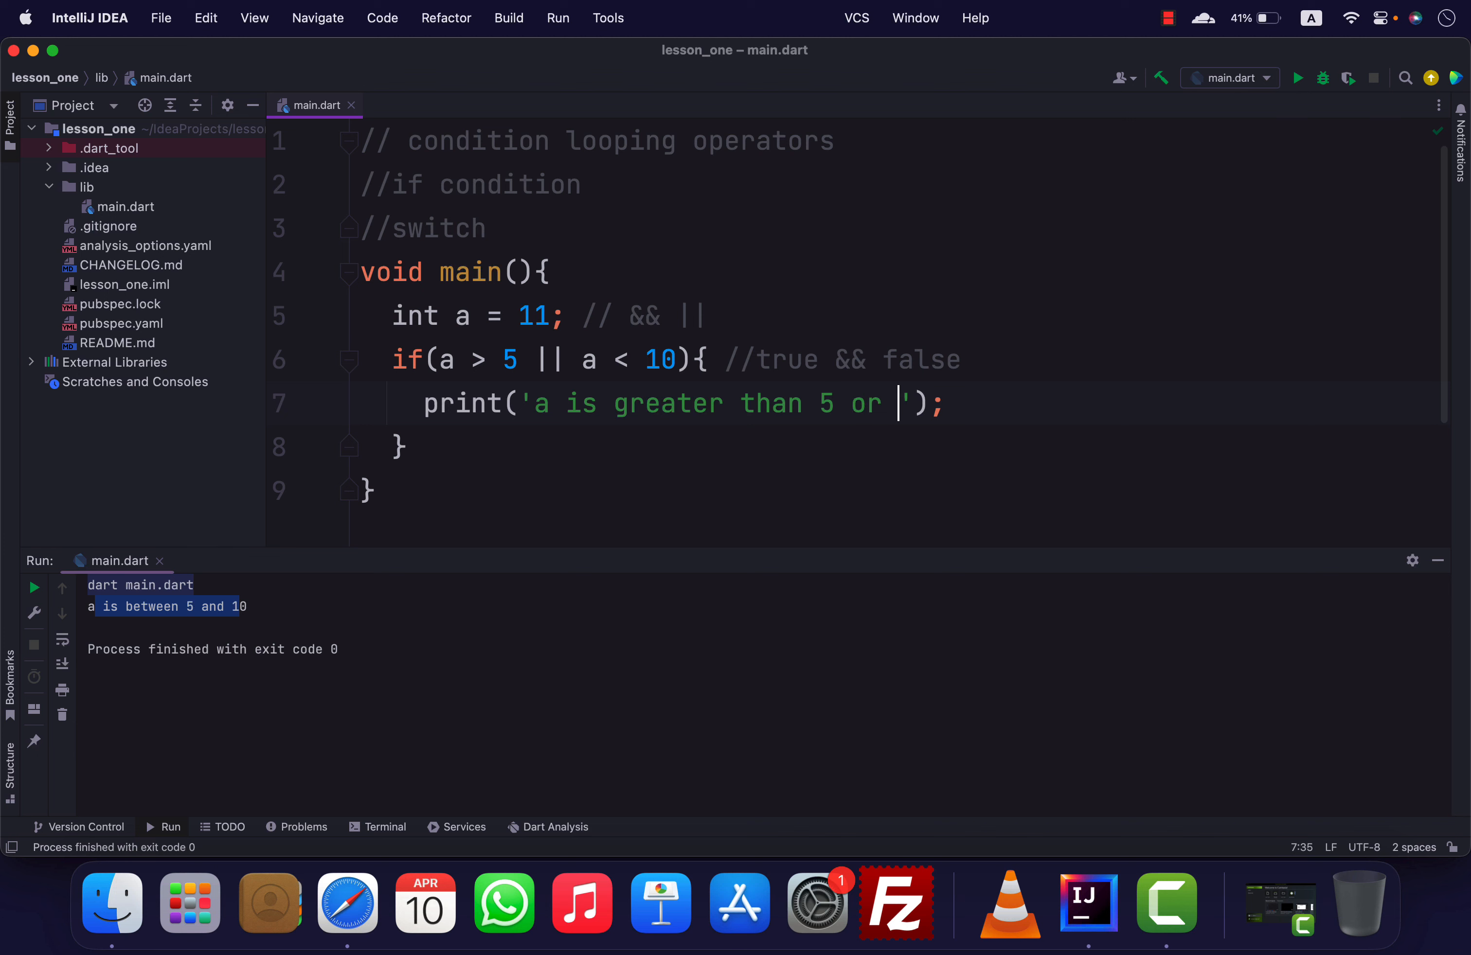
type("less than")
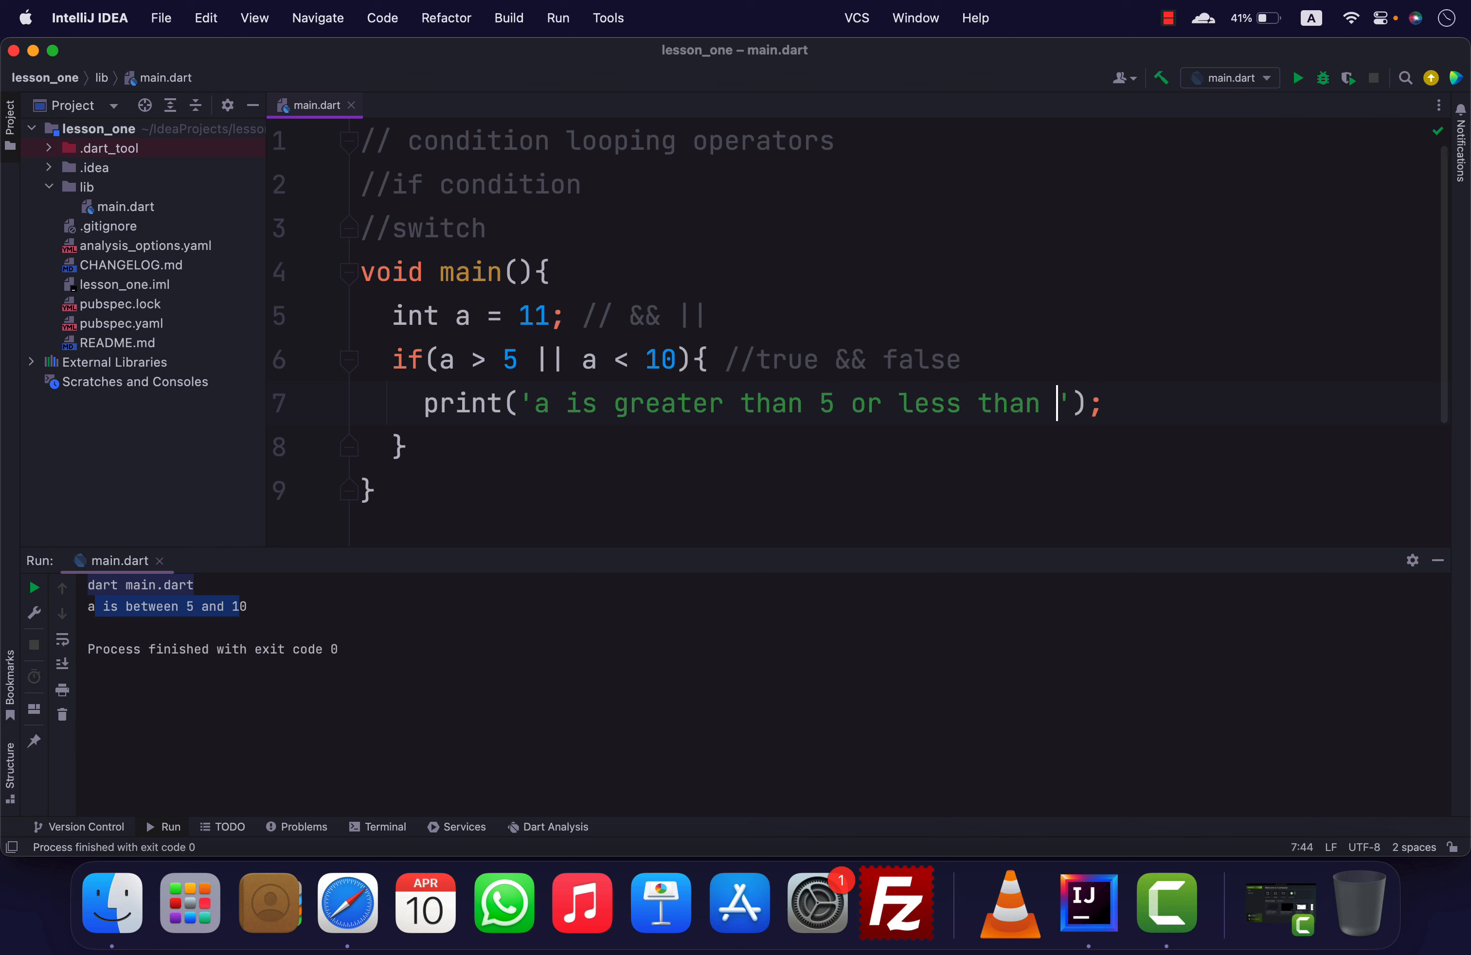
type("10")
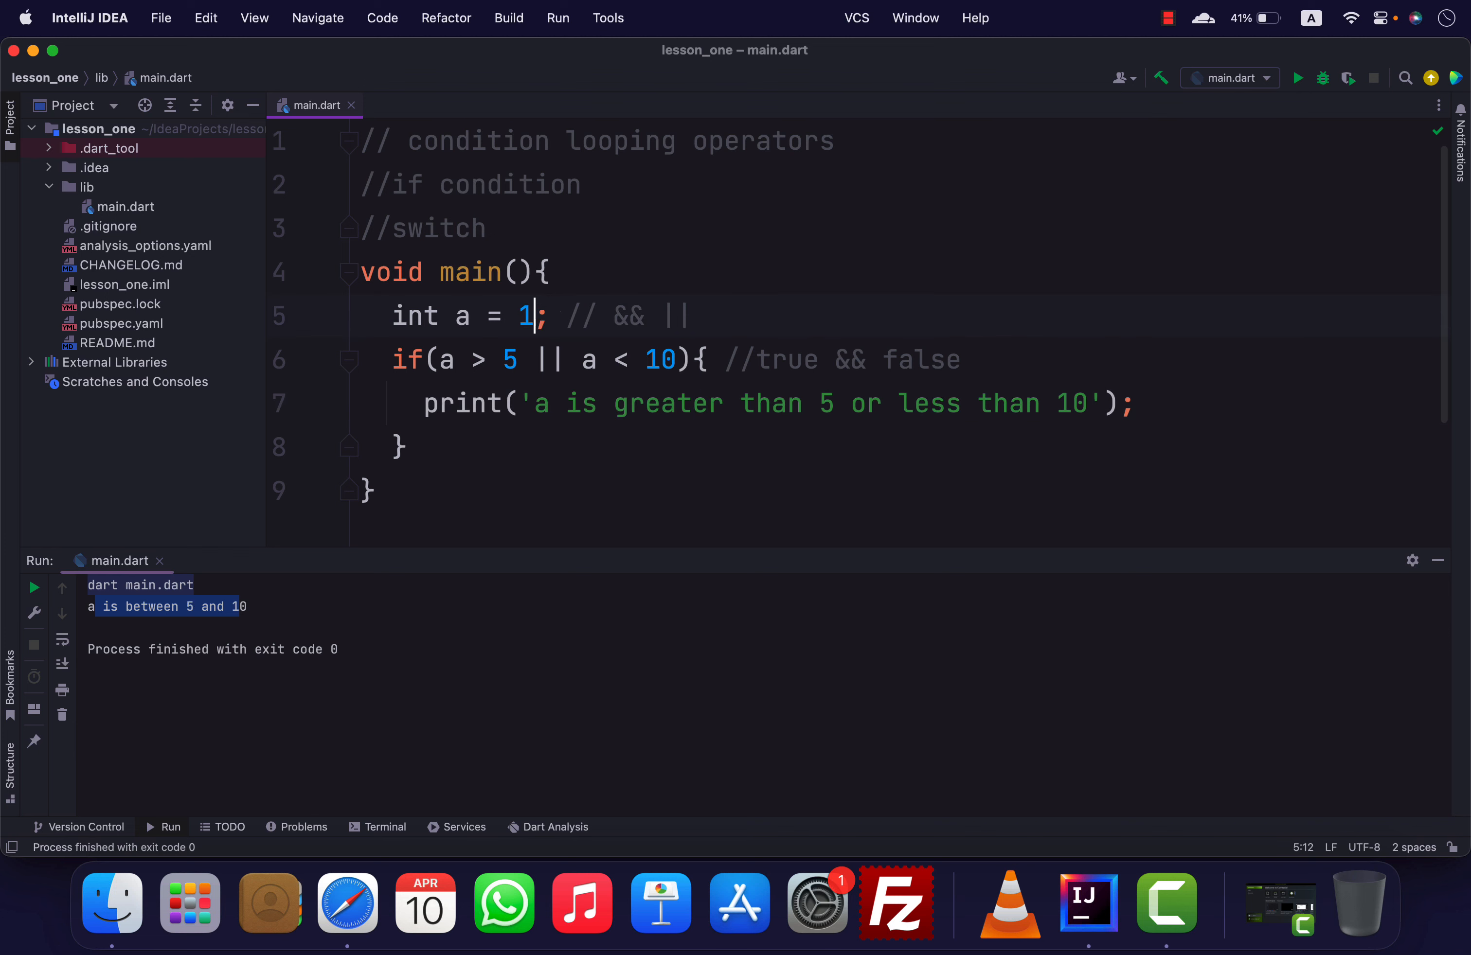
Set a to 2 with comment 'false && true', rerun, and append ! to the operators comment
type("2")
left_click(896, 360)
type("fals")
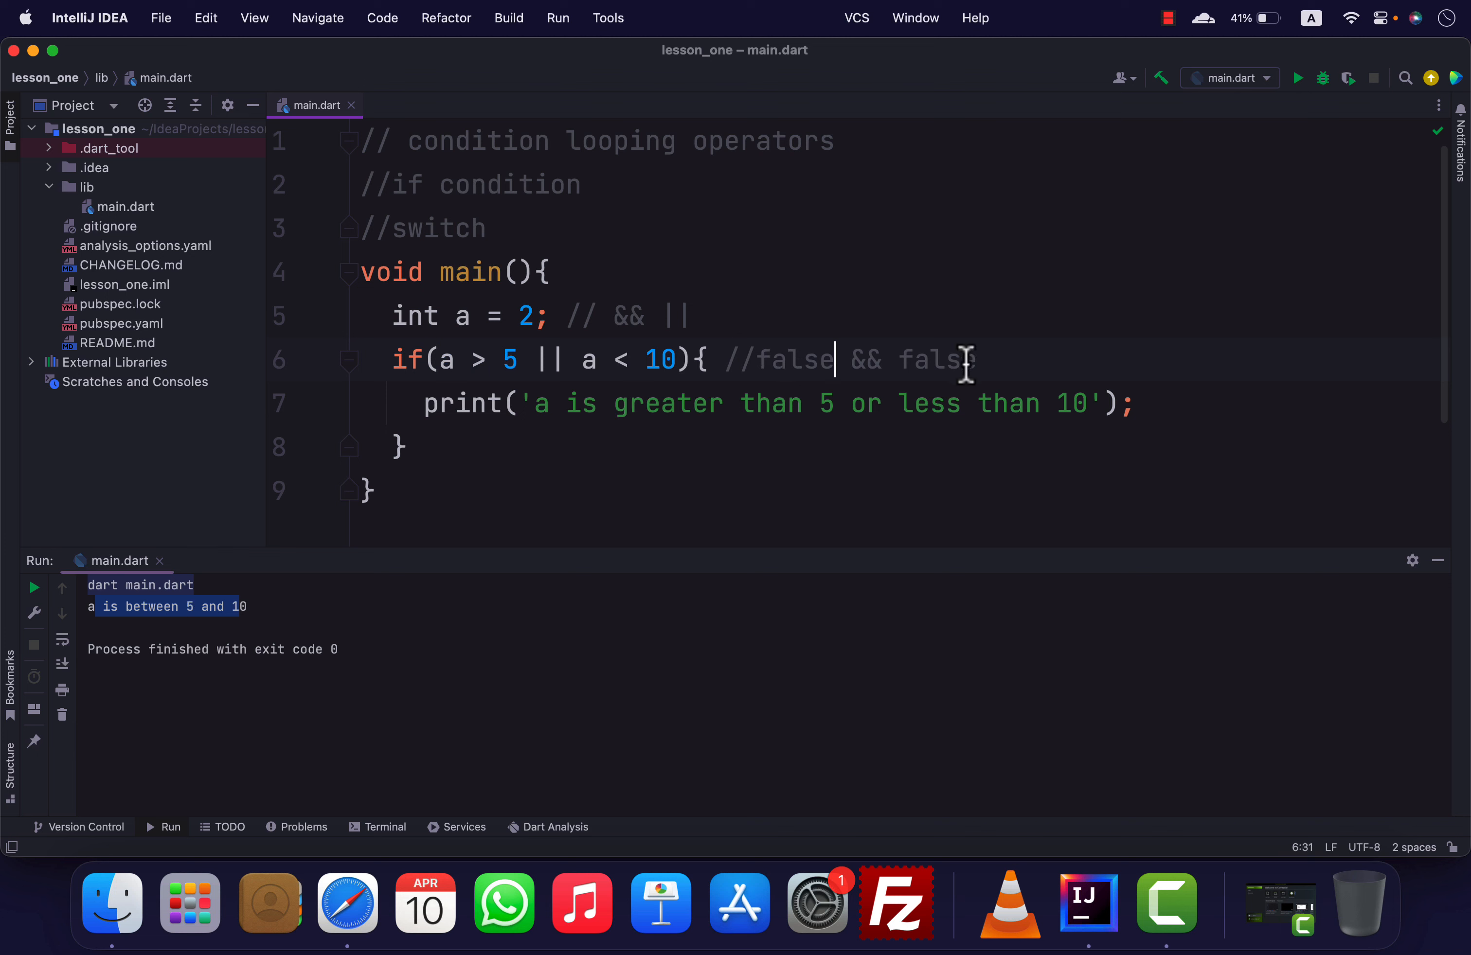
left_click(677, 359)
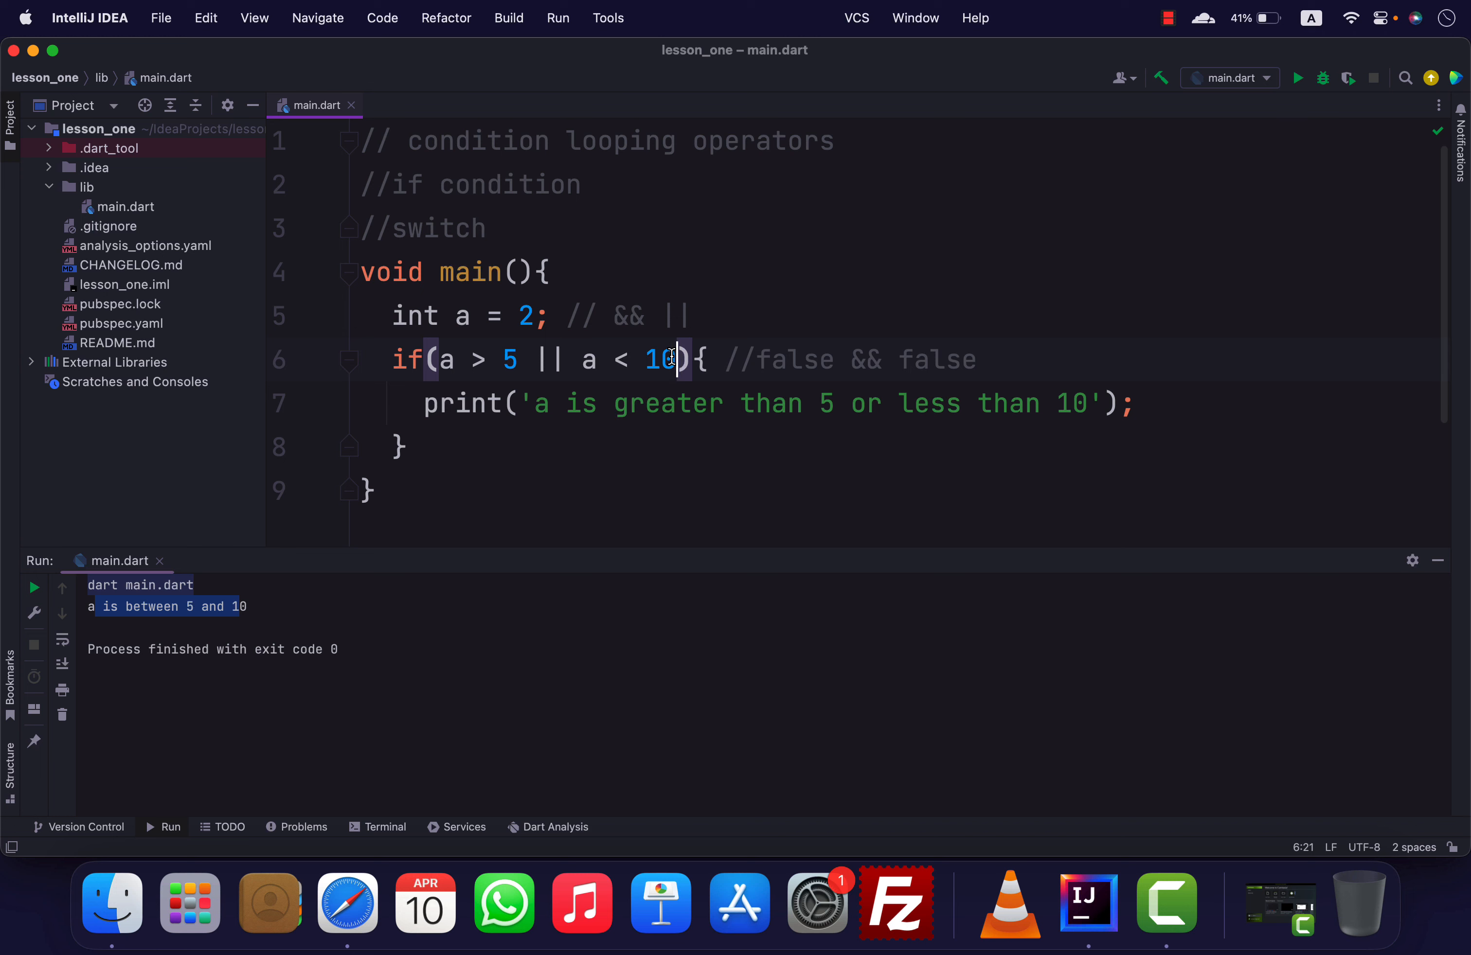
double_click(937, 357)
type("tru")
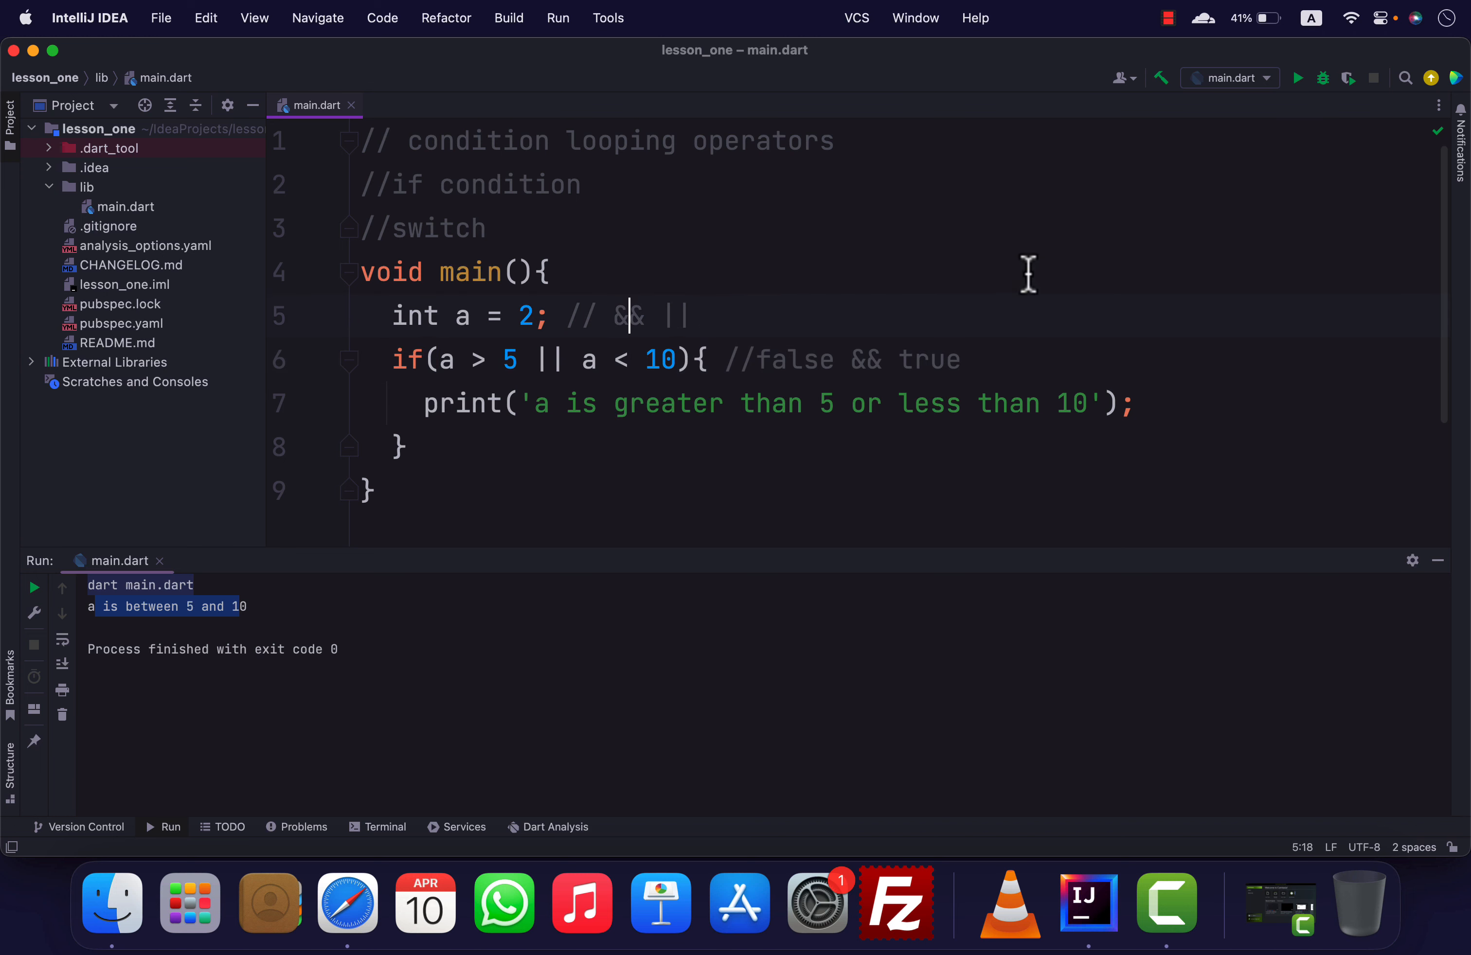
left_click(1298, 78)
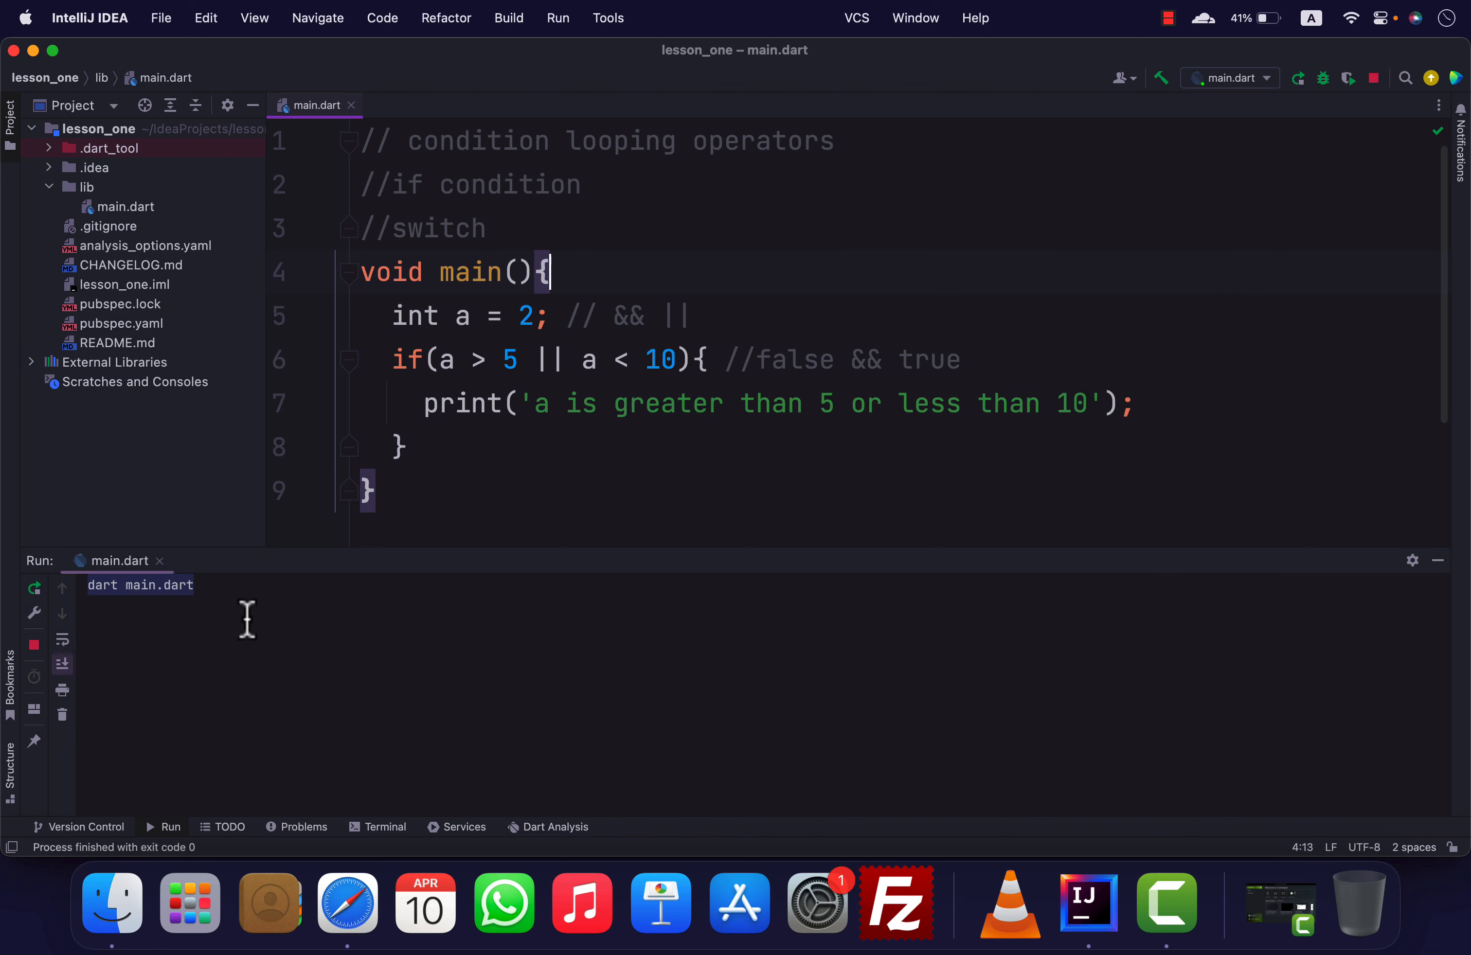
left_click(1299, 78)
type(" !")
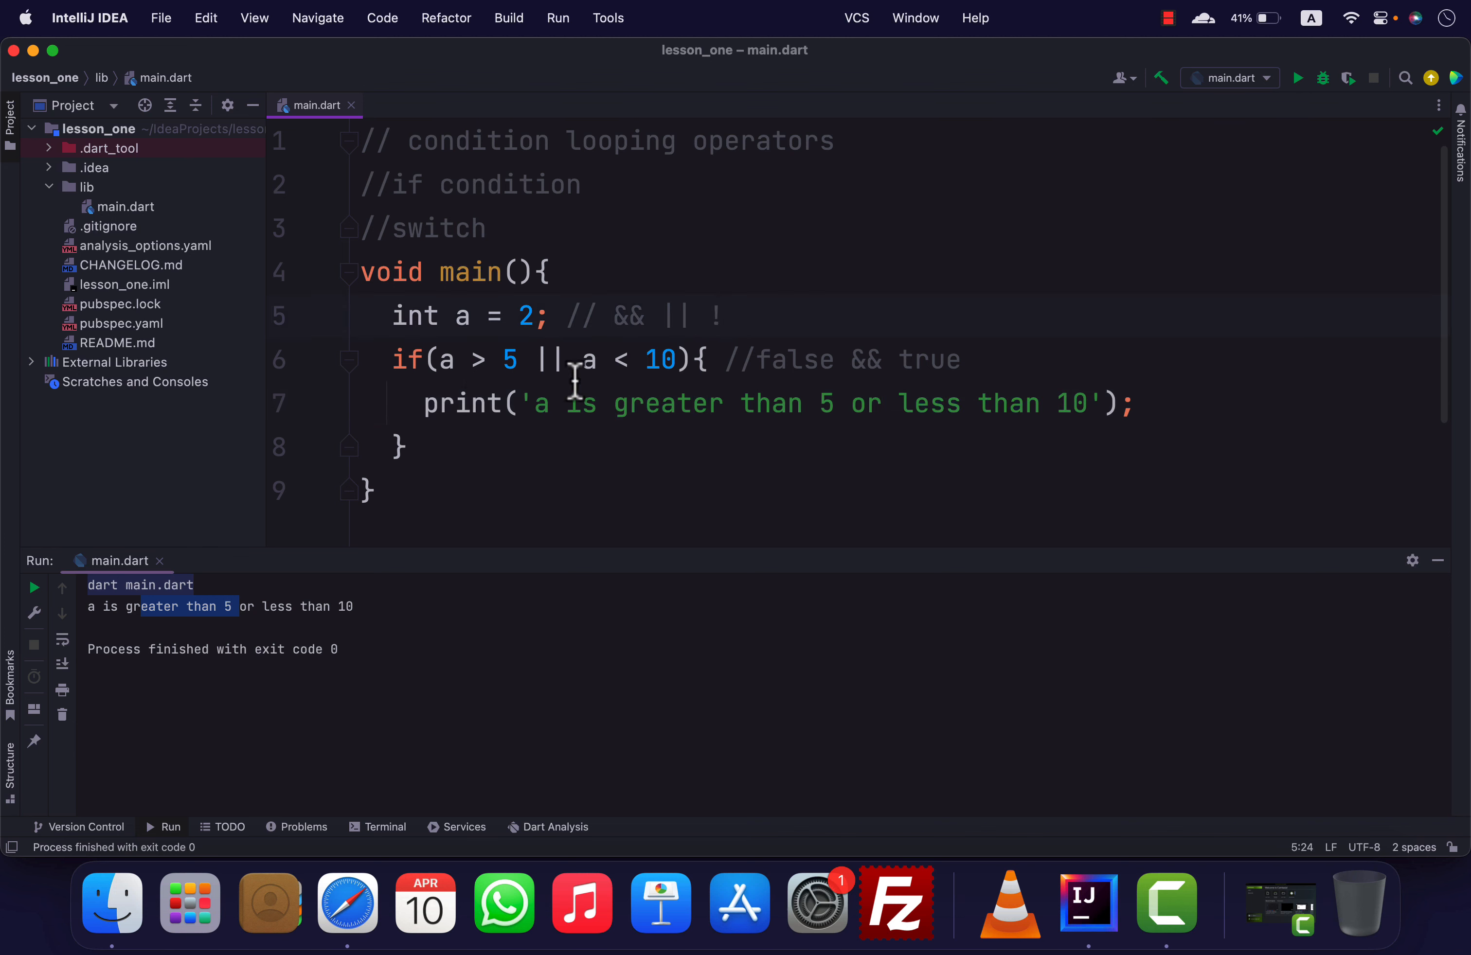
mouse_move(401, 359)
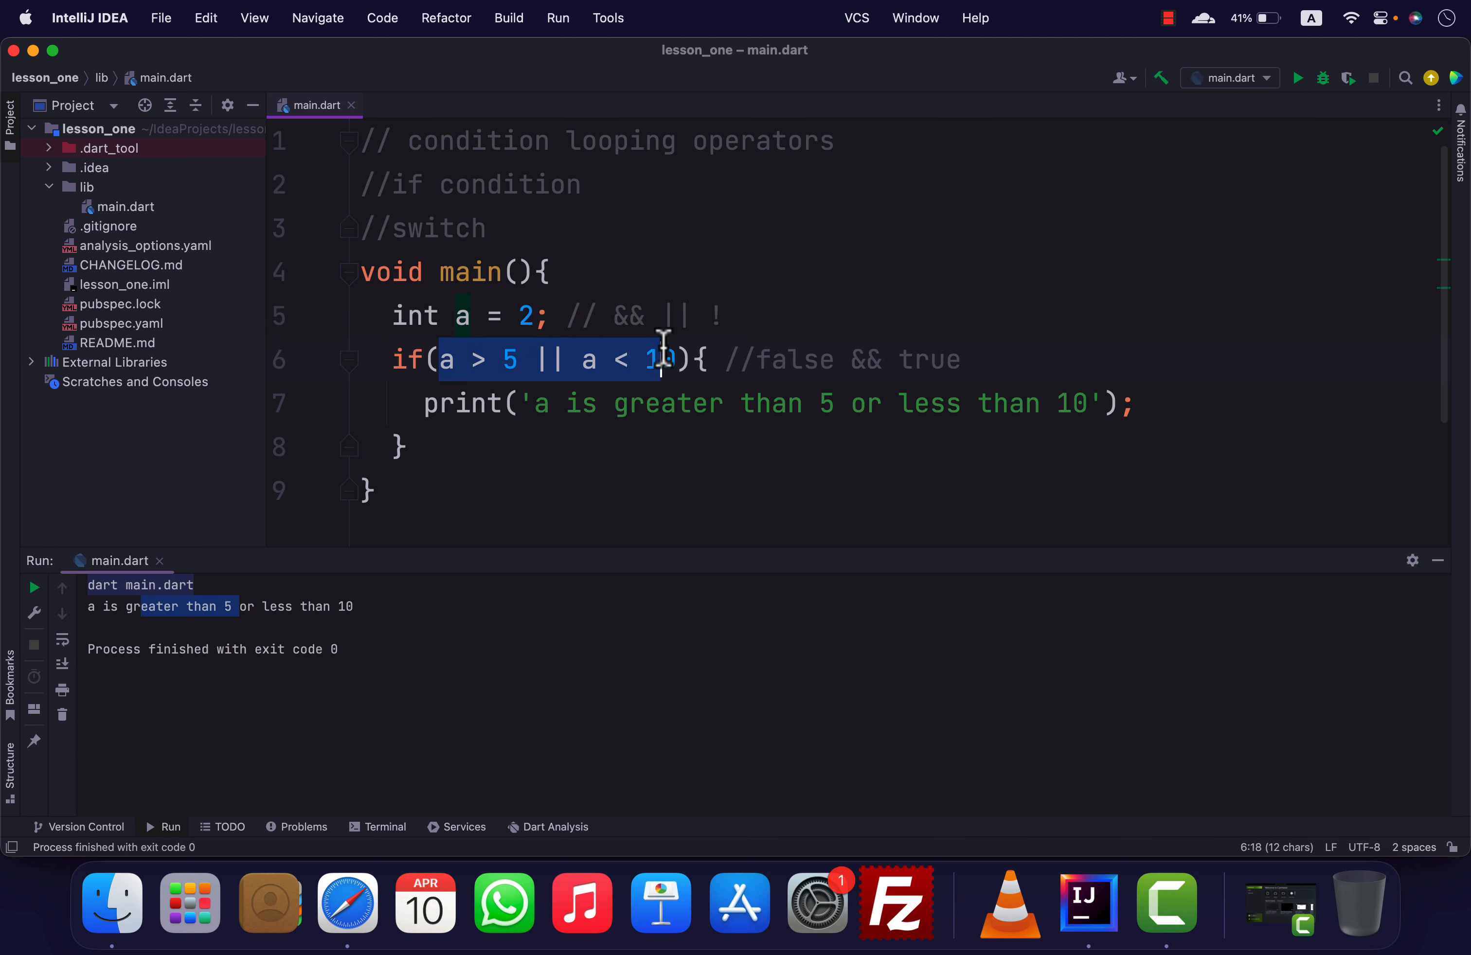
Reduce the condition to a > 5 and rerun so nothing prints with a at 2
key("Delete")
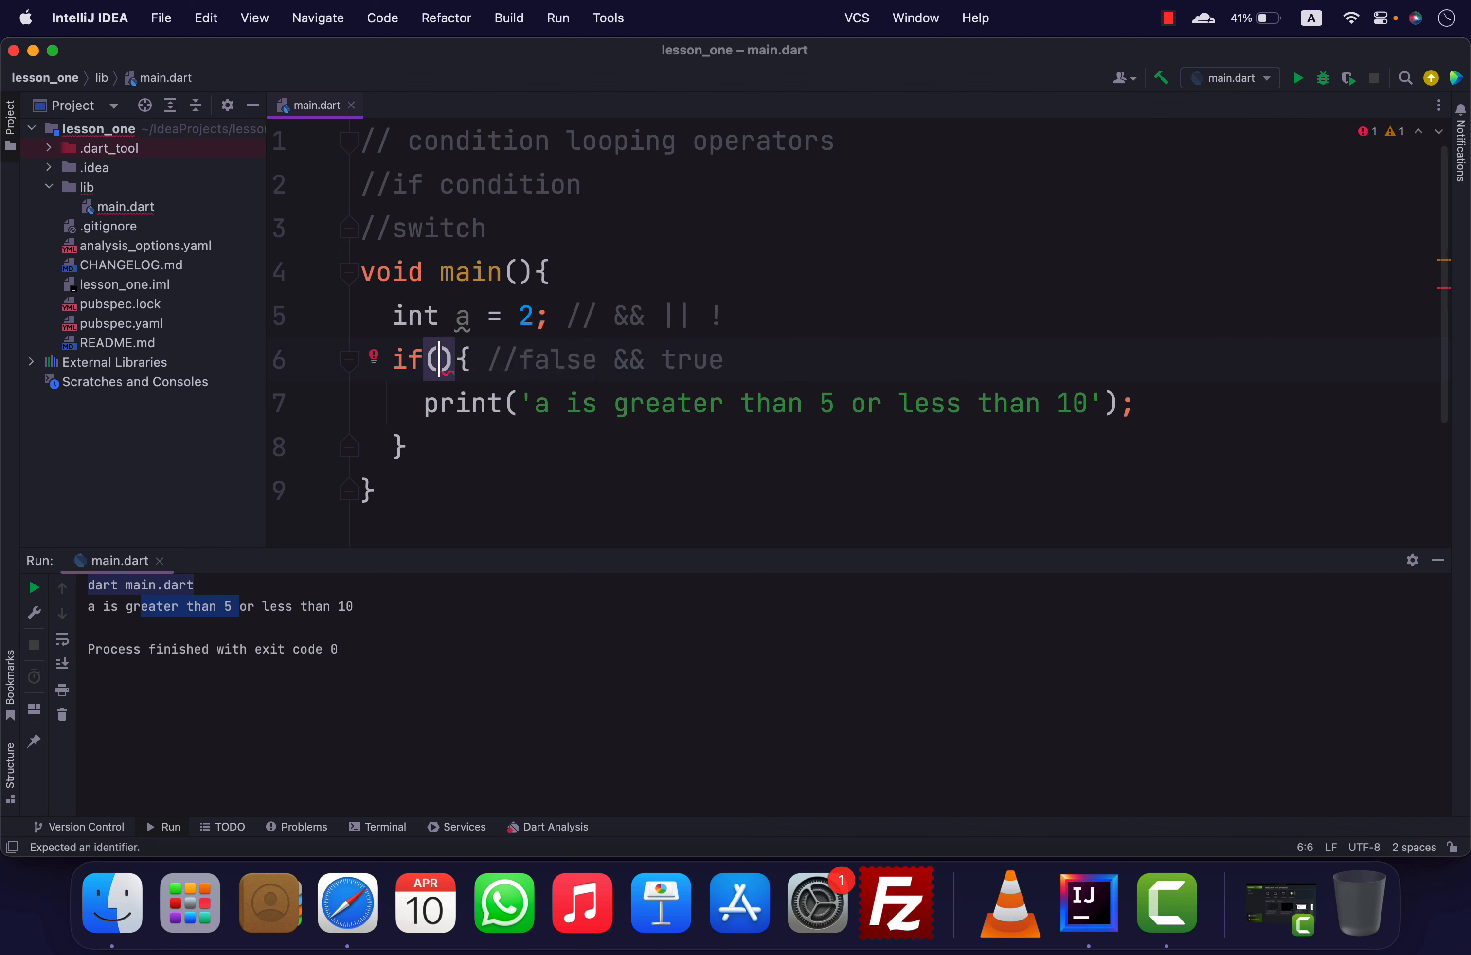
type("a >")
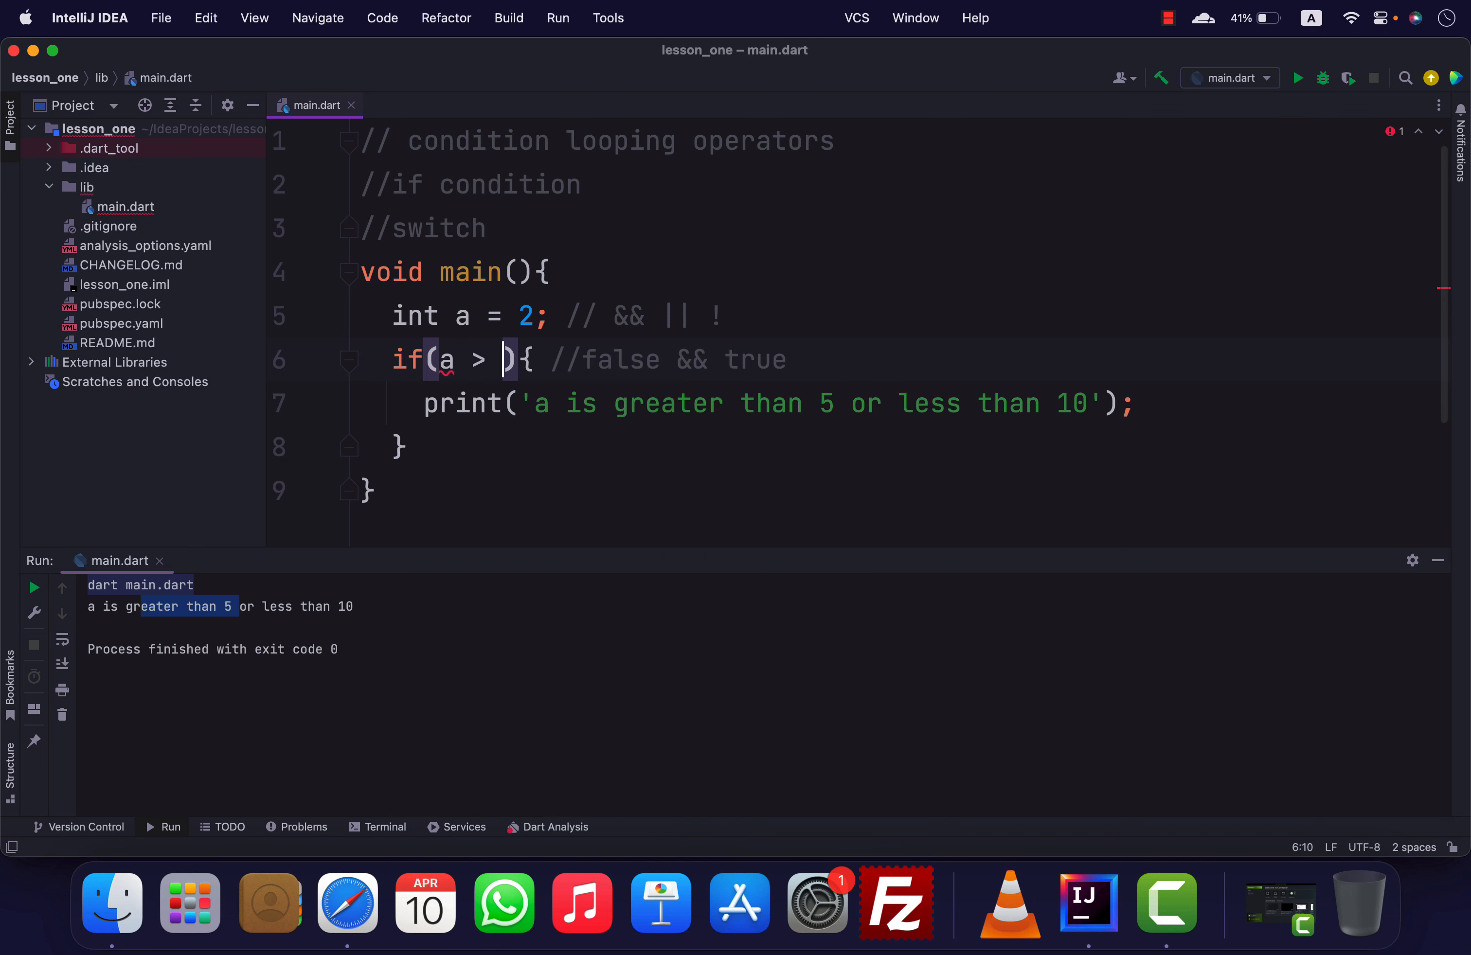
type("5")
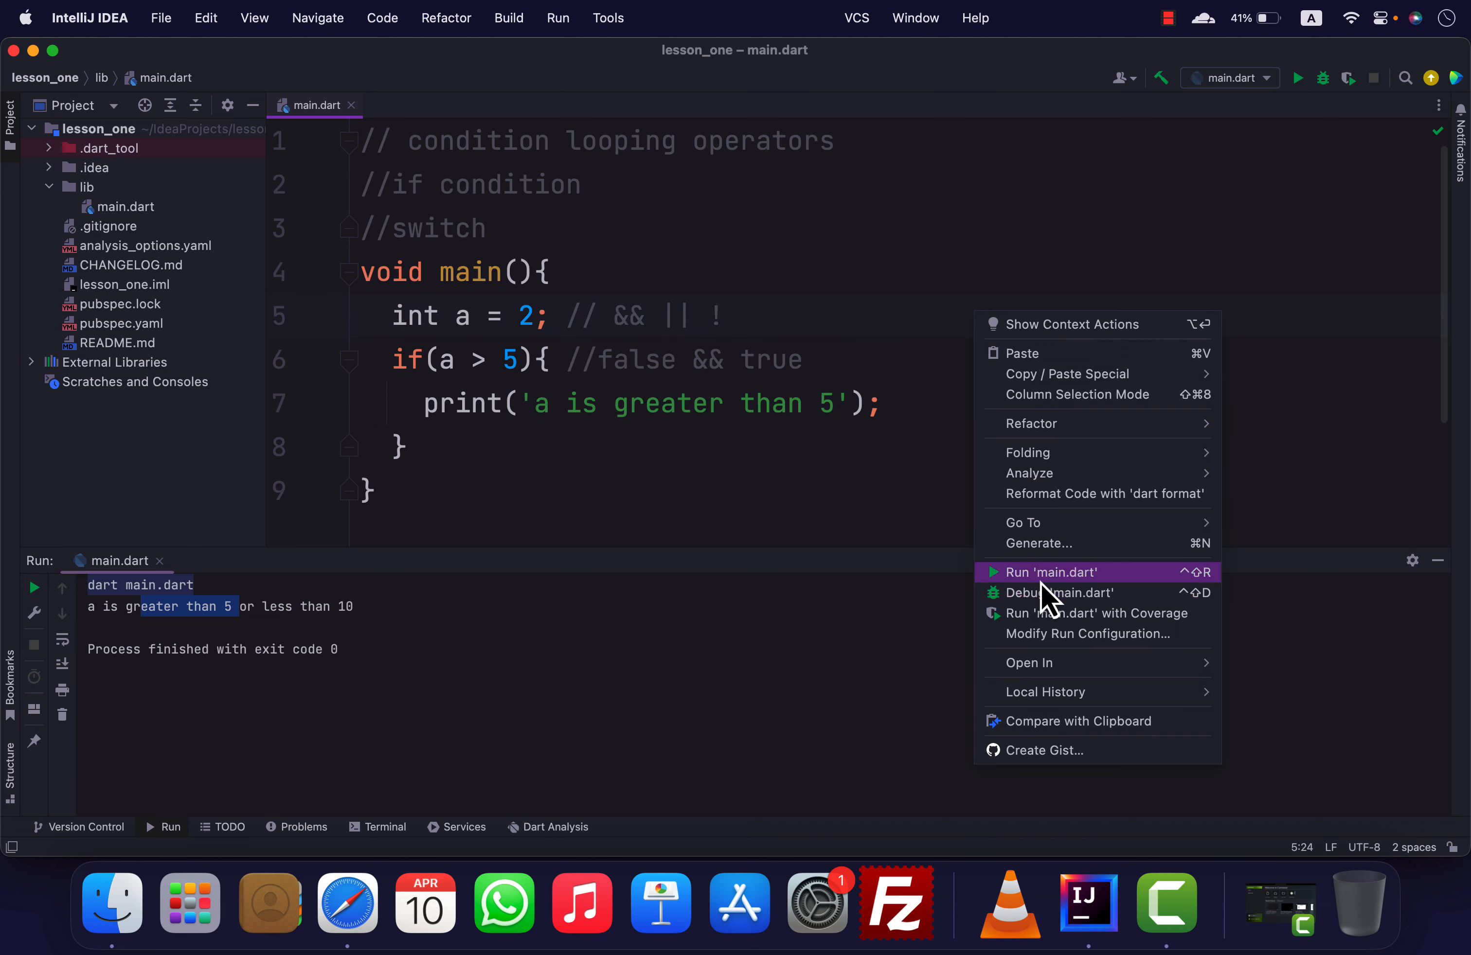
left_click(1051, 571)
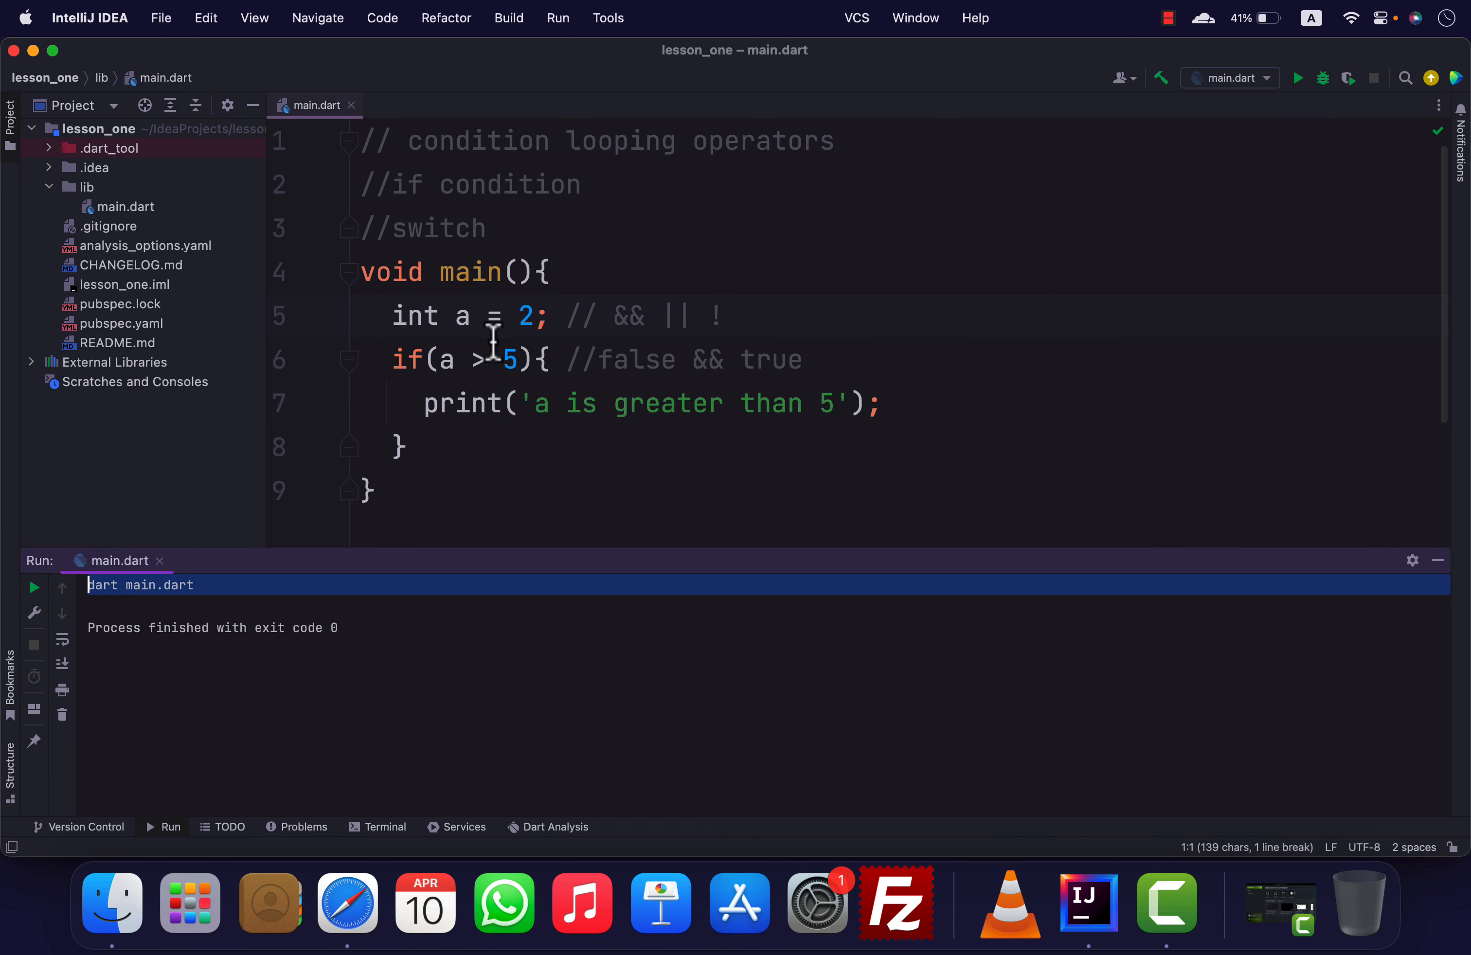
left_click(442, 359)
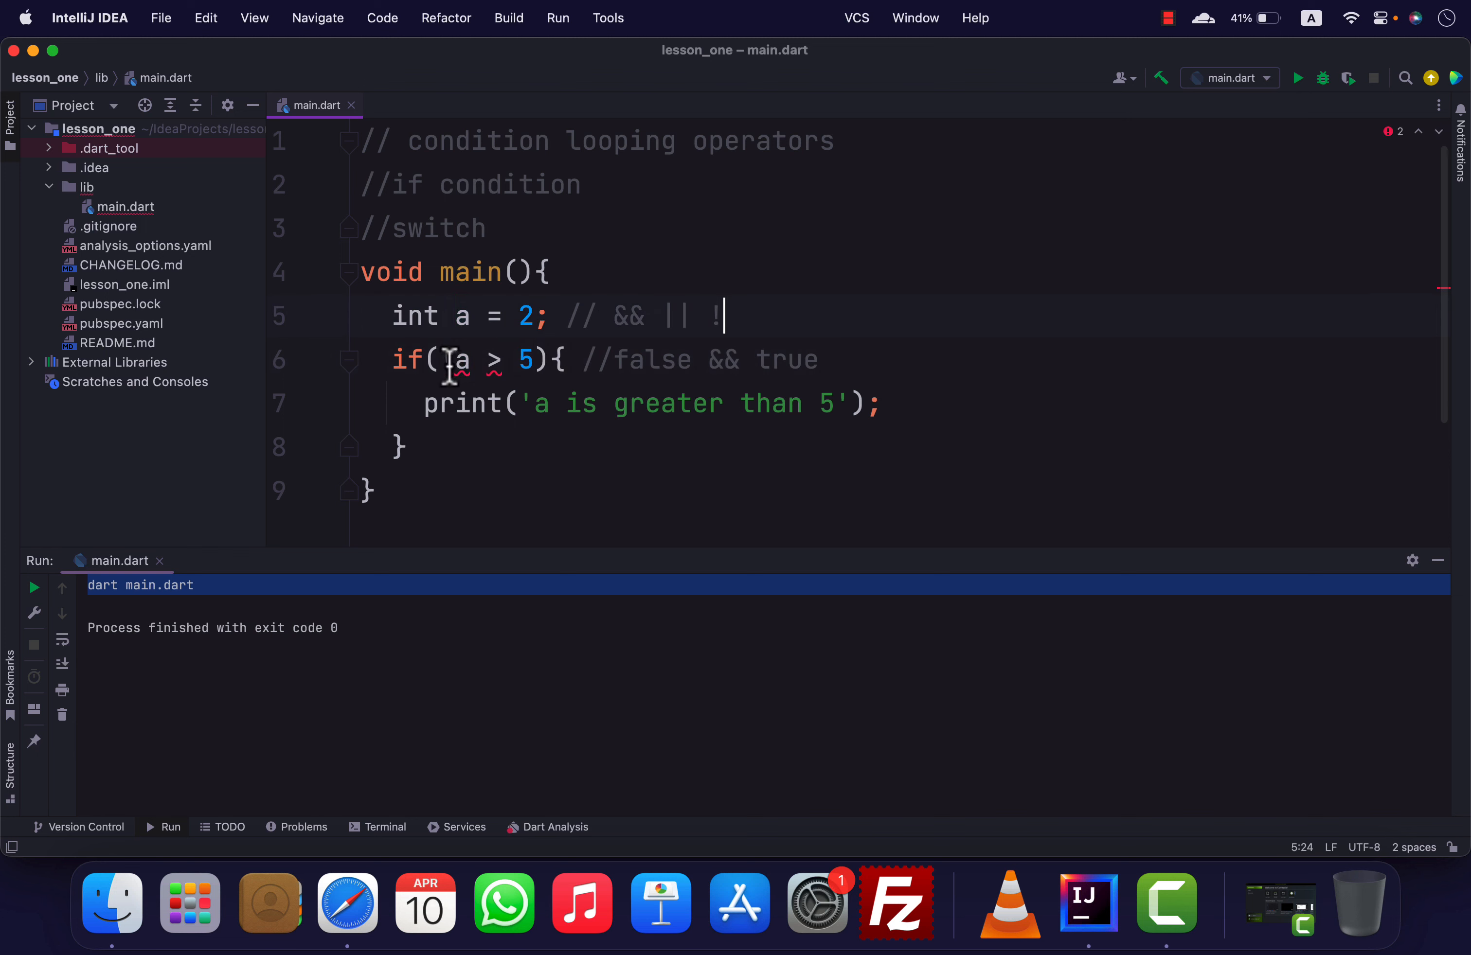
Negate the condition to !(a > 5), comment it 'not false', and rerun printing 'a is greater than 5'
type("!()")
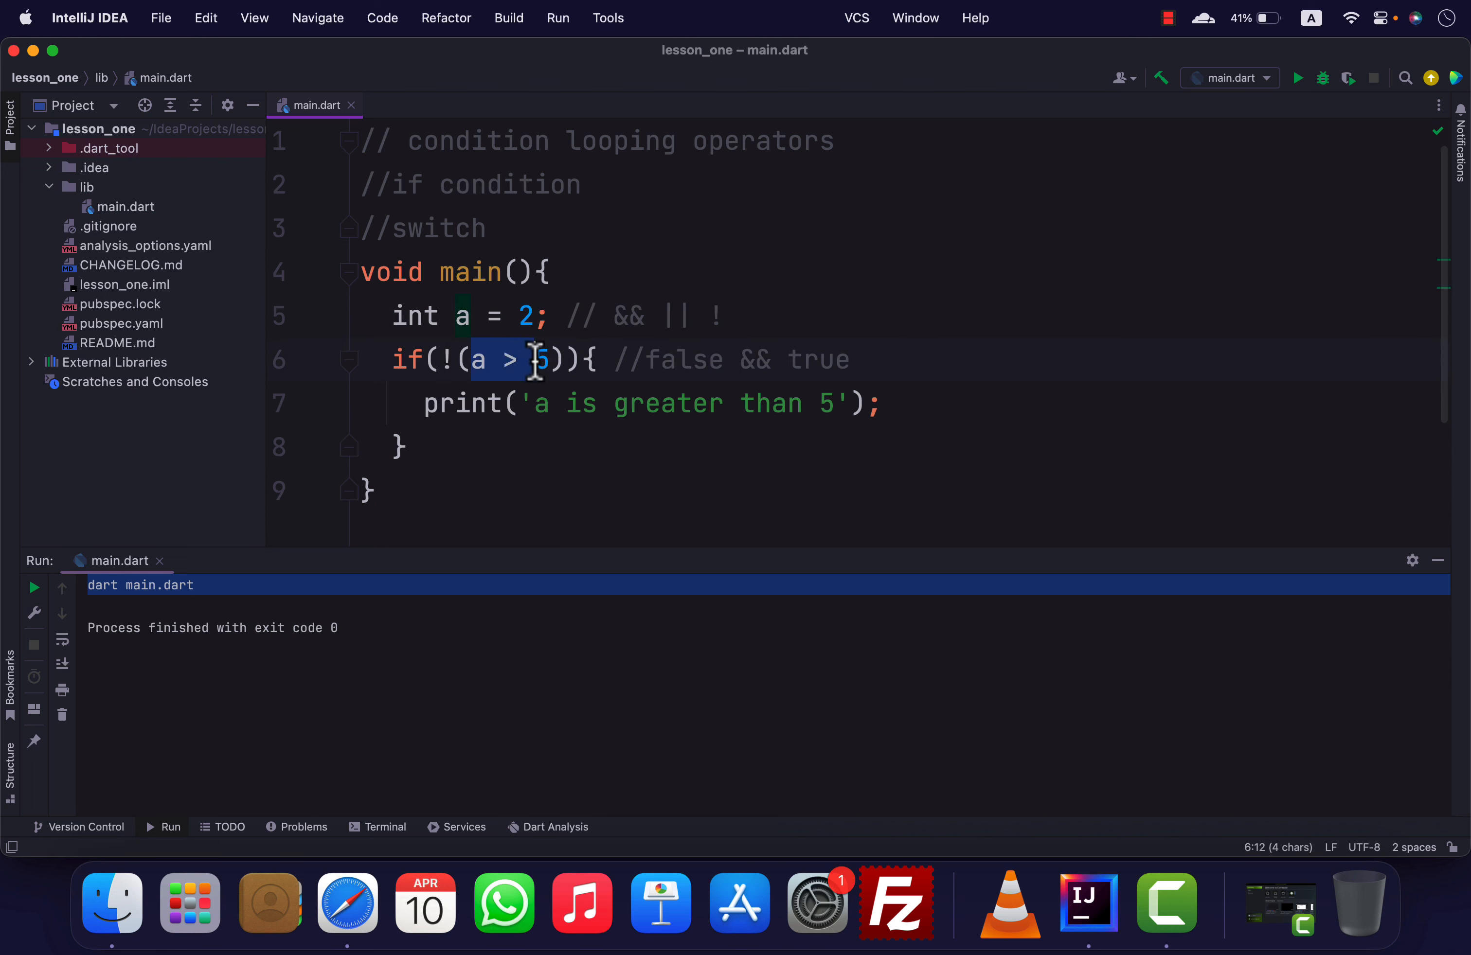
left_click(474, 359)
type("not ")
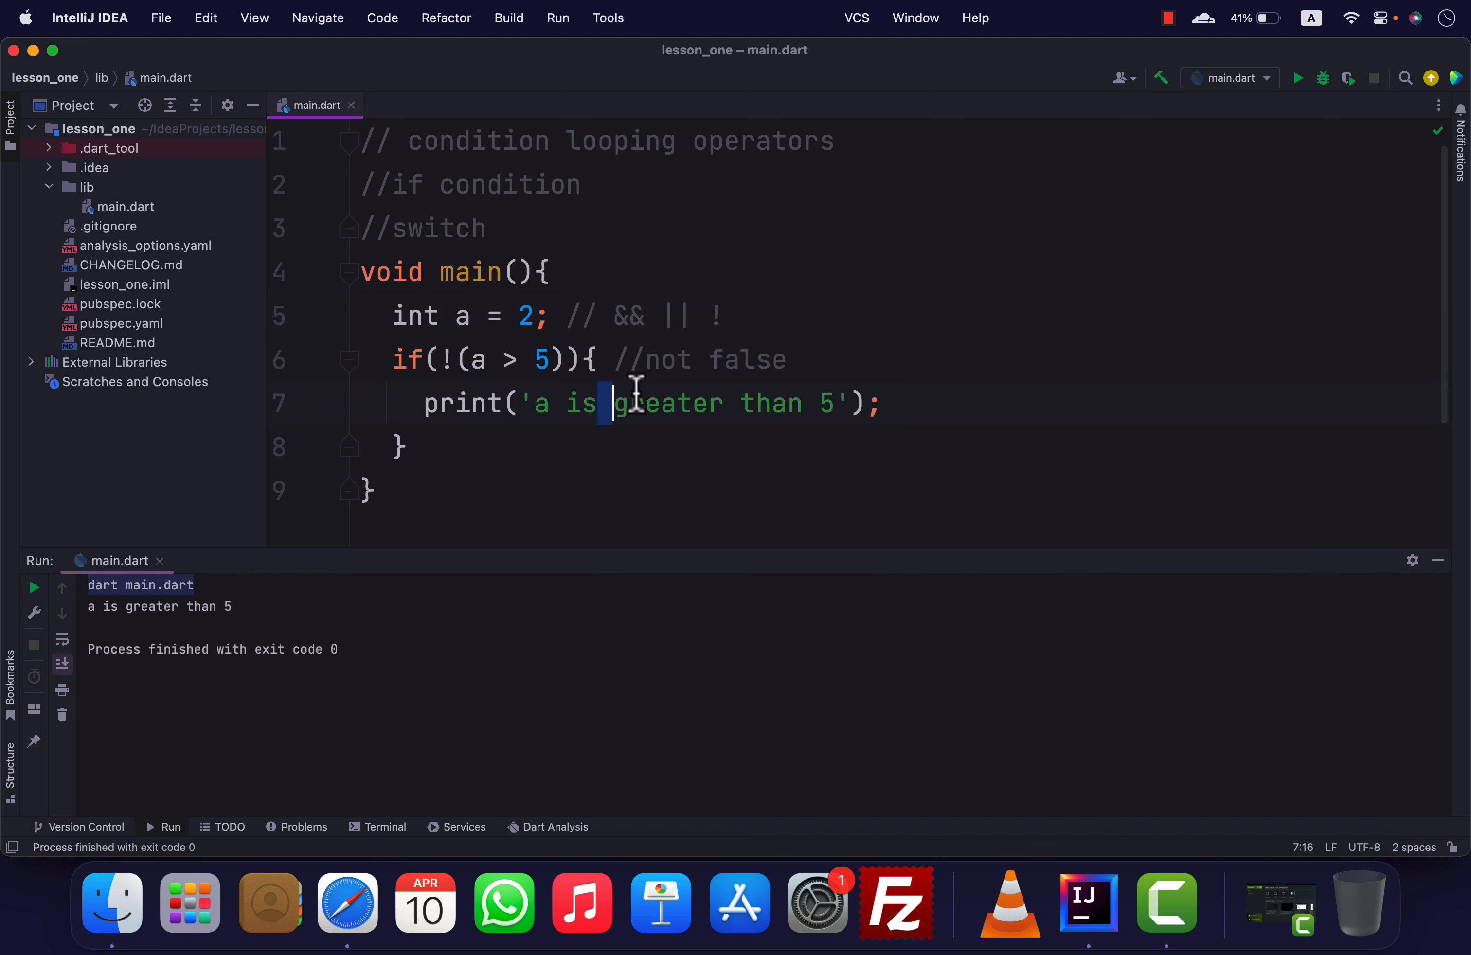
left_click(533, 315)
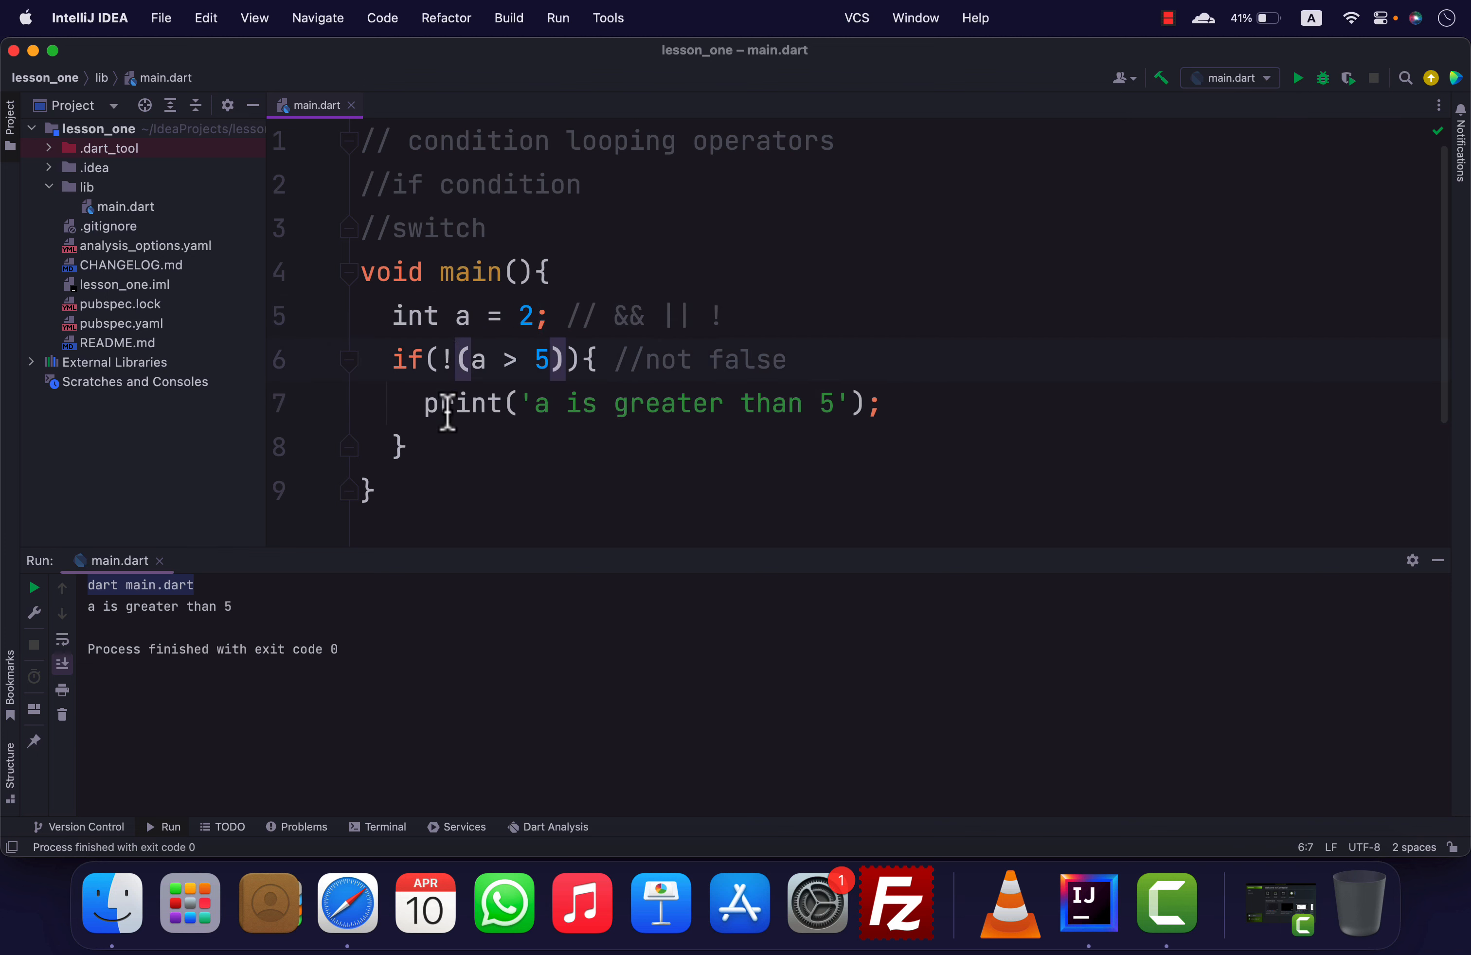
left_click(487, 227)
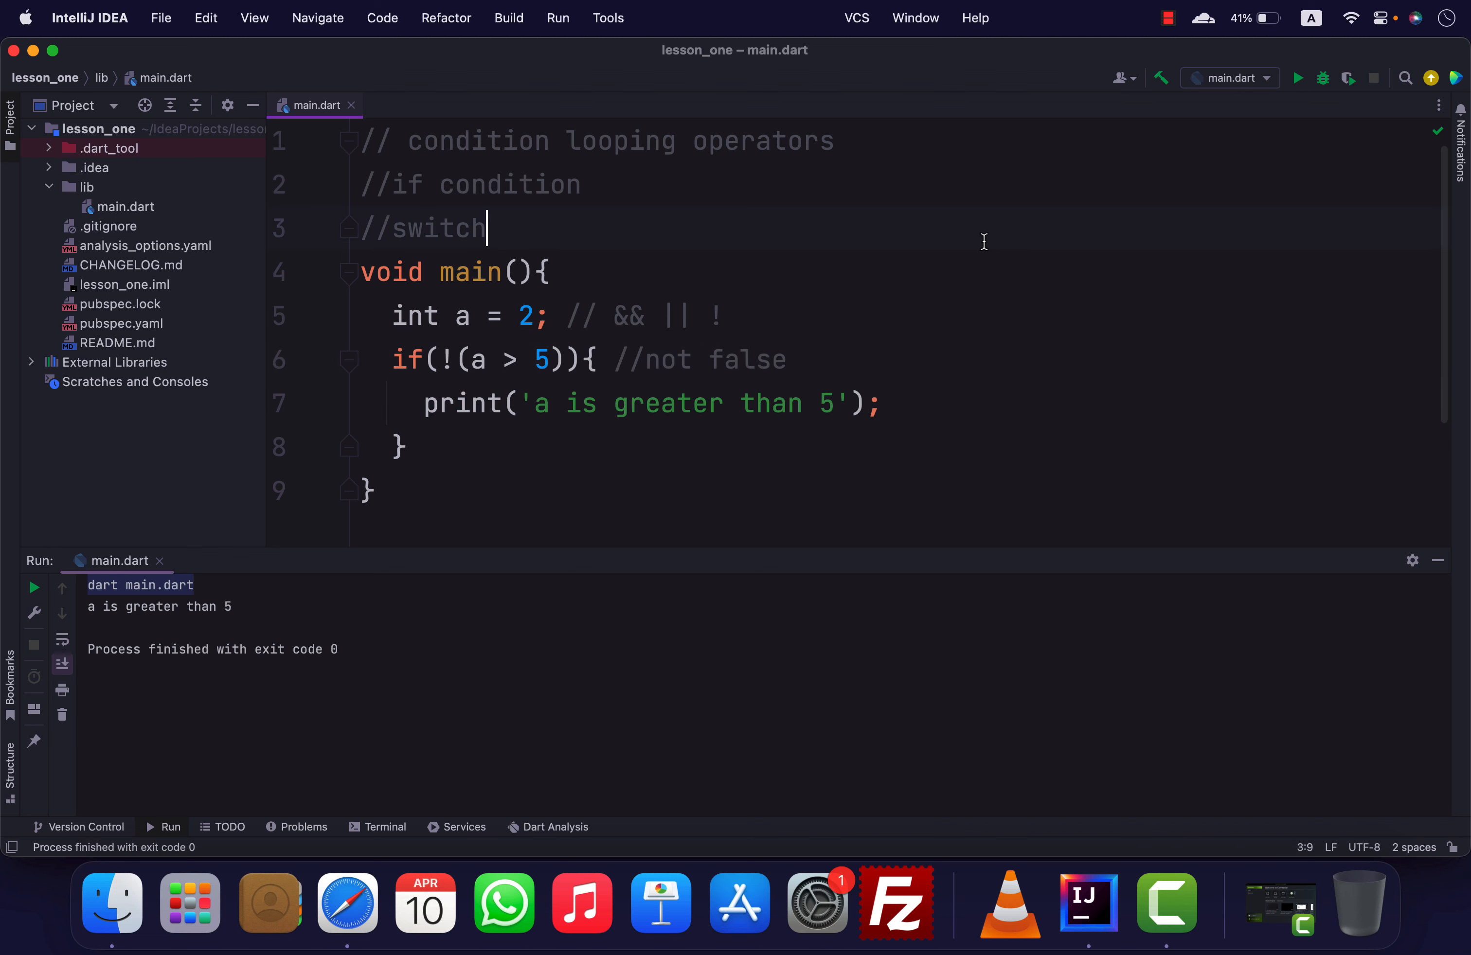
left_click(633, 316)
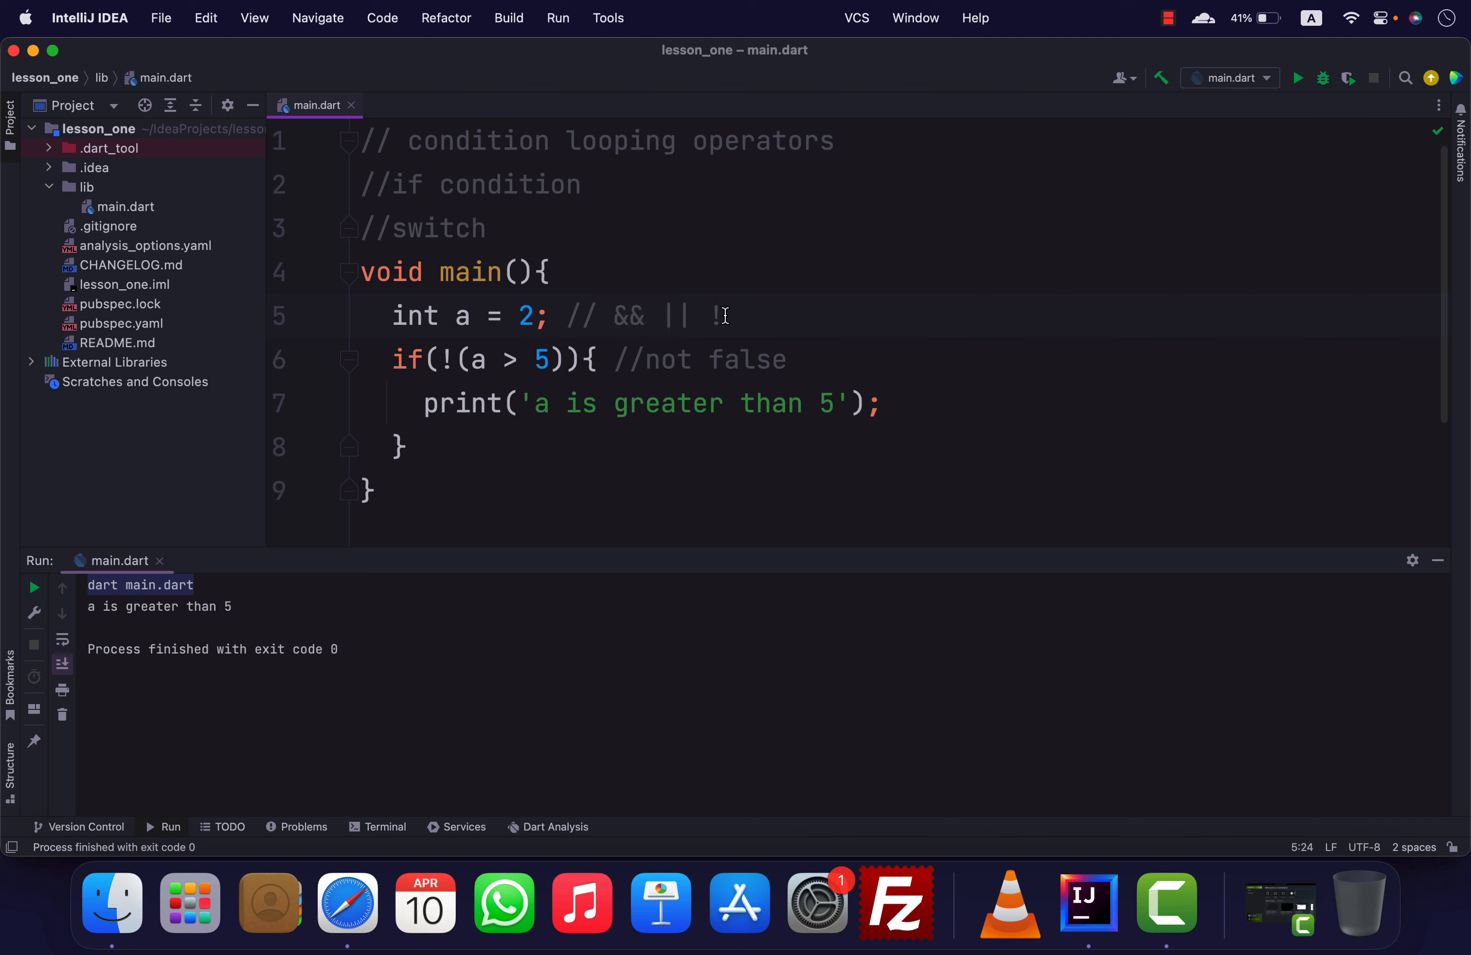
mouse_move(706, 295)
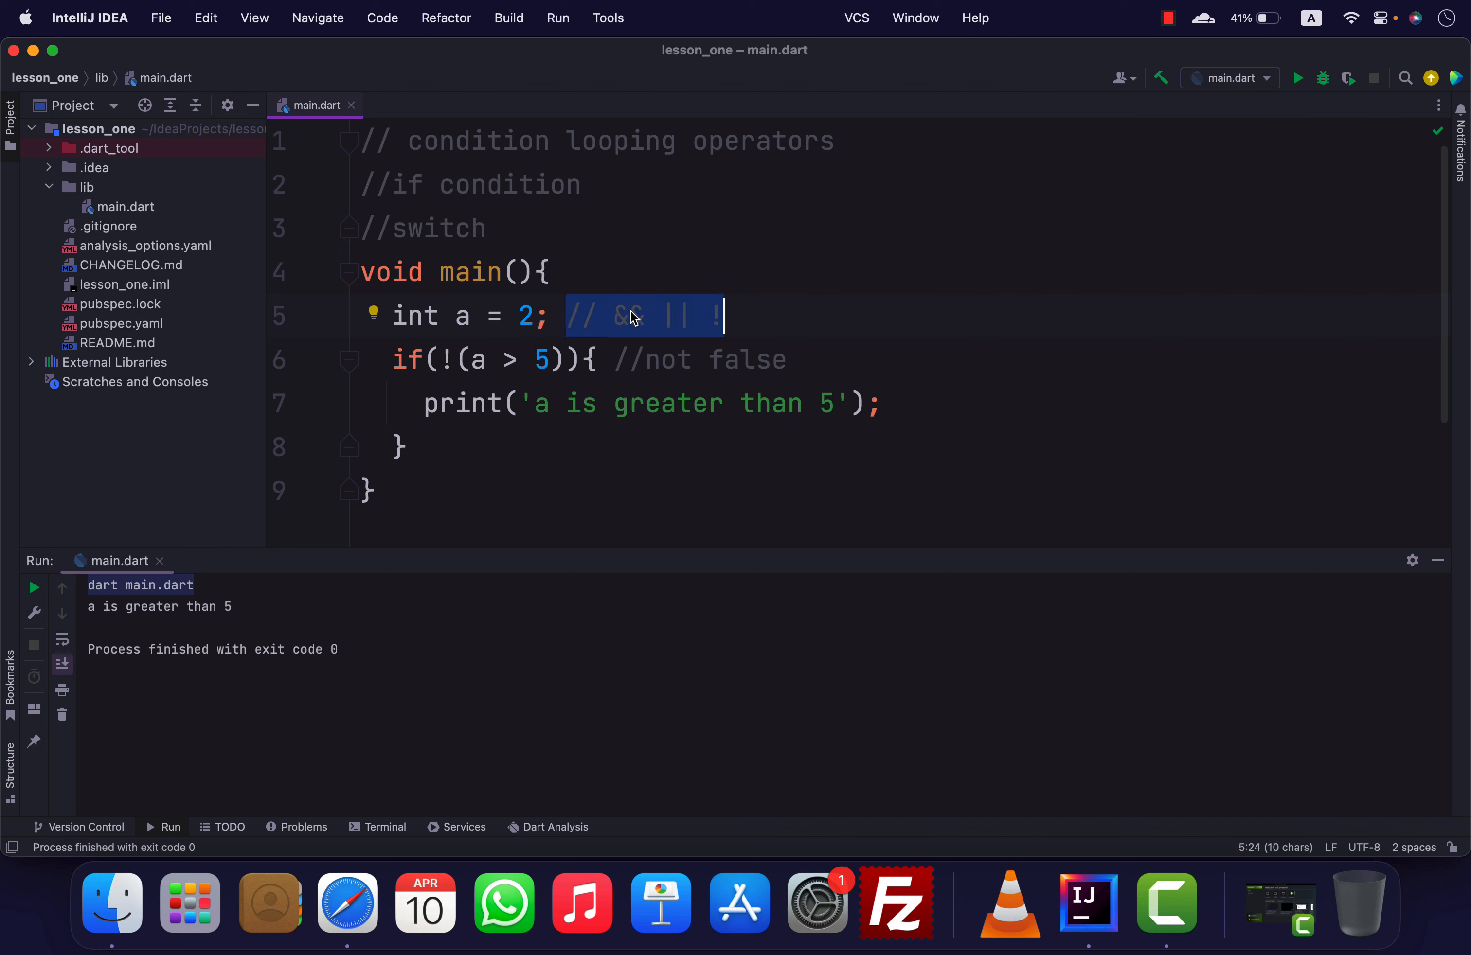
left_click(619, 316)
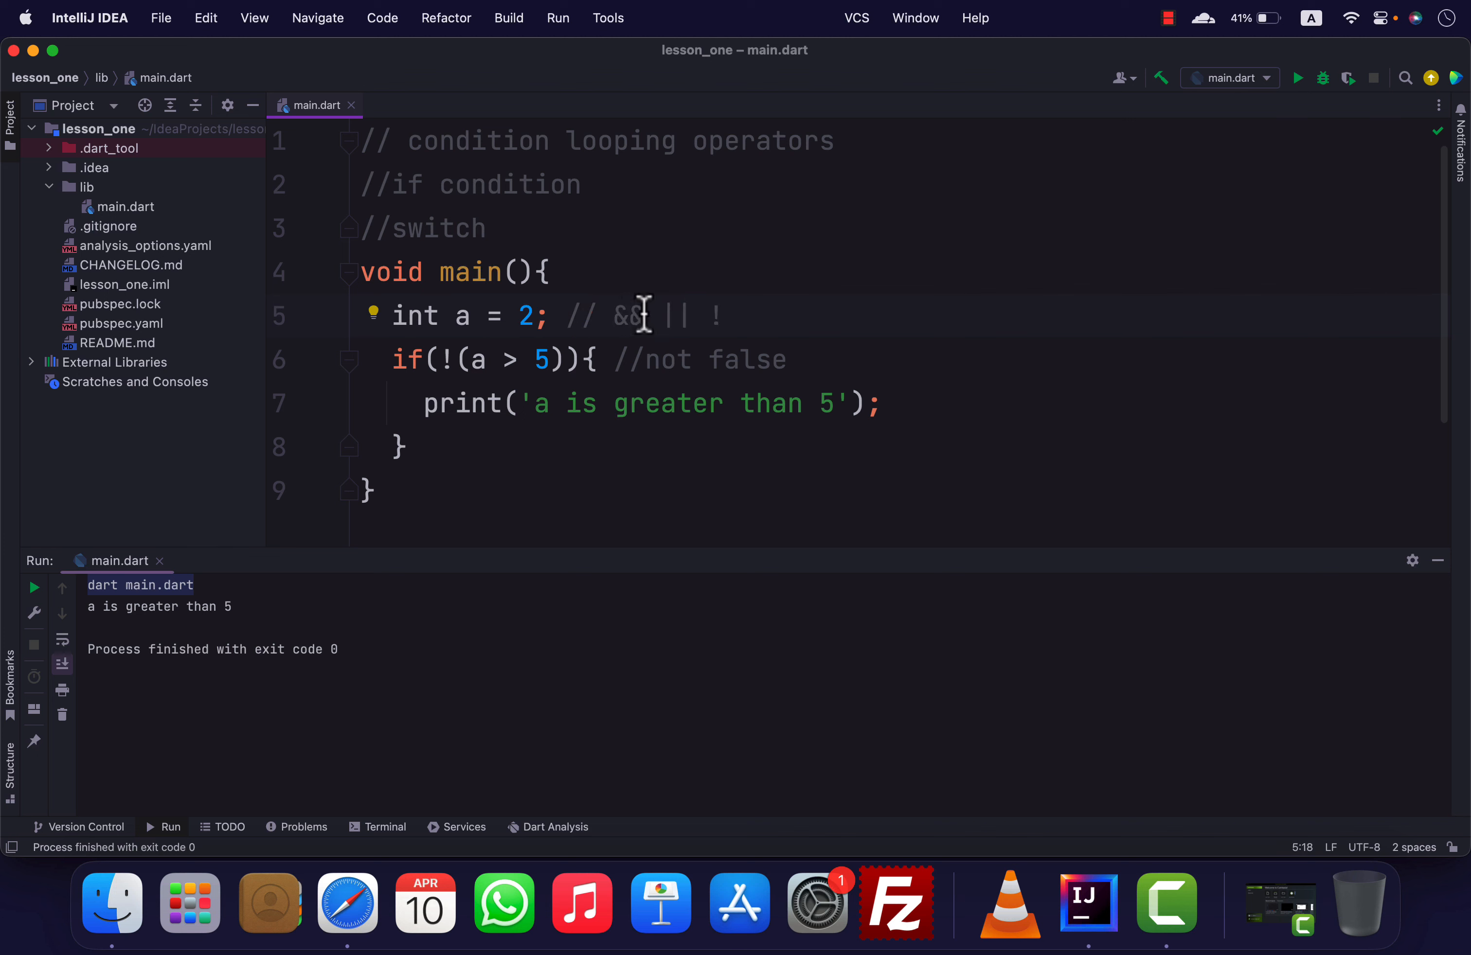
double_click(625, 316)
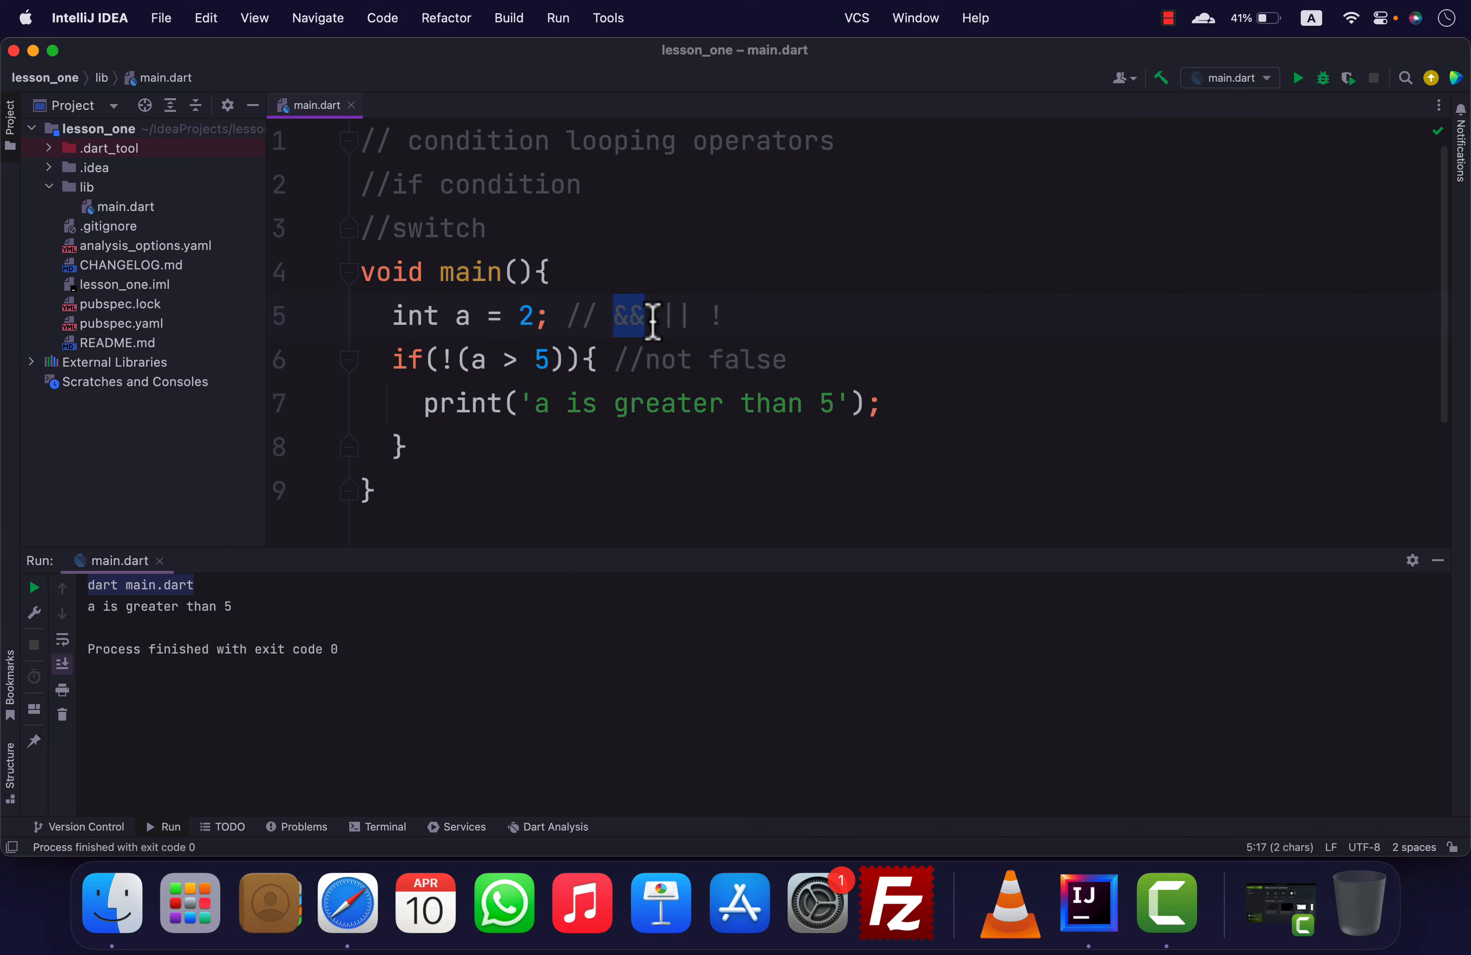
left_click(719, 316)
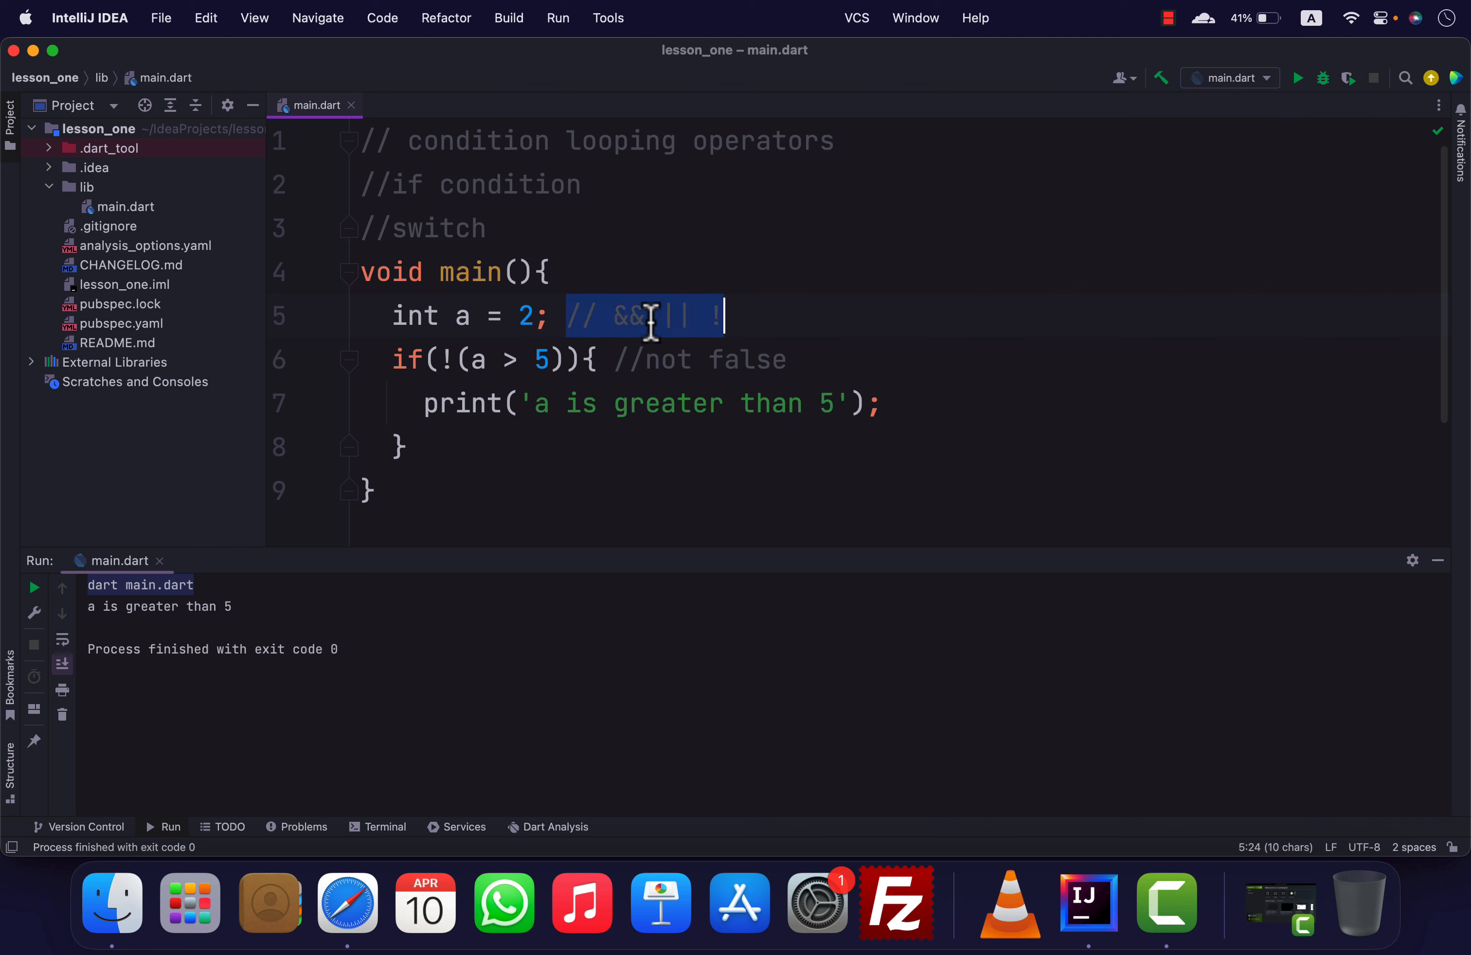
mouse_move(653, 322)
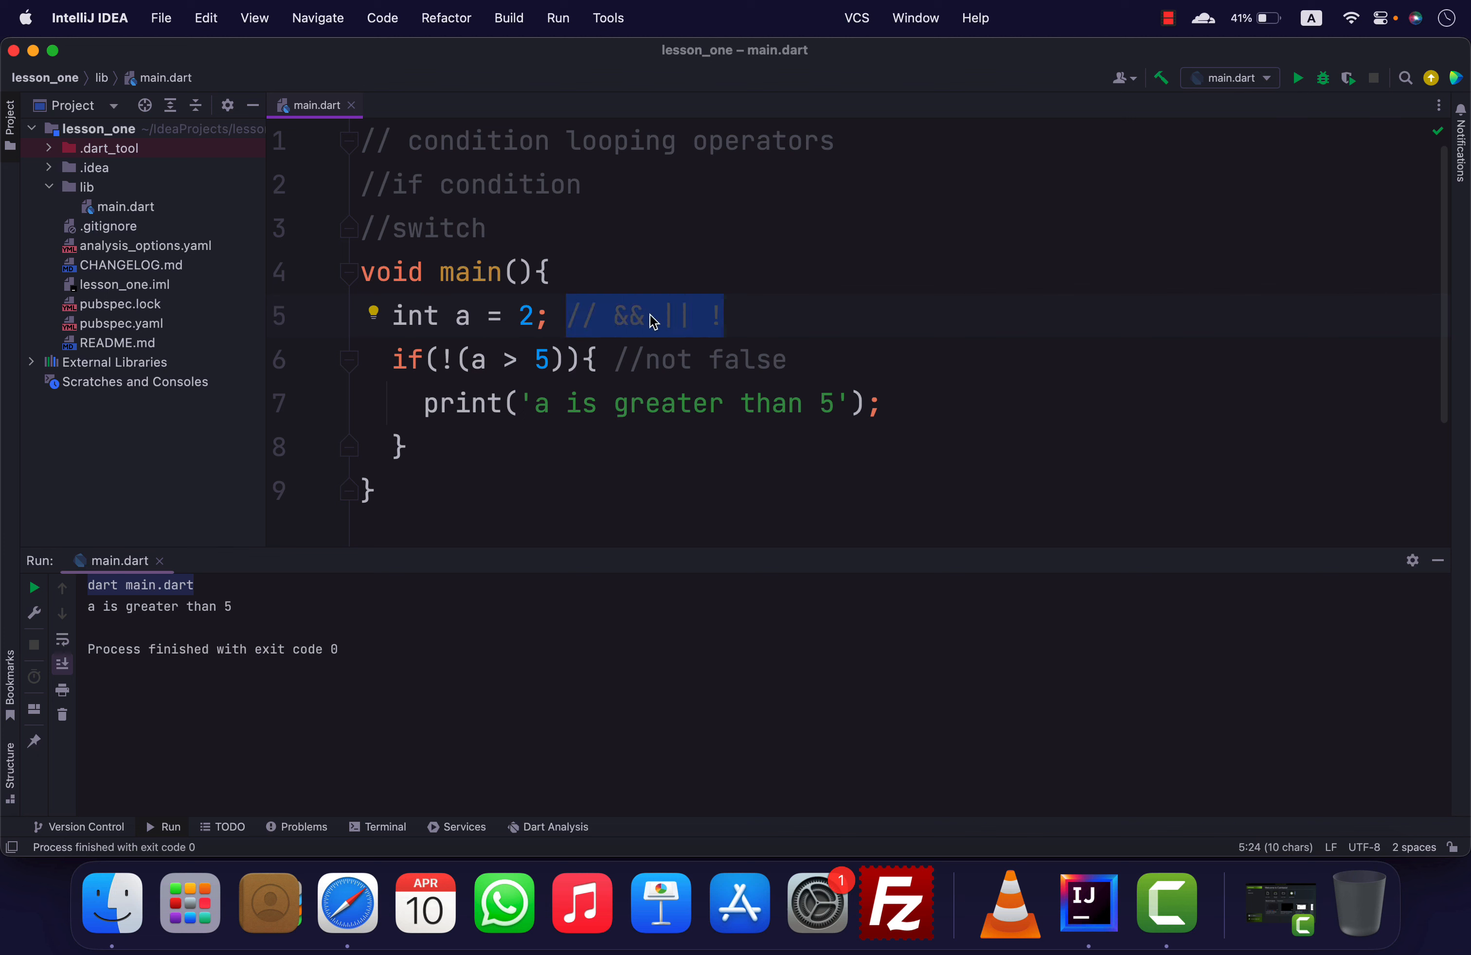
mouse_move(684, 271)
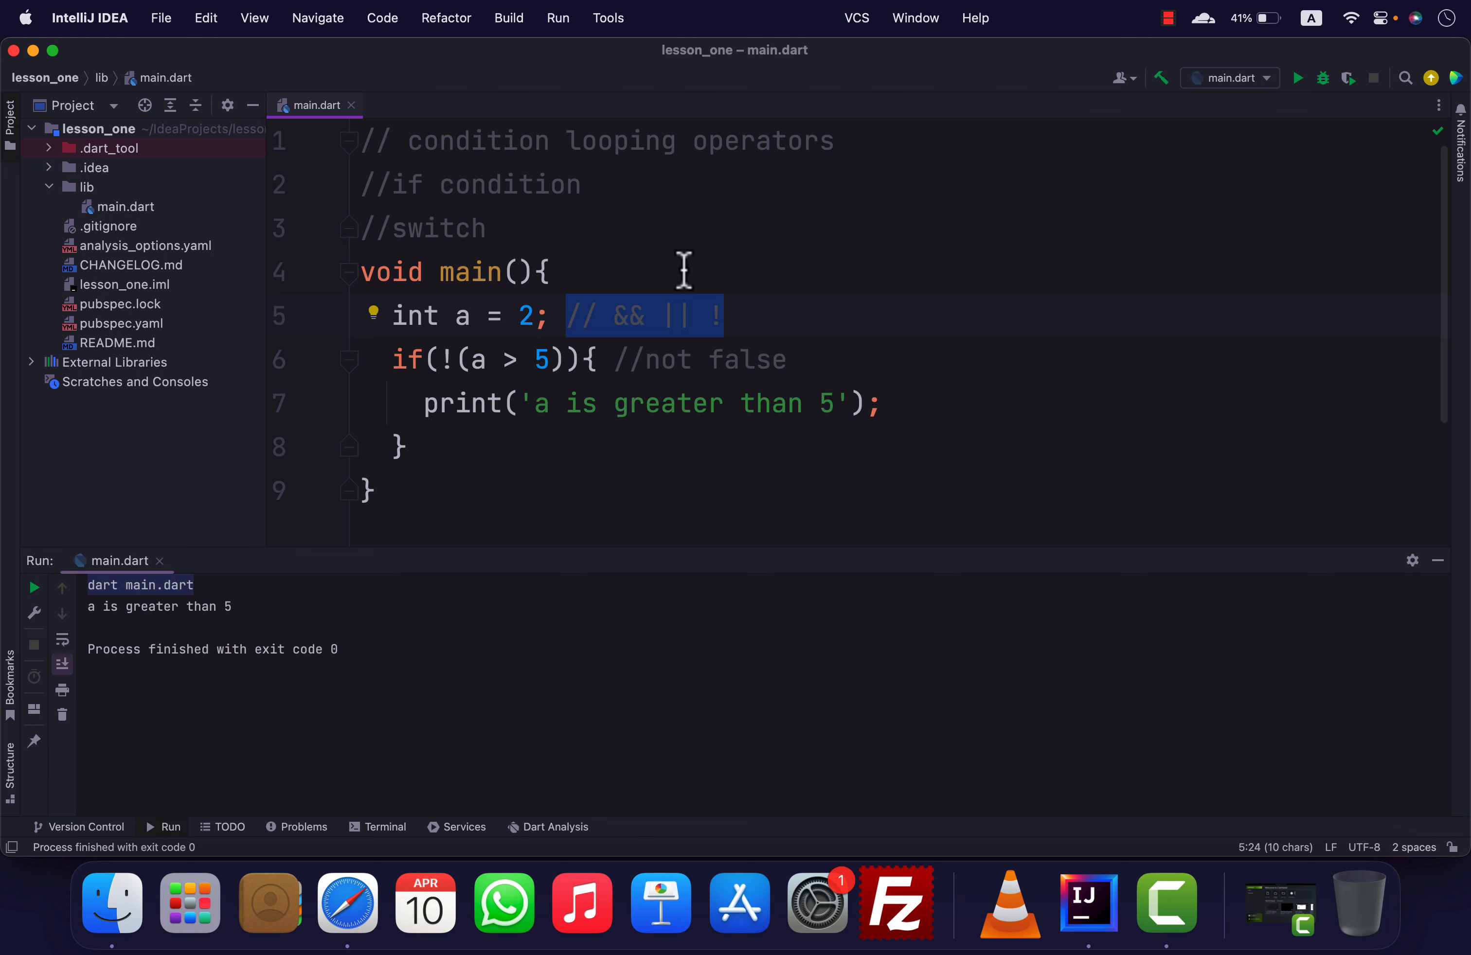
mouse_move(552, 283)
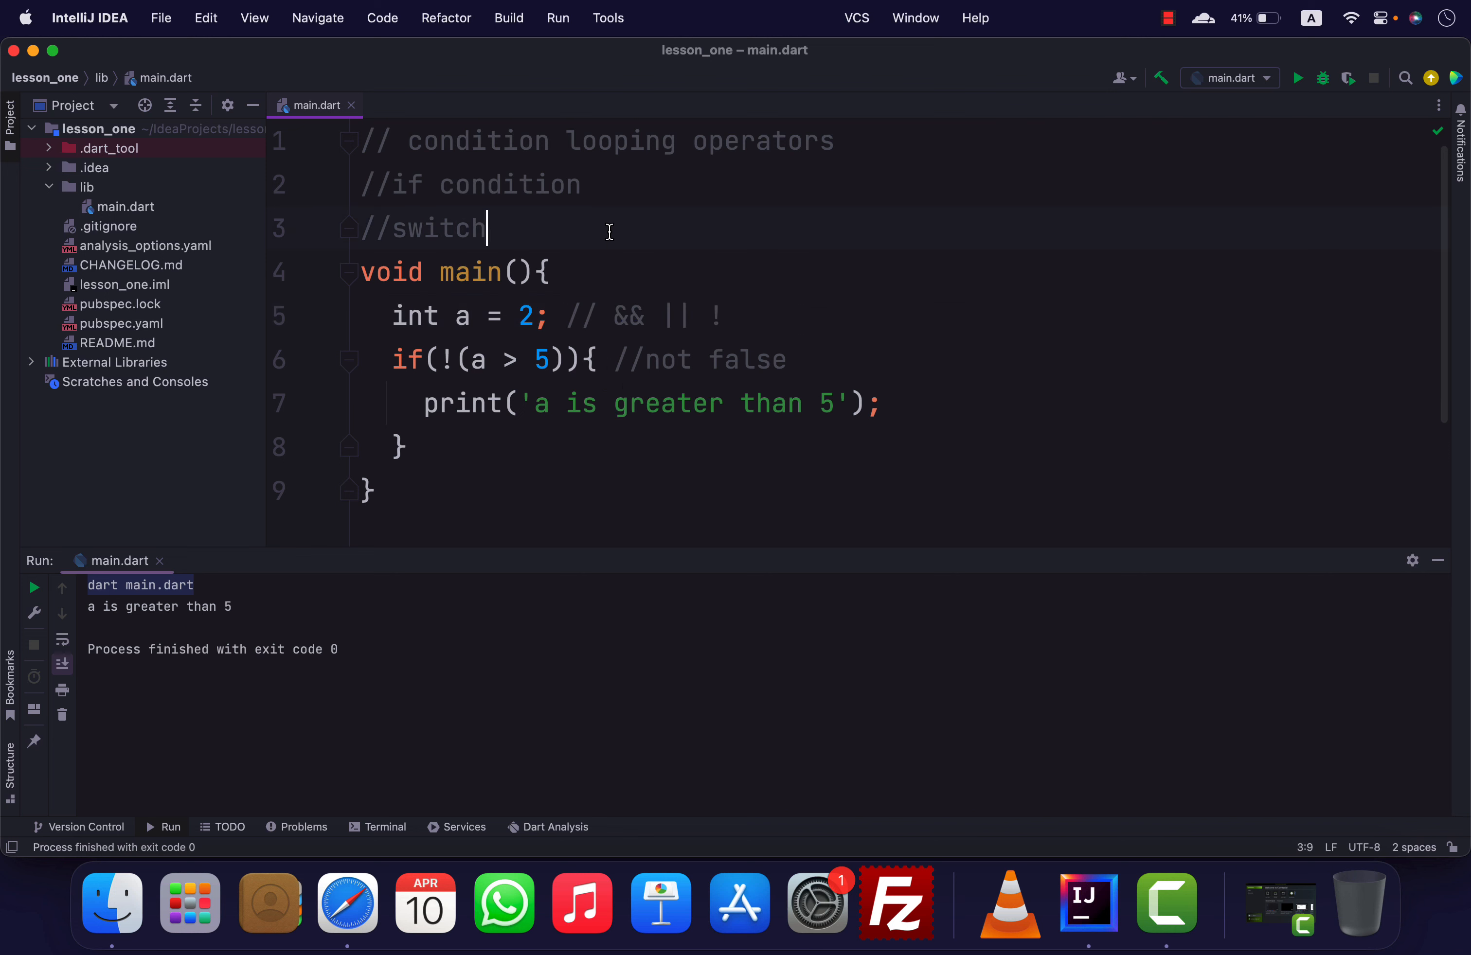
Add the comment line '//logical operators(and or not)' beneath //switch at the top of main.dart
key("Return")
type("//logi")
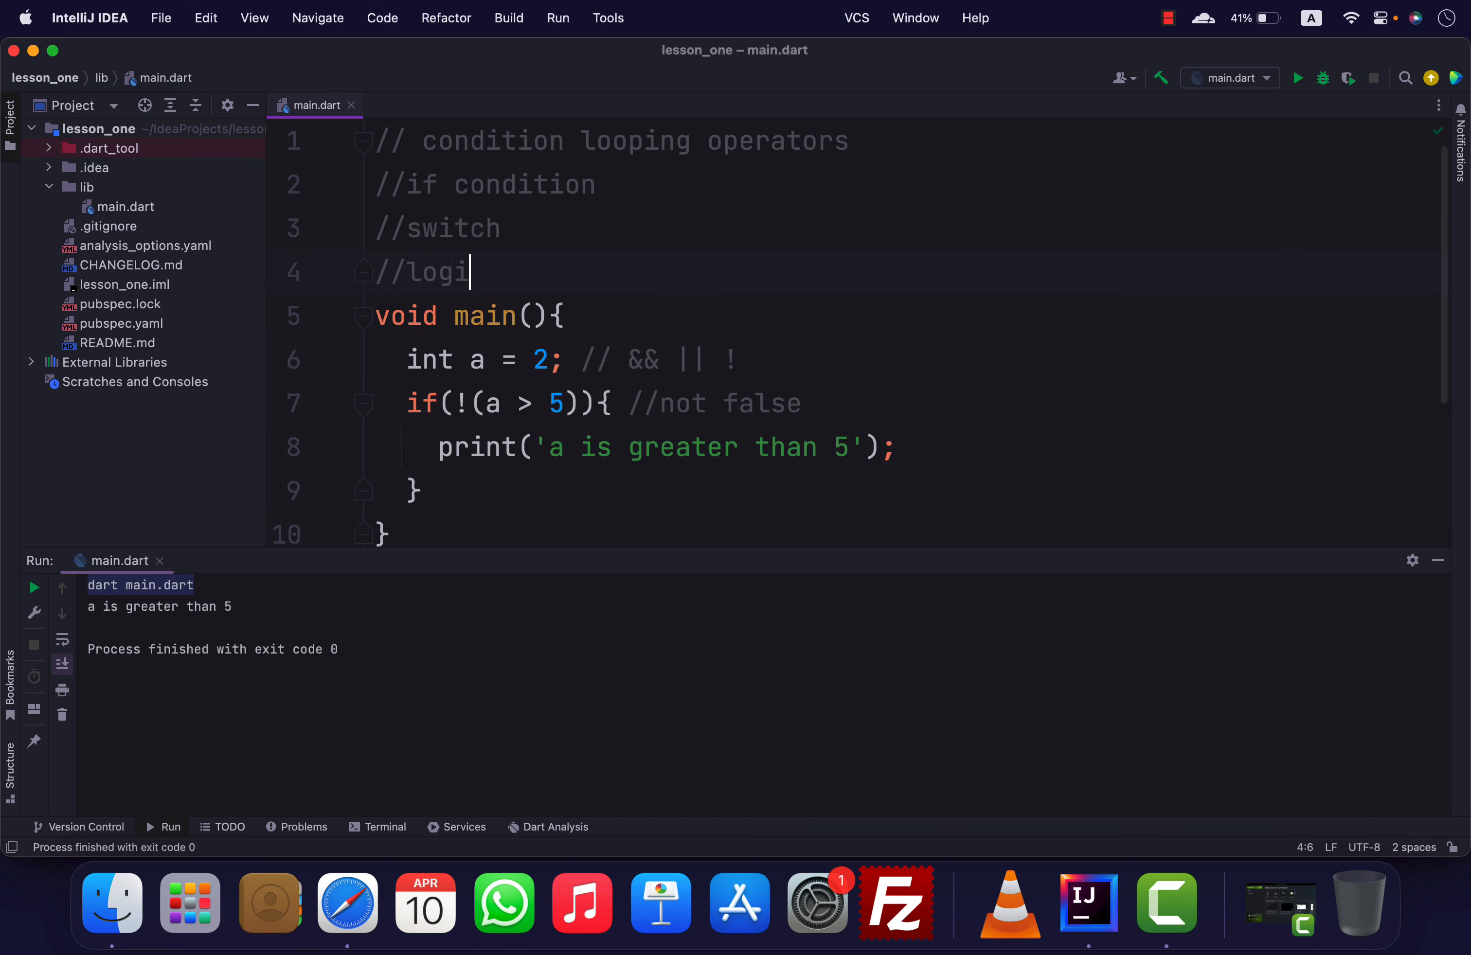
type("cal operator")
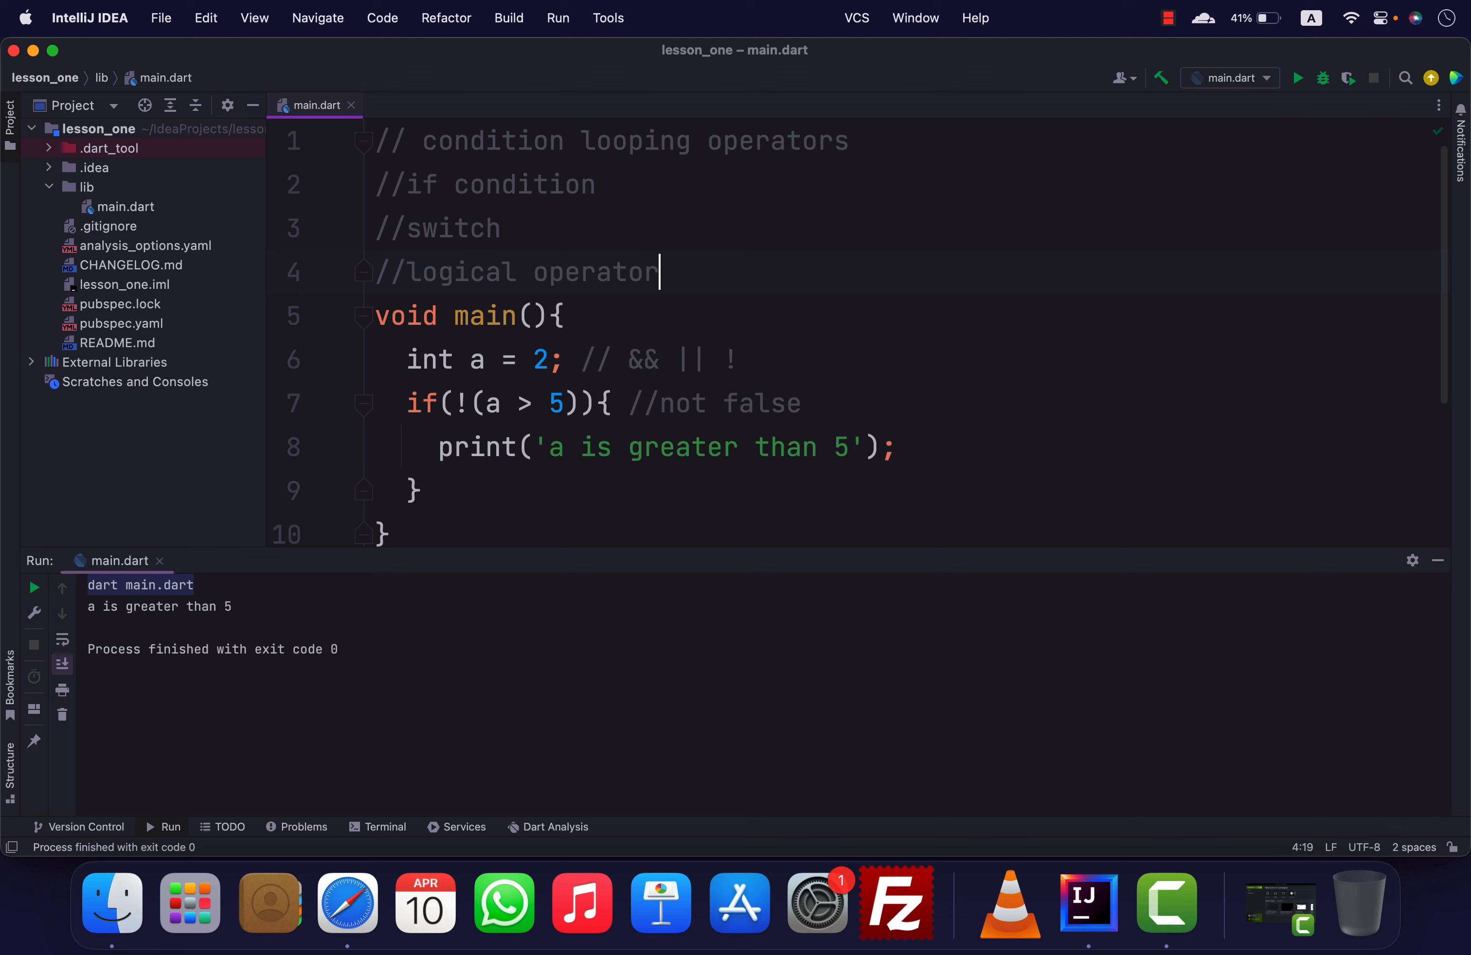
type("s")
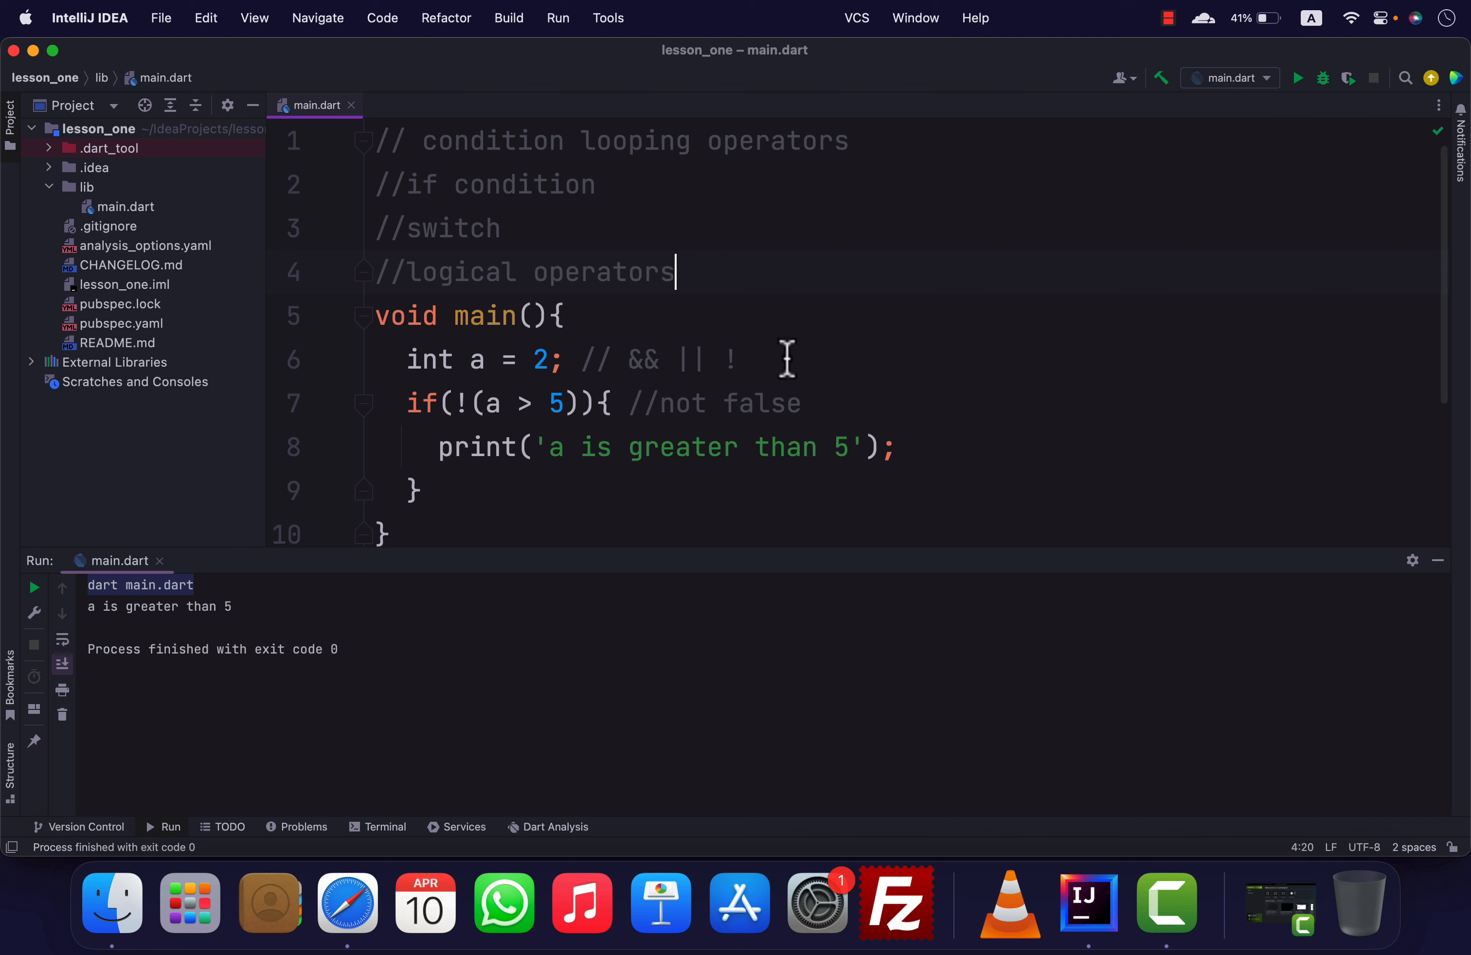
mouse_move(766, 299)
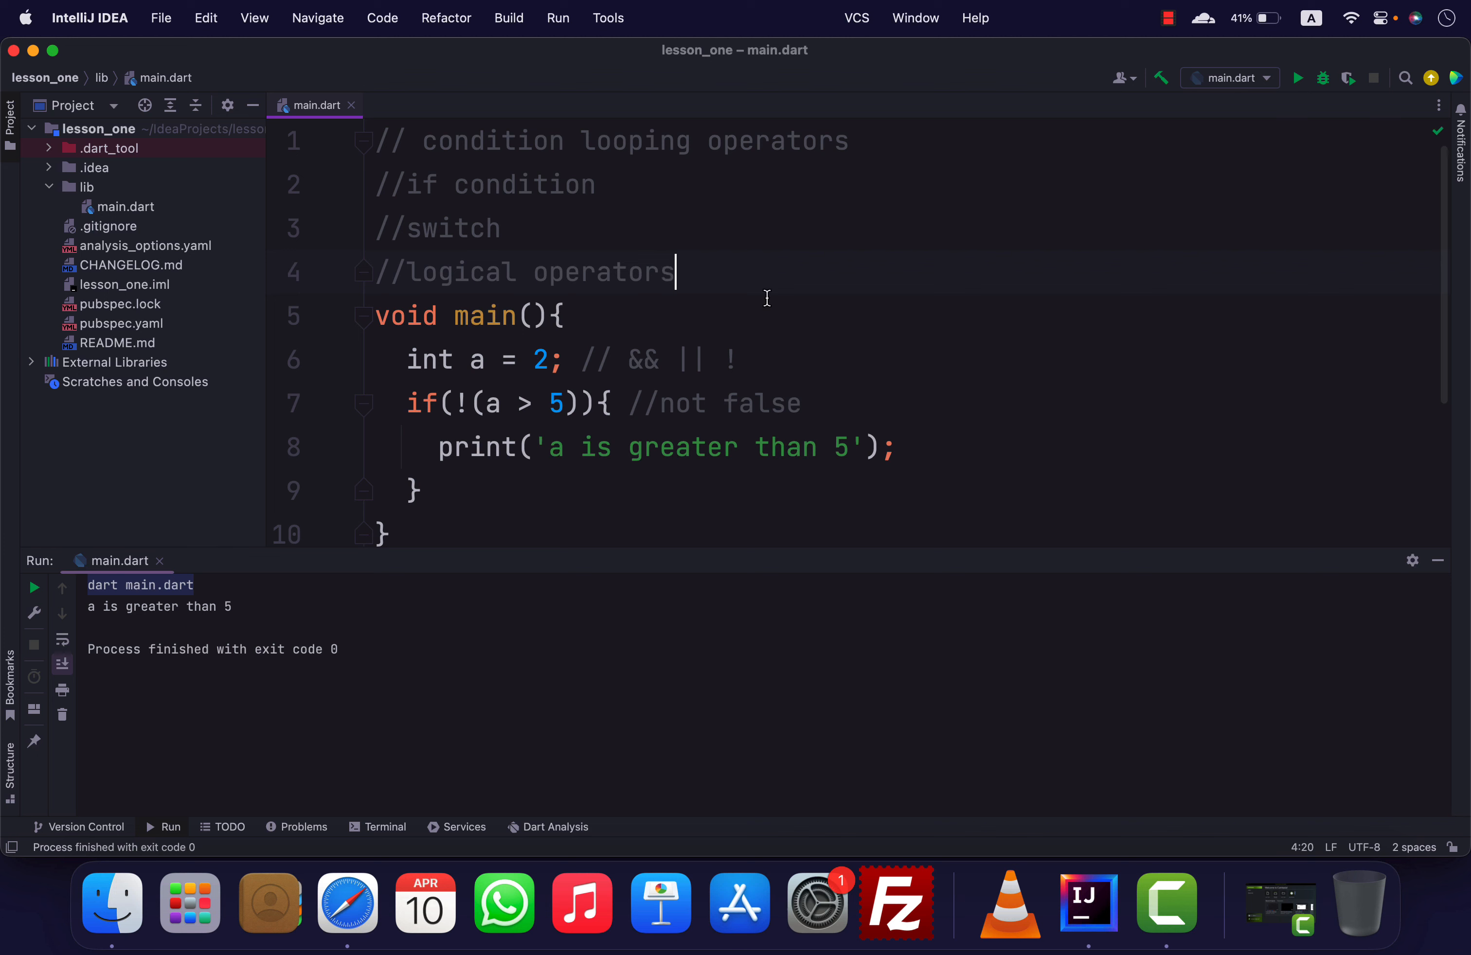
type("(an")
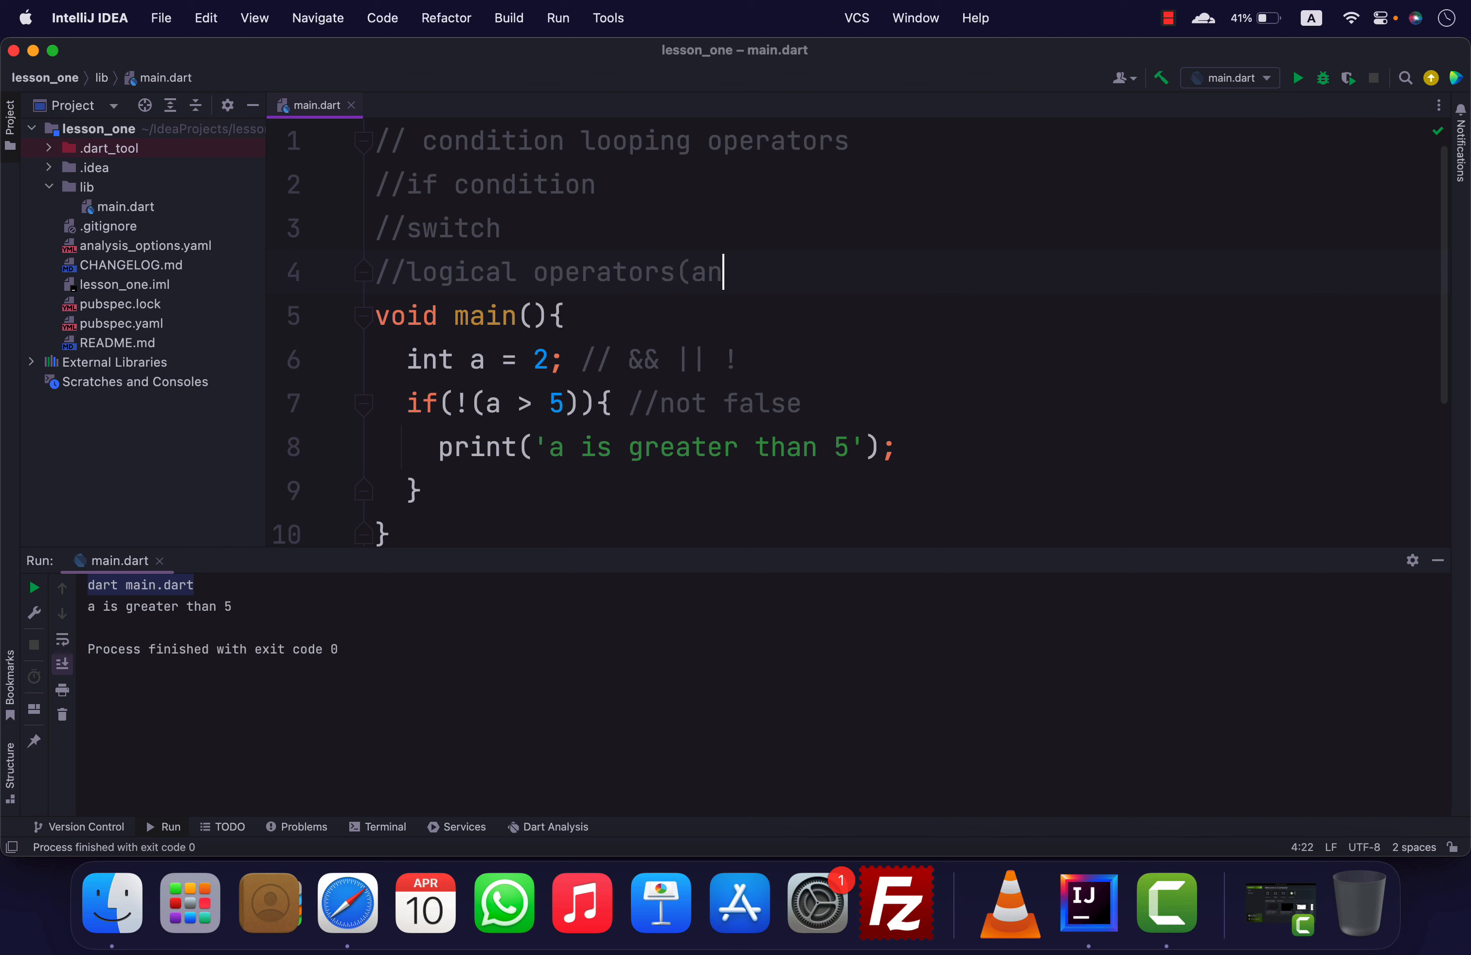
type("d or not)")
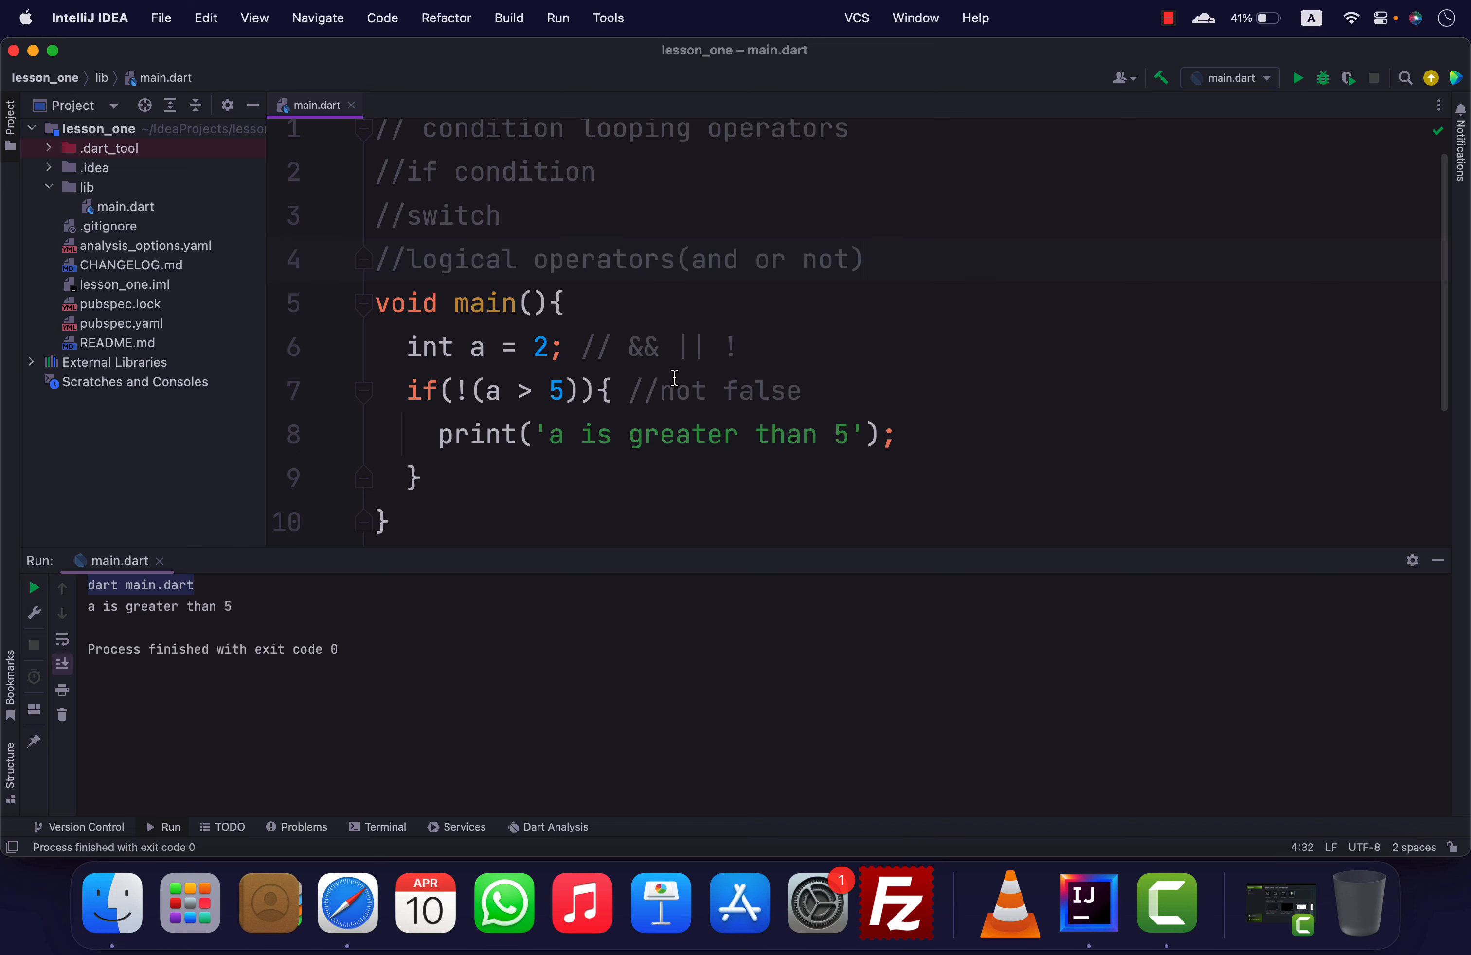
mouse_move(572, 404)
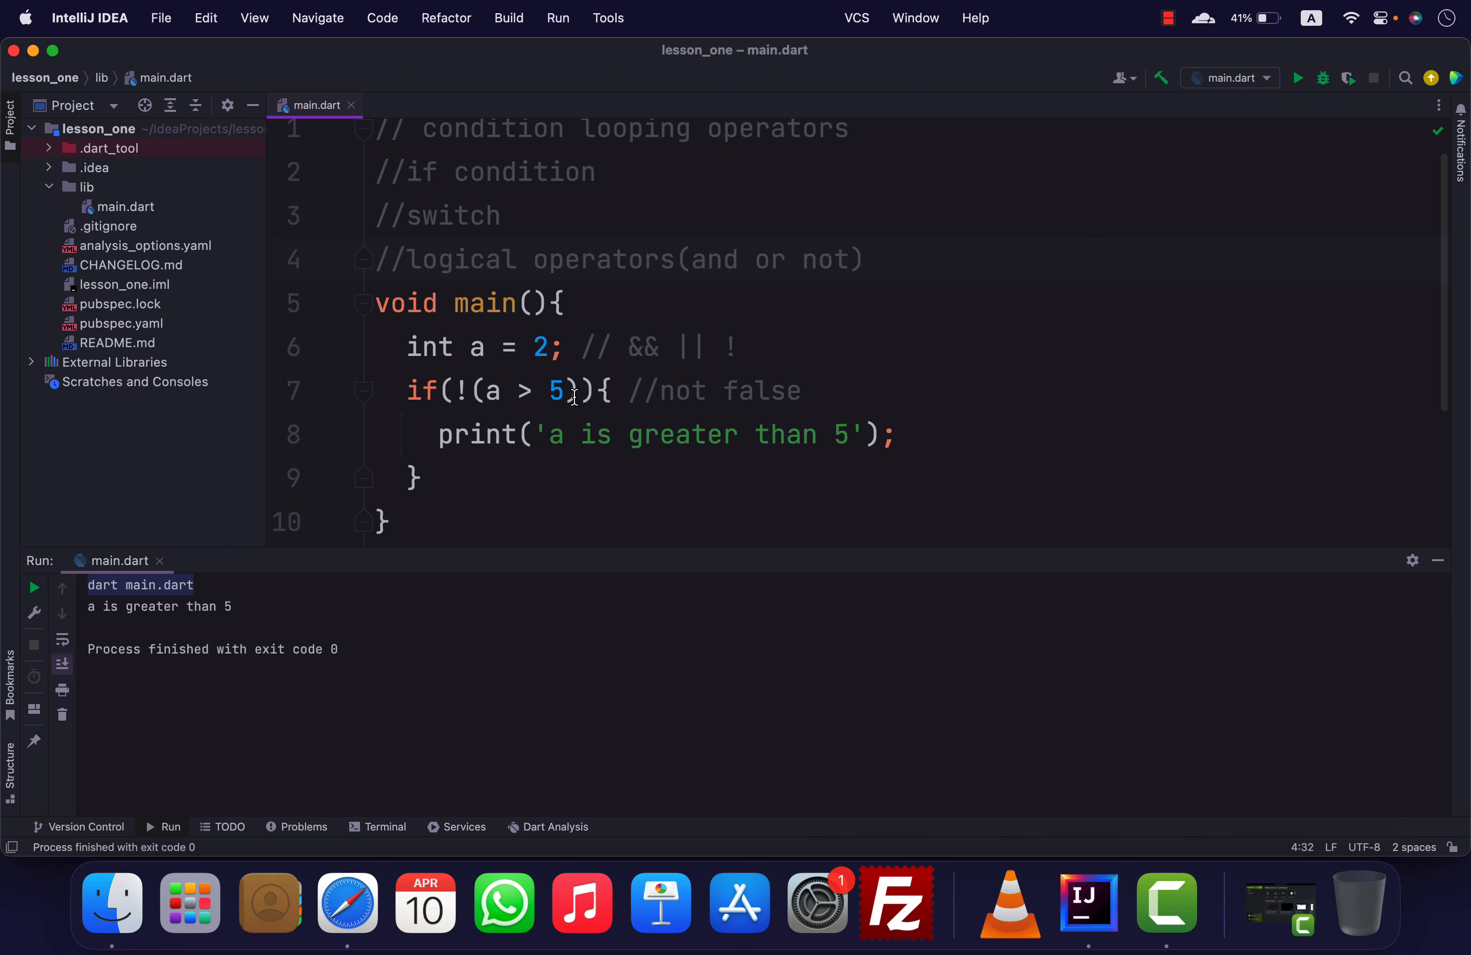
mouse_move(670, 246)
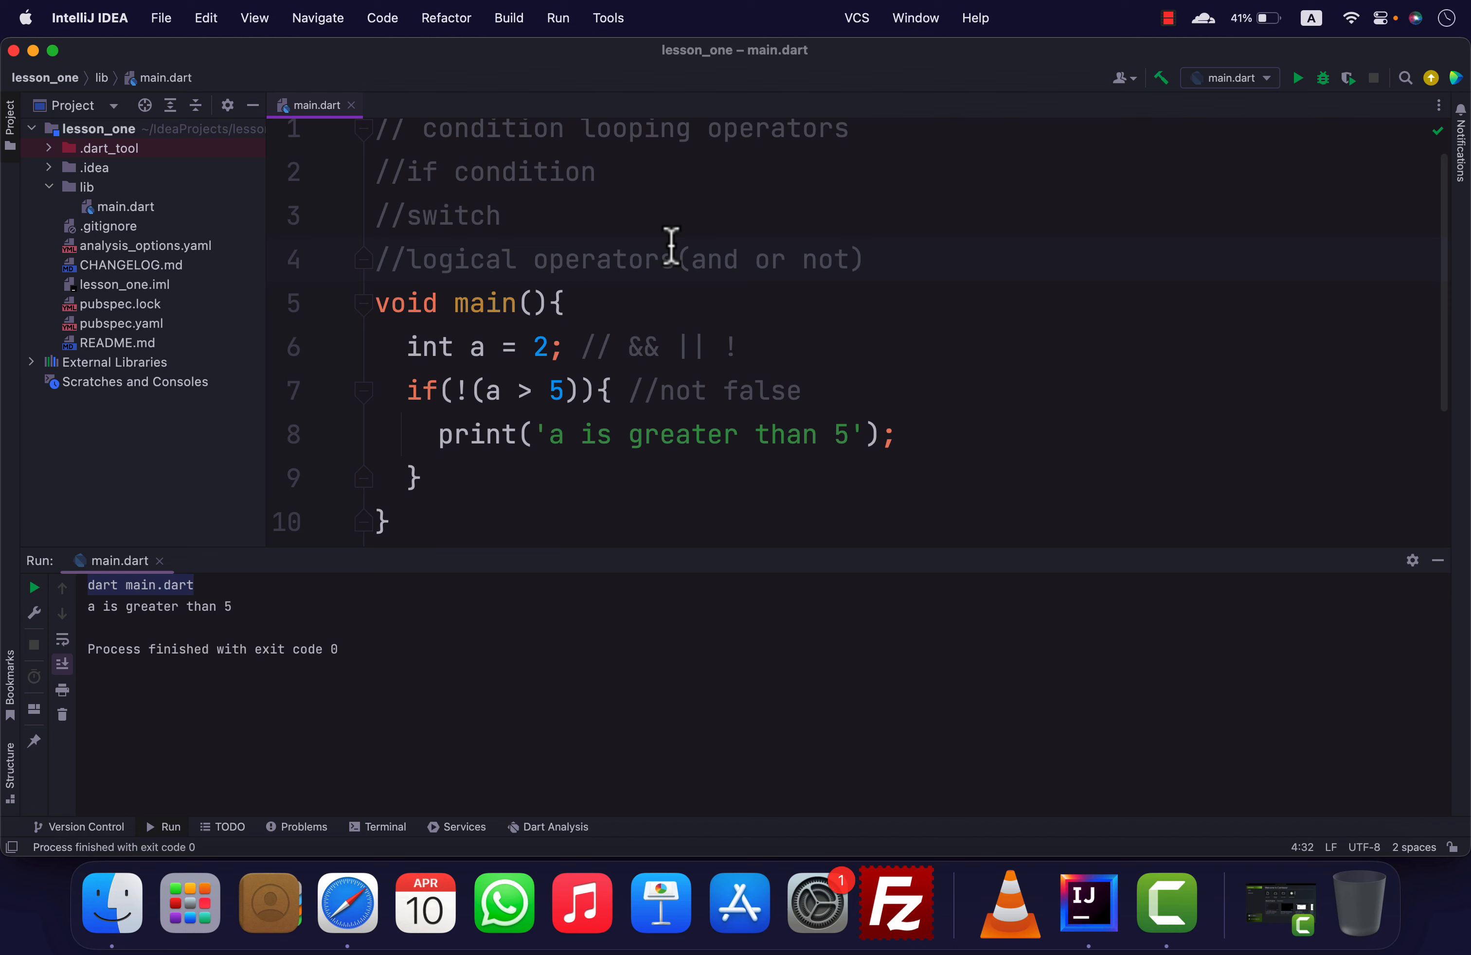